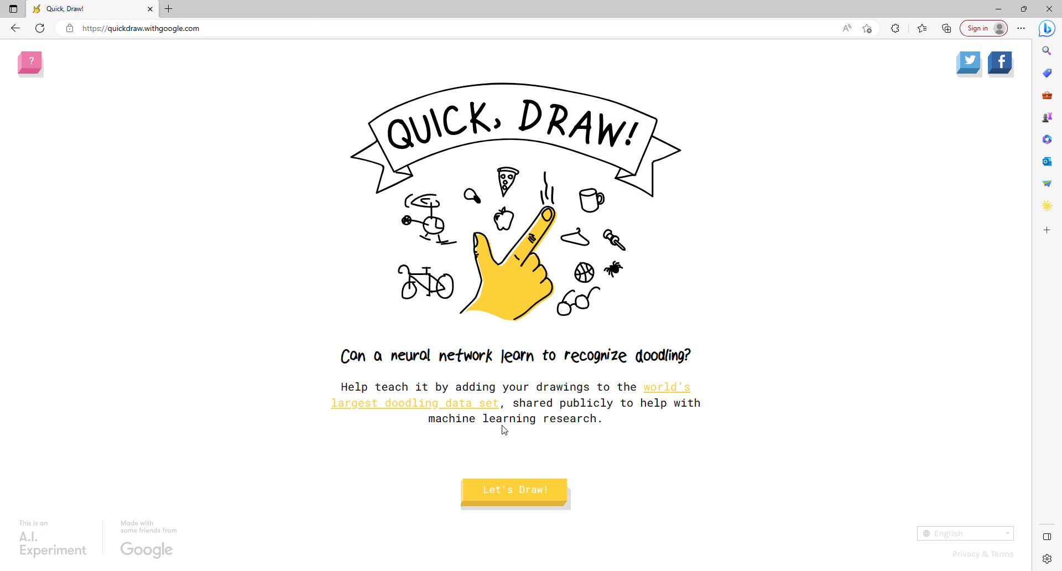
Step: Launch a round with Let's Draw!, getting butterfly as drawing 1 of 6
left_click(514, 488)
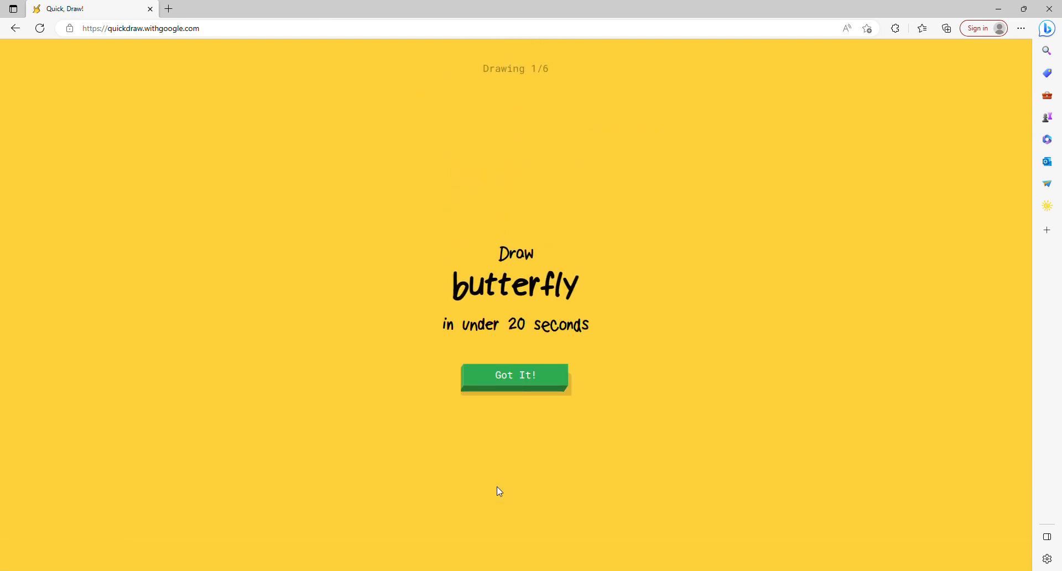
mouse_move(63, 22)
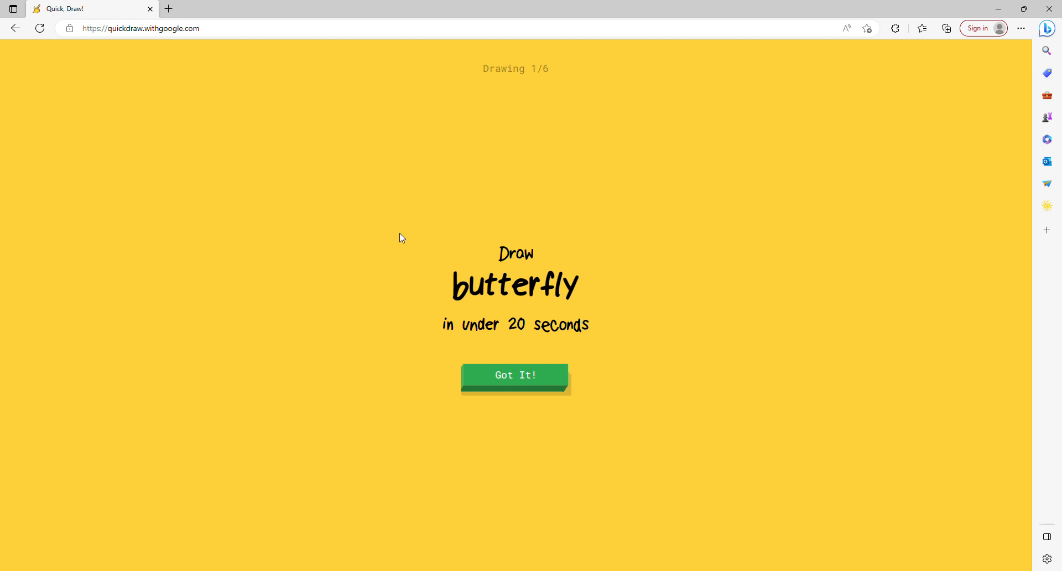
mouse_move(394, 223)
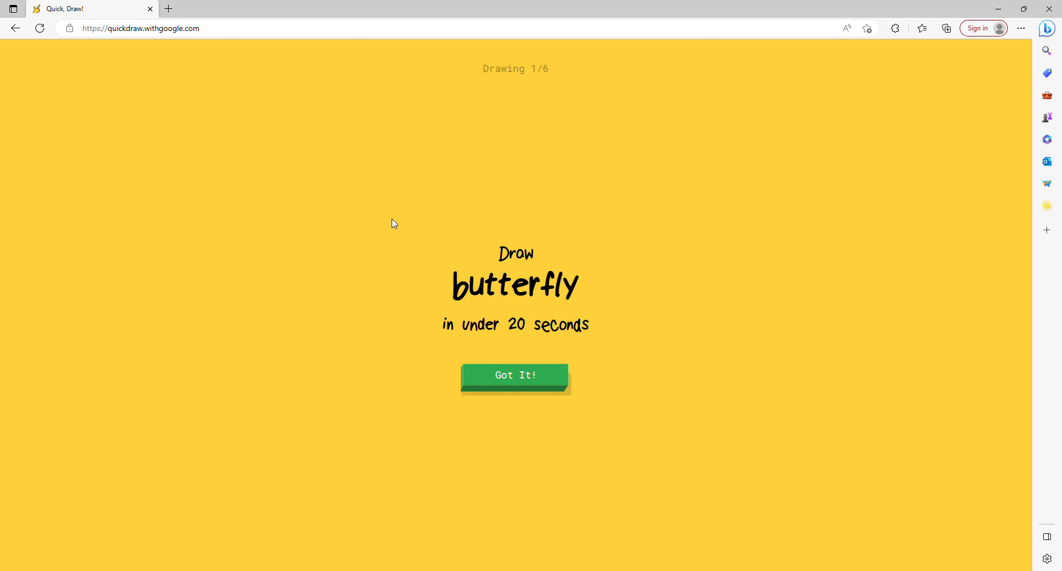
mouse_move(556, 375)
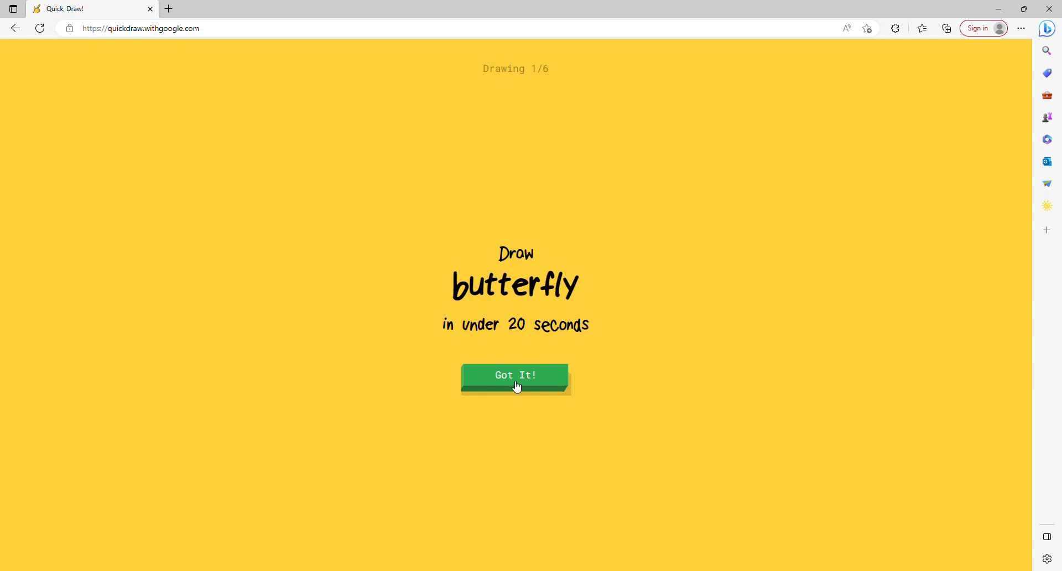
Step: Sketch the butterfly's body, two antennae and a wing stroke
left_click(515, 375)
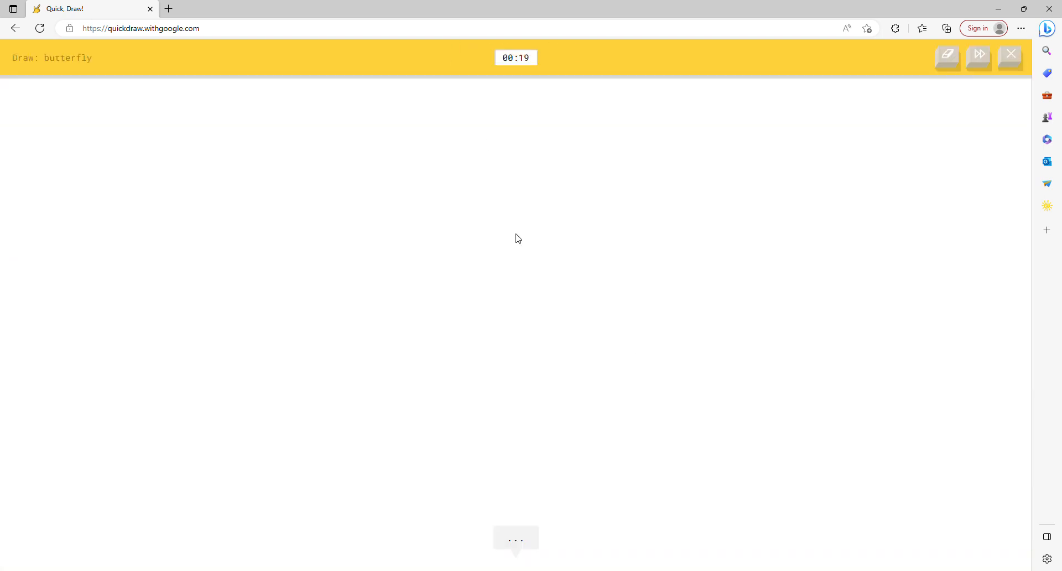
left_click_drag(552, 243, 494, 416)
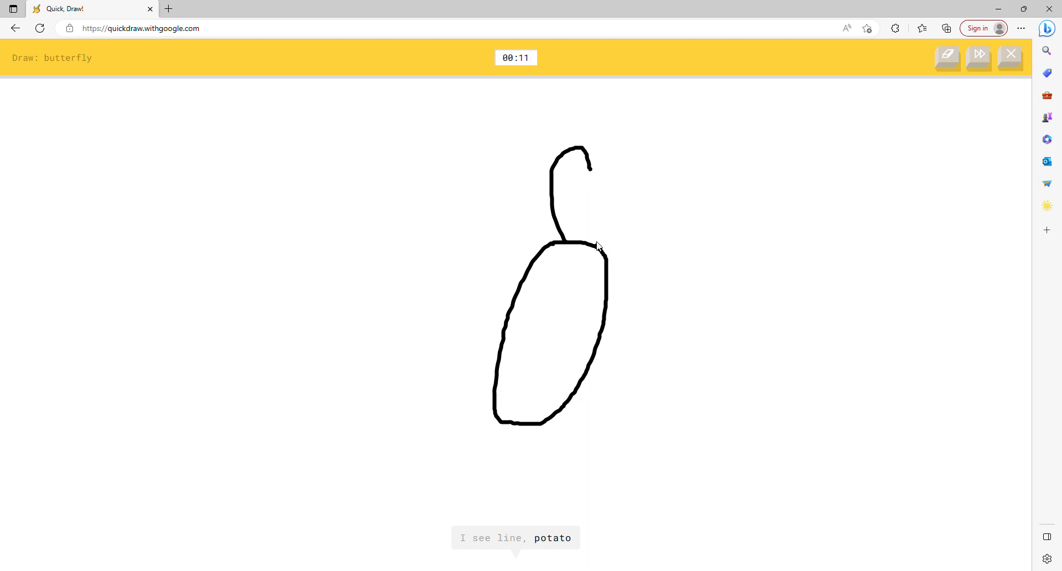
left_click_drag(596, 248, 667, 263)
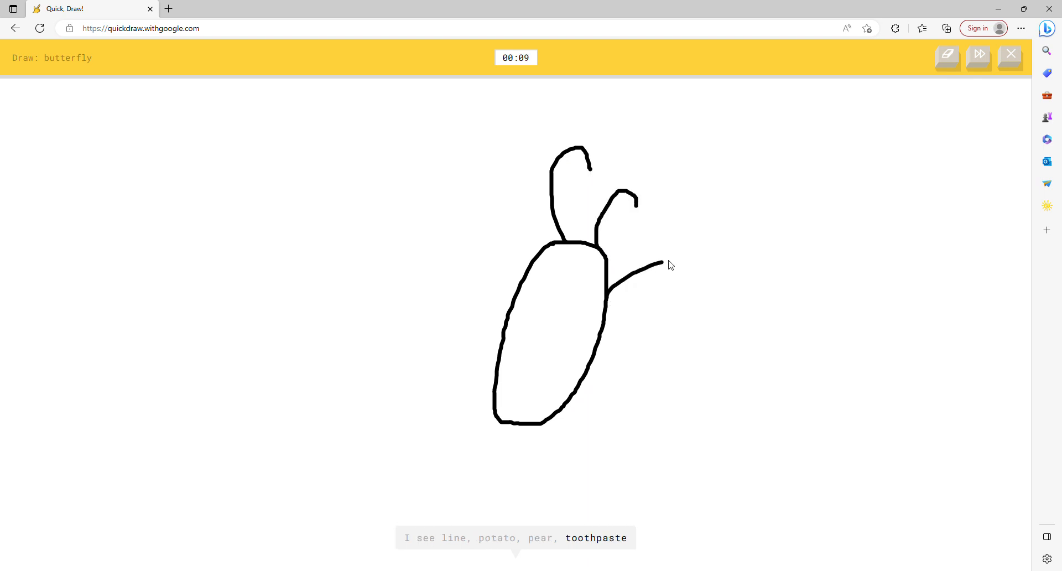
left_click_drag(663, 263, 599, 359)
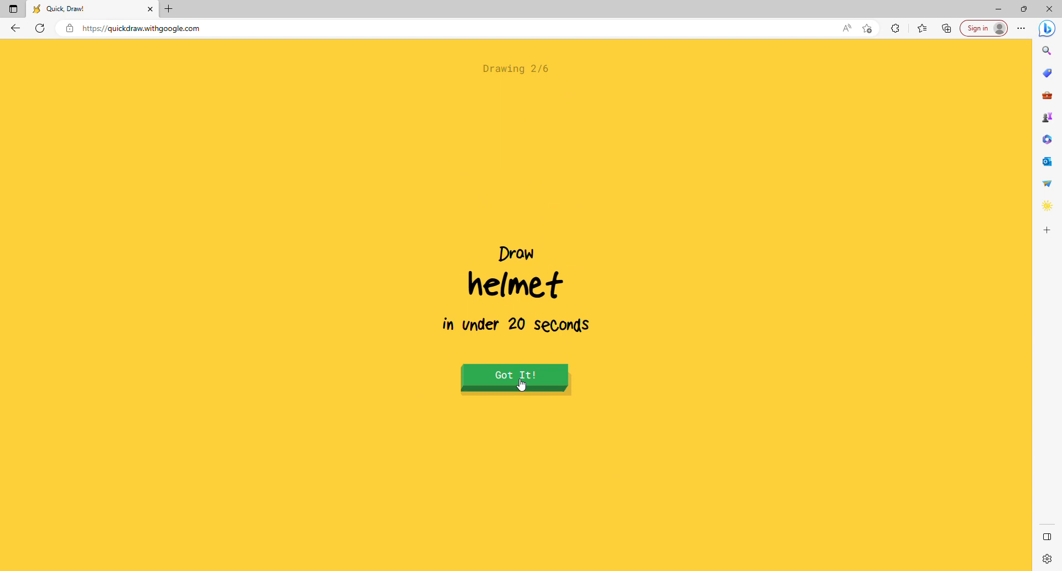
Step: Draw a helmet dome with a second stroke, then a quick broccoli stroke
left_click(515, 375)
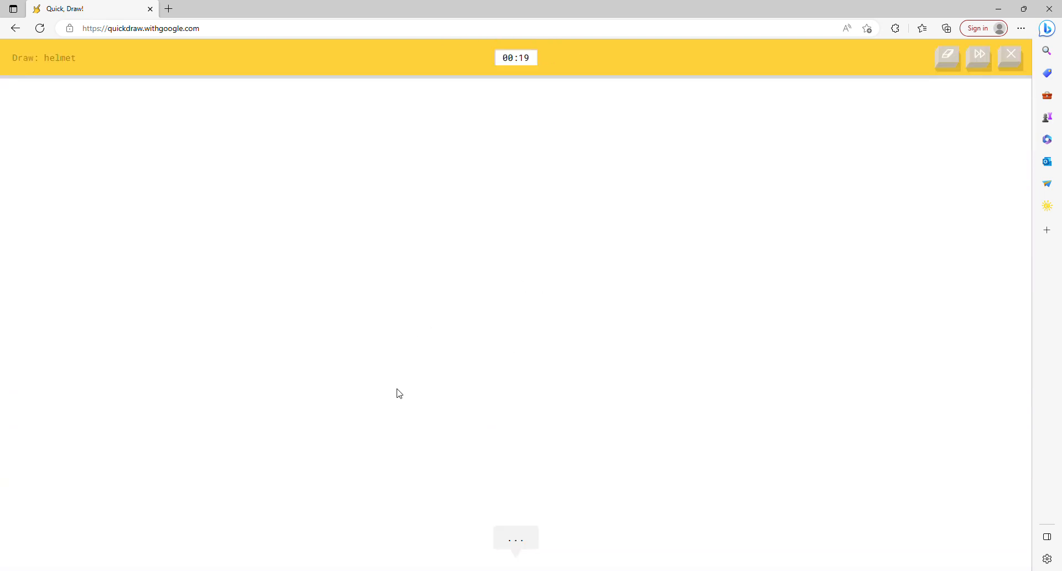
left_click_drag(386, 396, 654, 423)
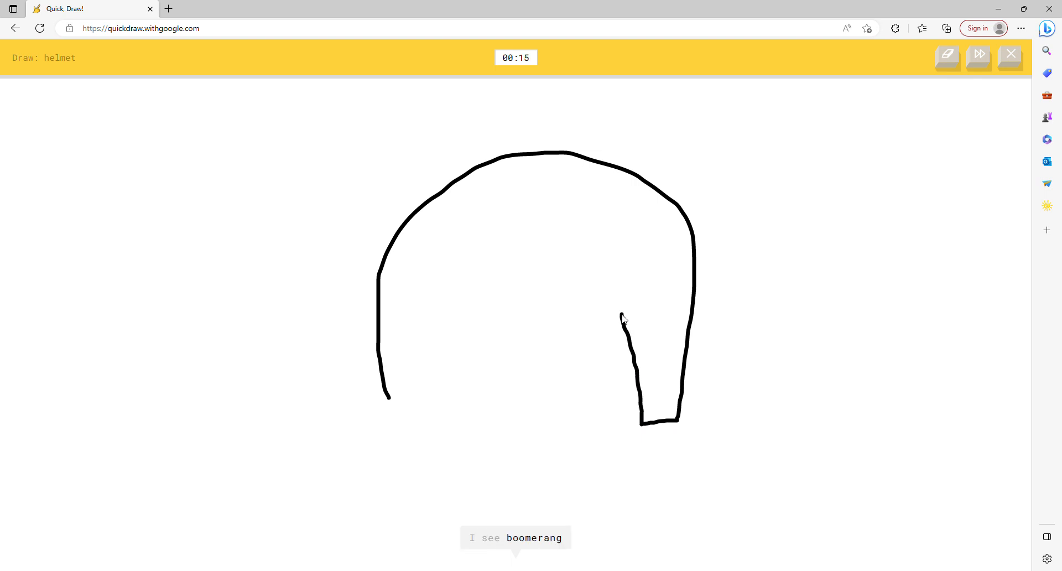
left_click_drag(623, 318, 416, 416)
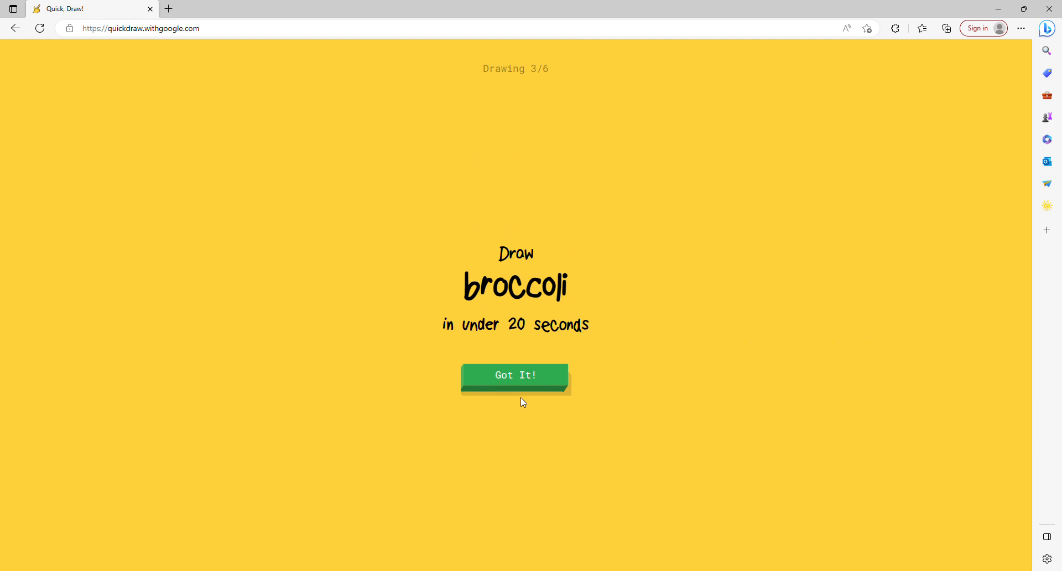
left_click(515, 375)
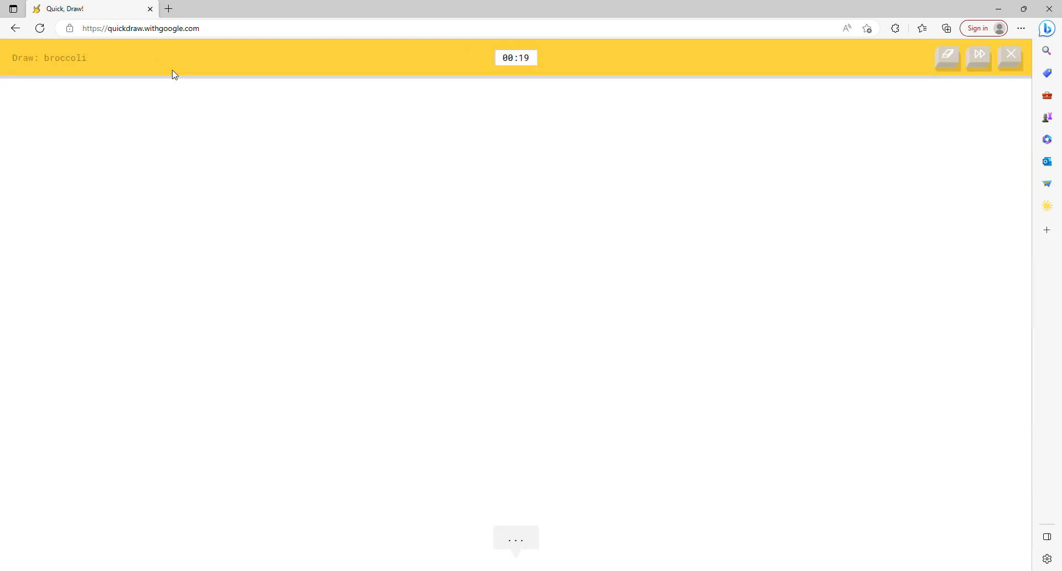
left_click_drag(527, 345, 527, 391)
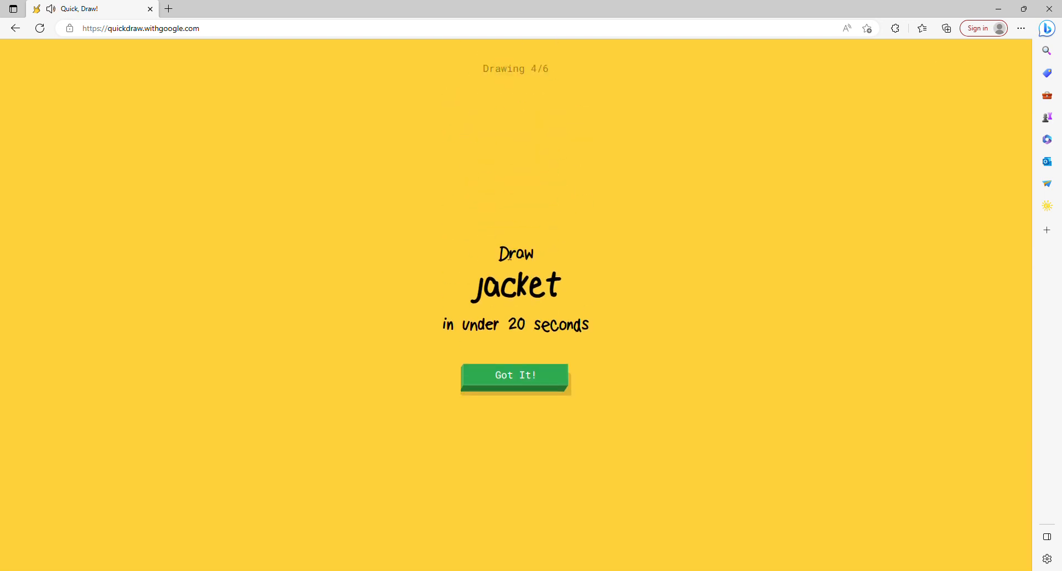
mouse_move(518, 346)
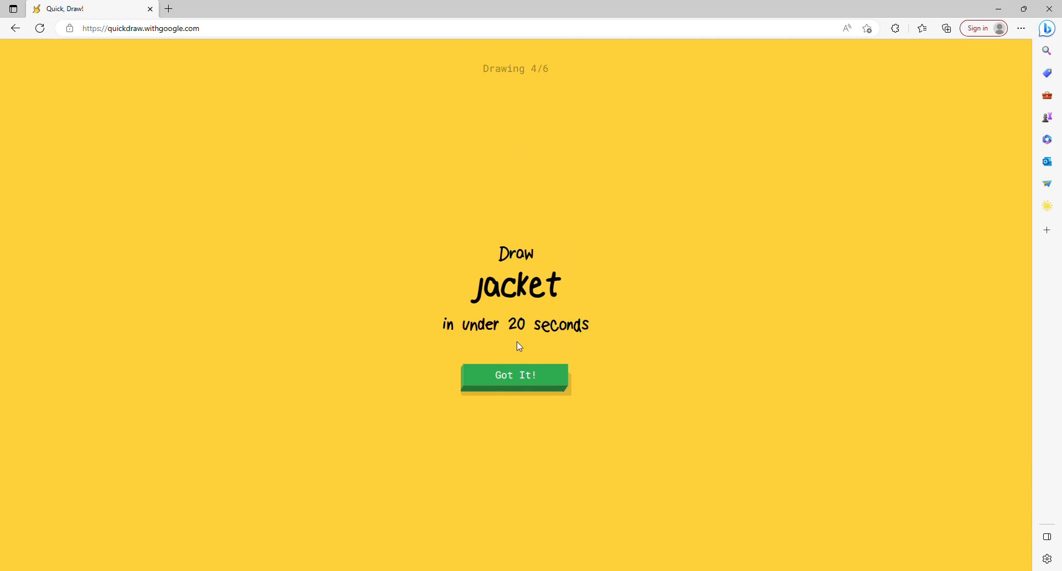
Step: Draw the jacket's right side and collar strokes in a zigzag outline
left_click(515, 375)
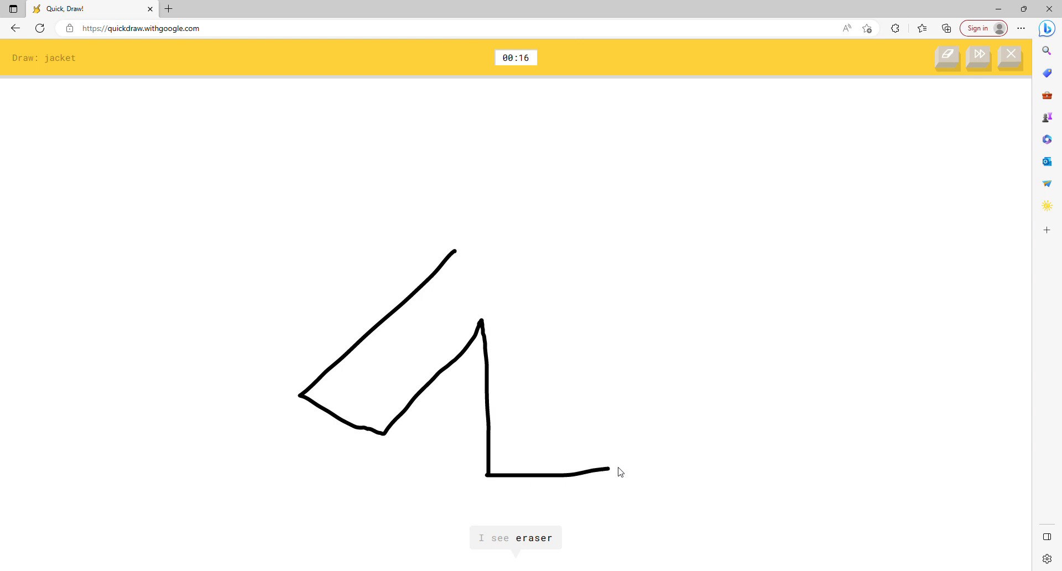
left_click_drag(609, 472, 779, 366)
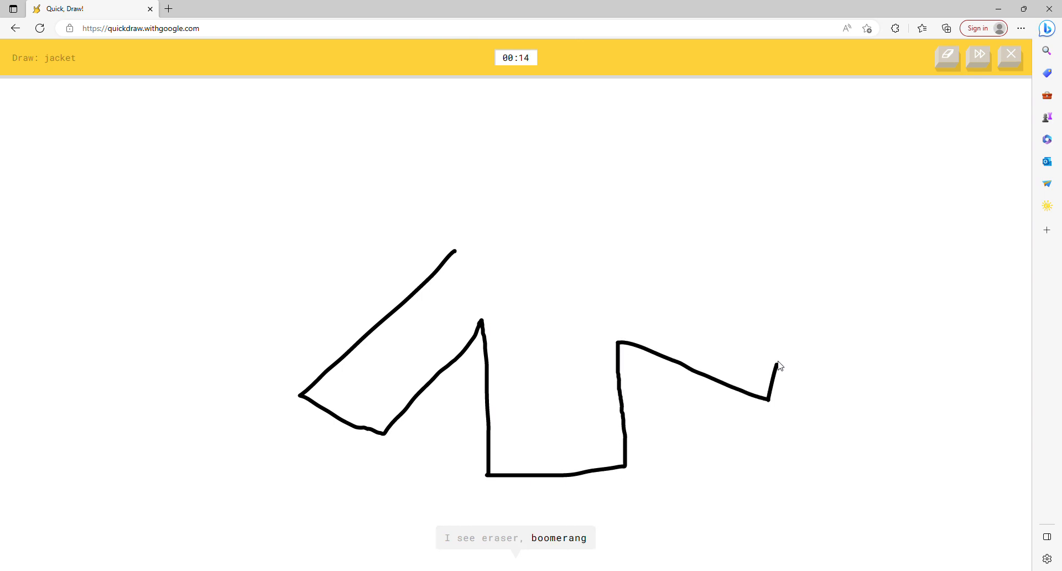
left_click_drag(608, 251, 778, 366)
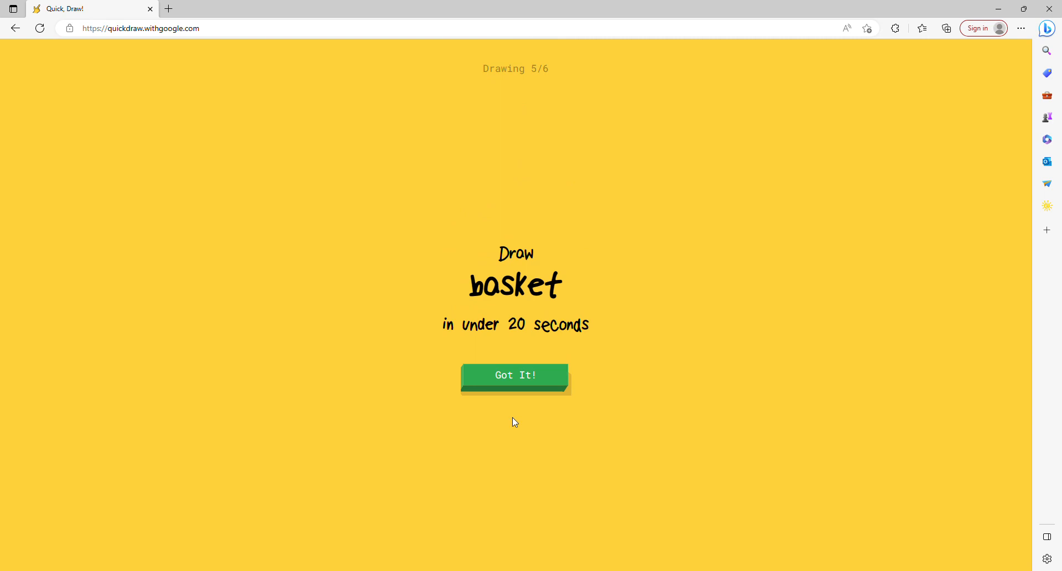
mouse_move(532, 362)
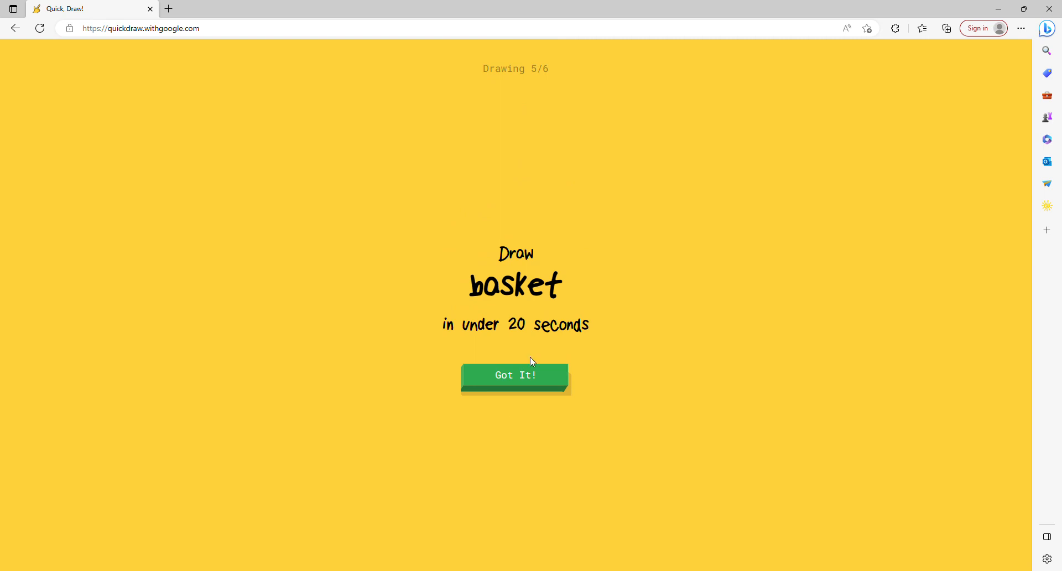
mouse_move(542, 353)
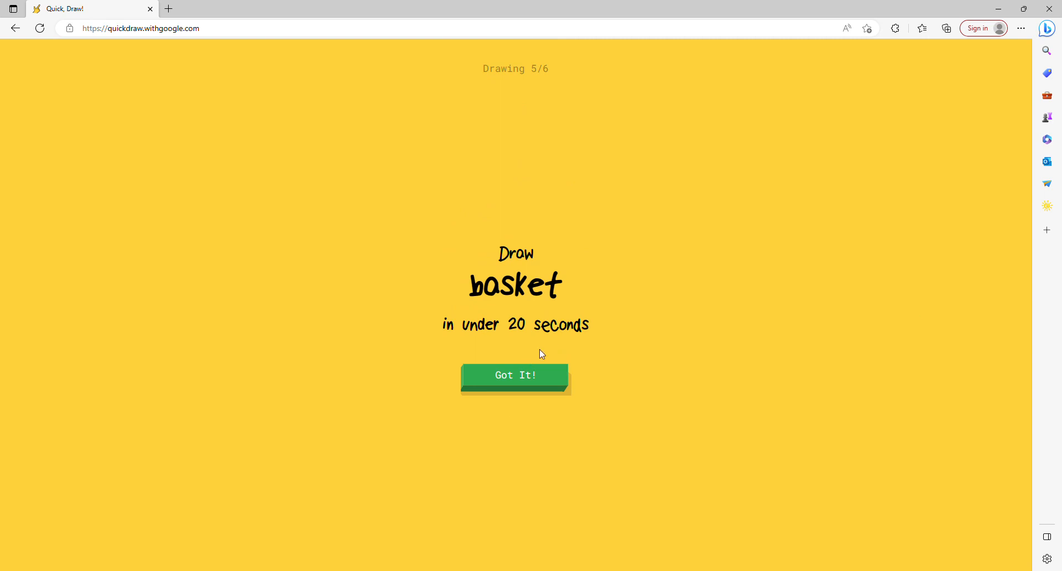
mouse_move(516, 267)
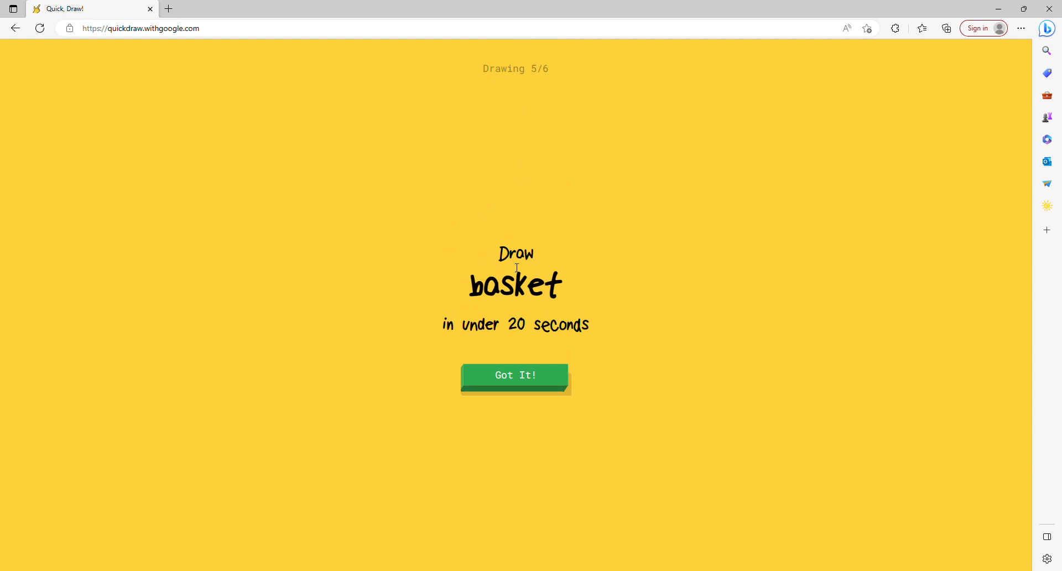
mouse_move(570, 287)
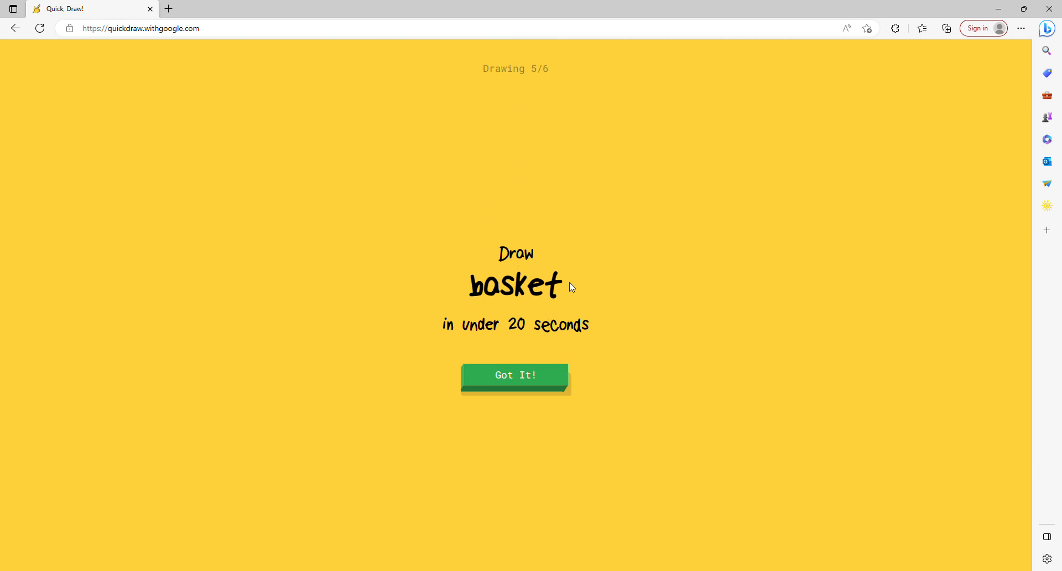
Step: Draw a basket with body, handle, rim line and extra detail
left_click(515, 375)
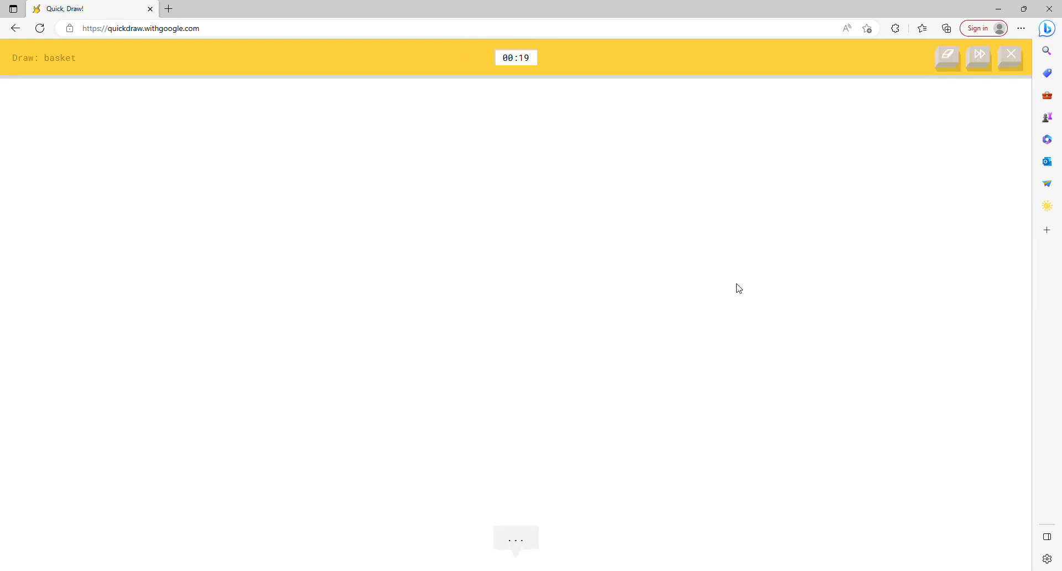
mouse_move(352, 177)
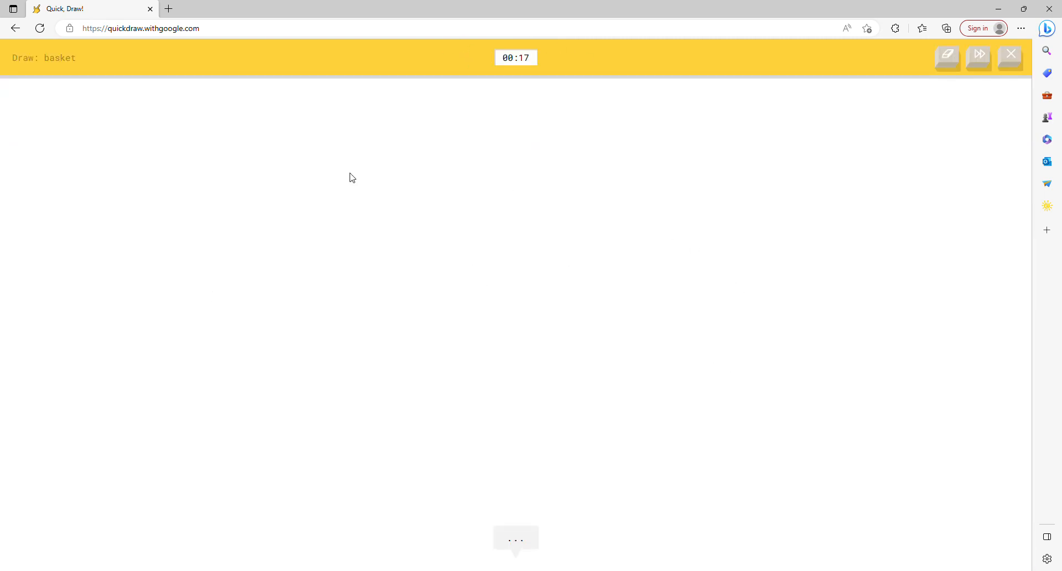
mouse_move(497, 301)
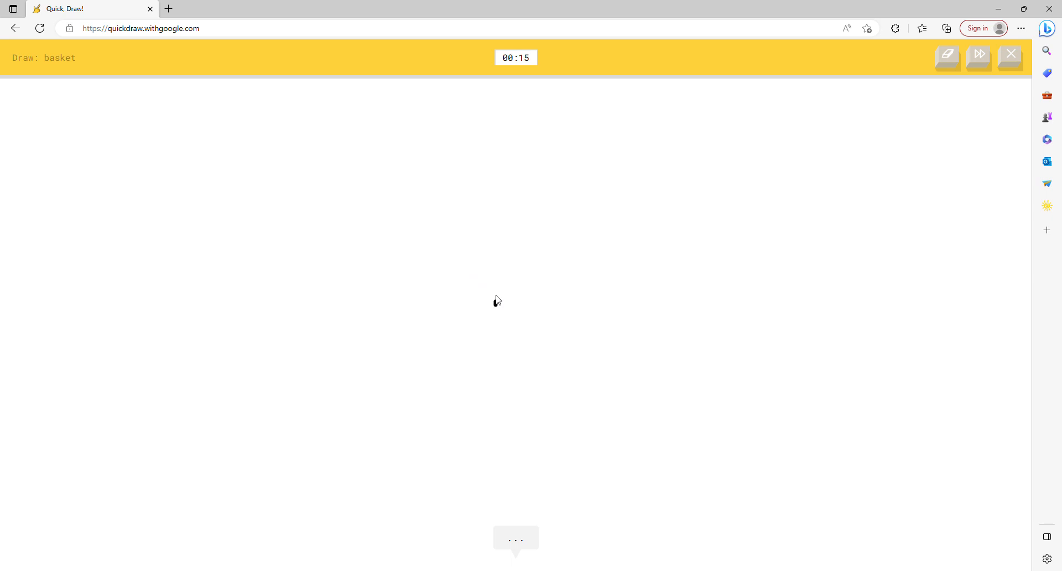
left_click_drag(494, 300, 603, 313)
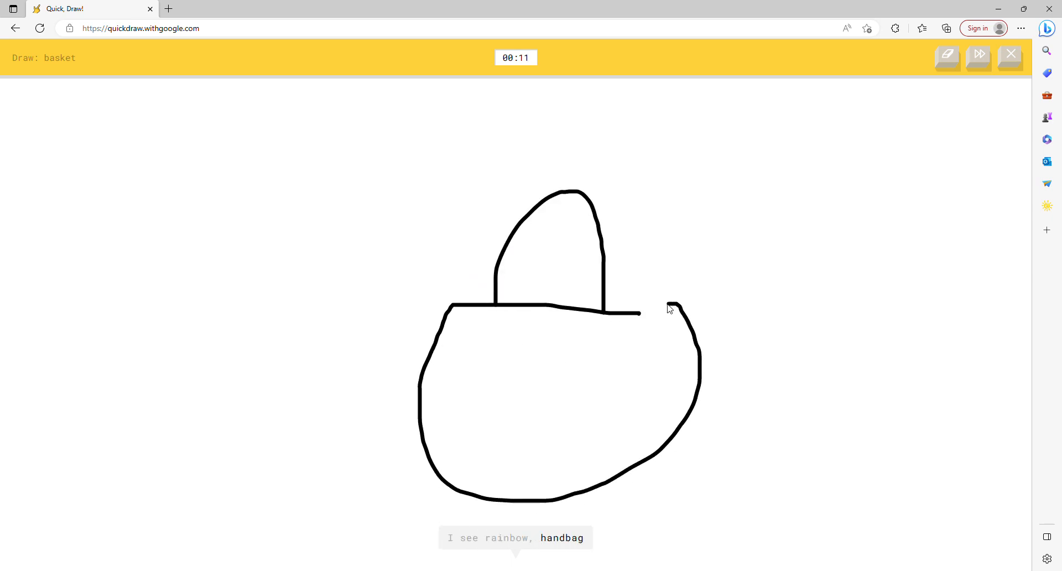
left_click_drag(430, 341, 698, 332)
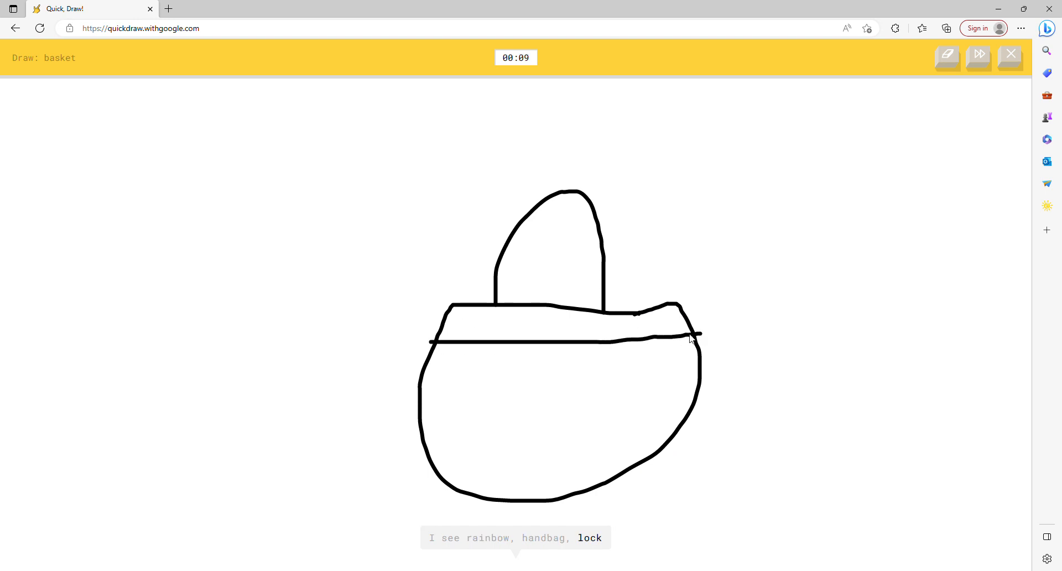
left_click_drag(422, 390, 691, 392)
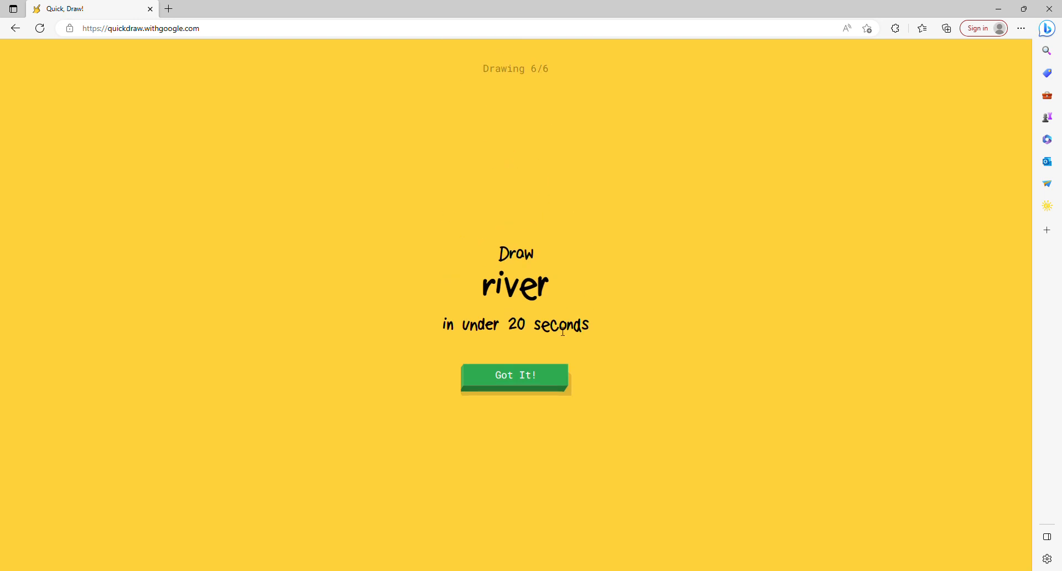
Step: Draw two long wavy river lines across the canvas
left_click(515, 375)
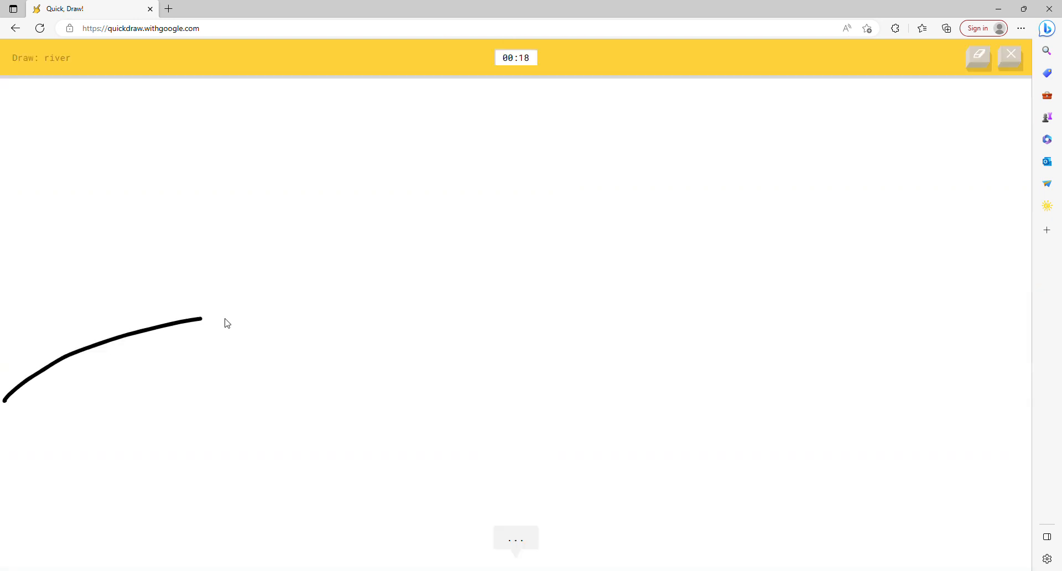
left_click_drag(202, 319, 1029, 372)
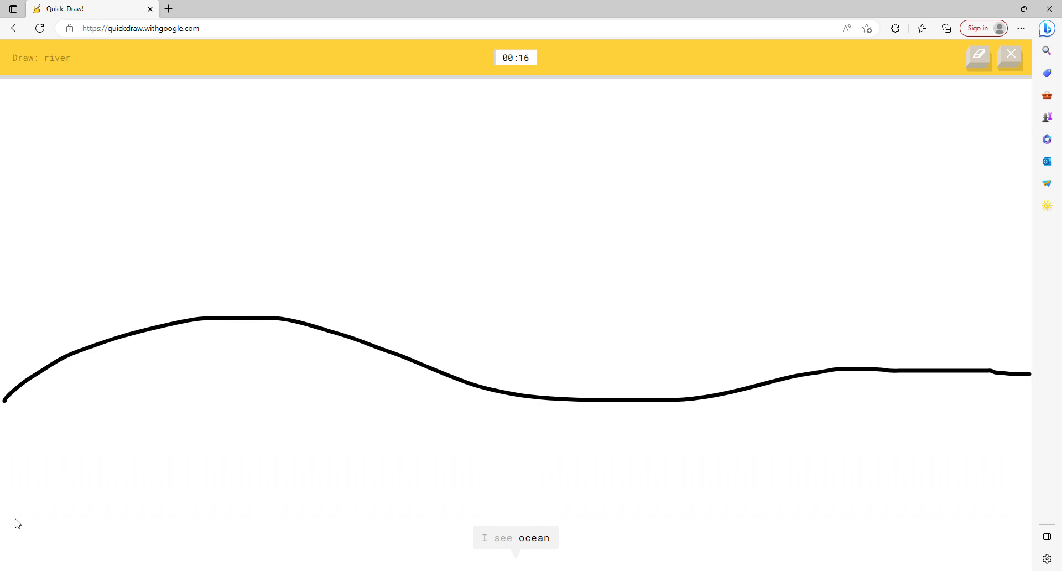
left_click_drag(13, 532, 982, 487)
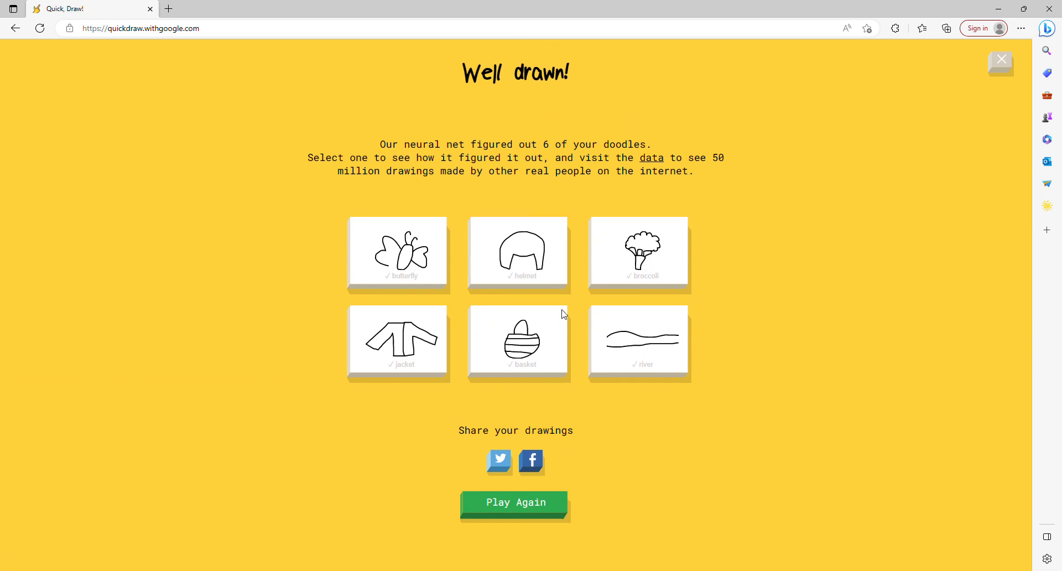
Step: Browse the helmet card's examples, then play again and accept the map prompt
left_click(517, 254)
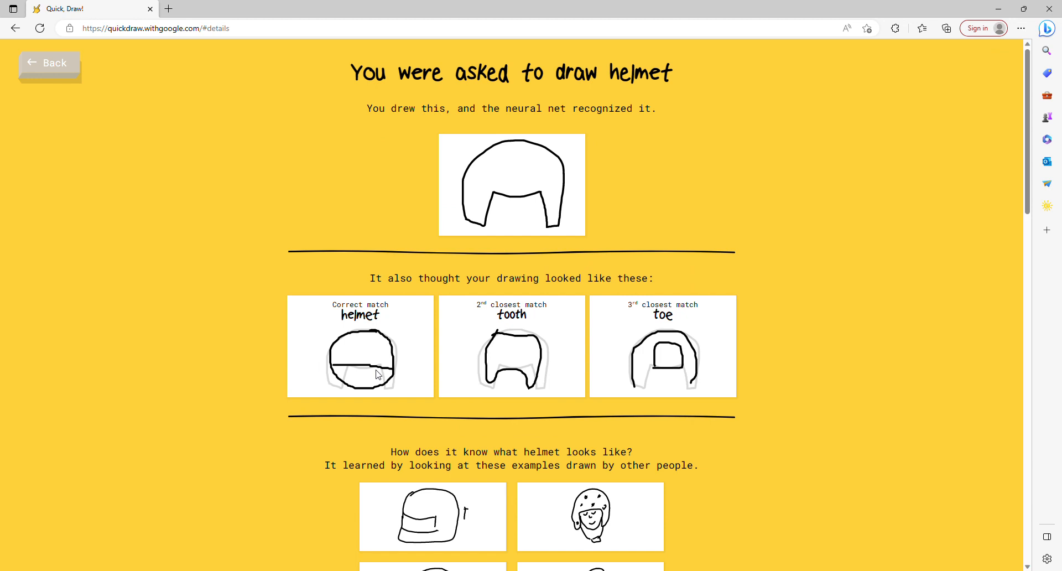
scroll("down", 3)
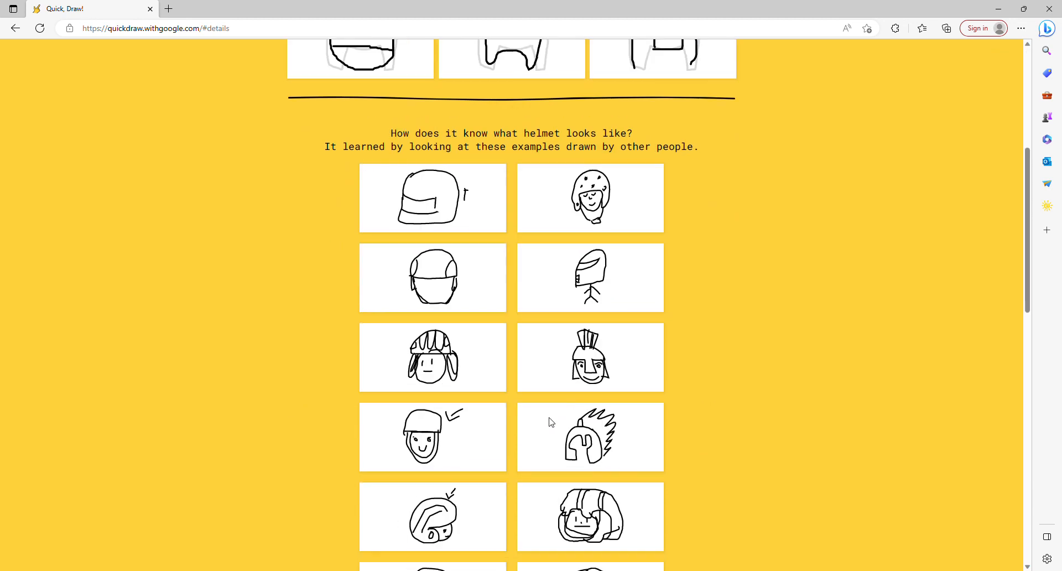
scroll("down", 3)
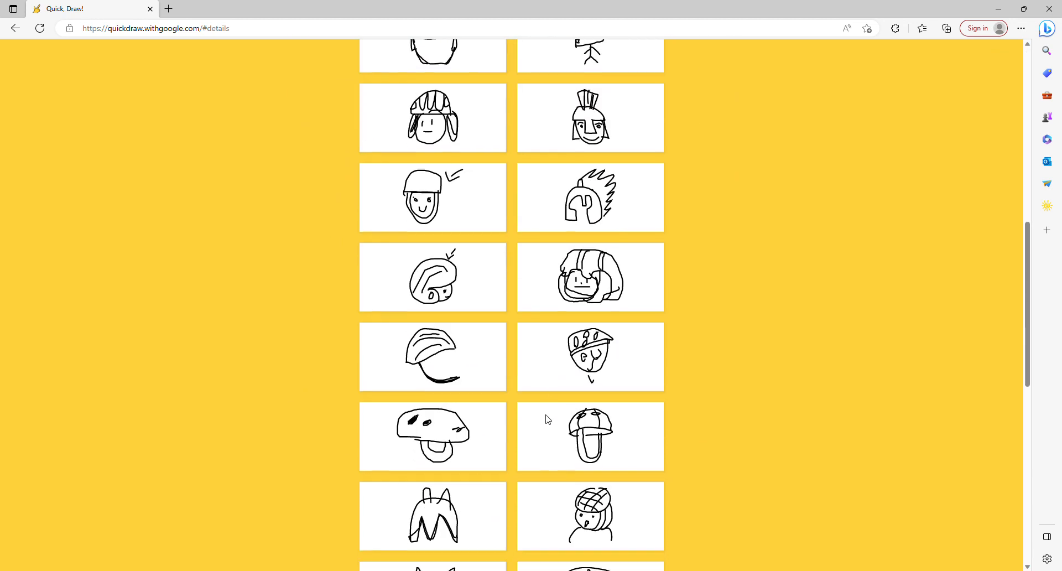
scroll("down", 3)
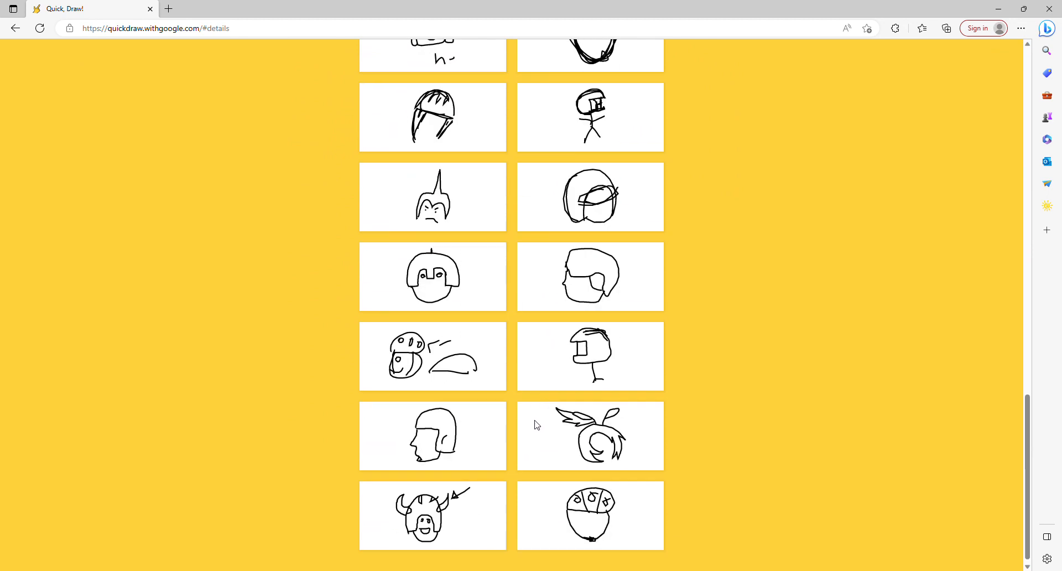
scroll("down", 3)
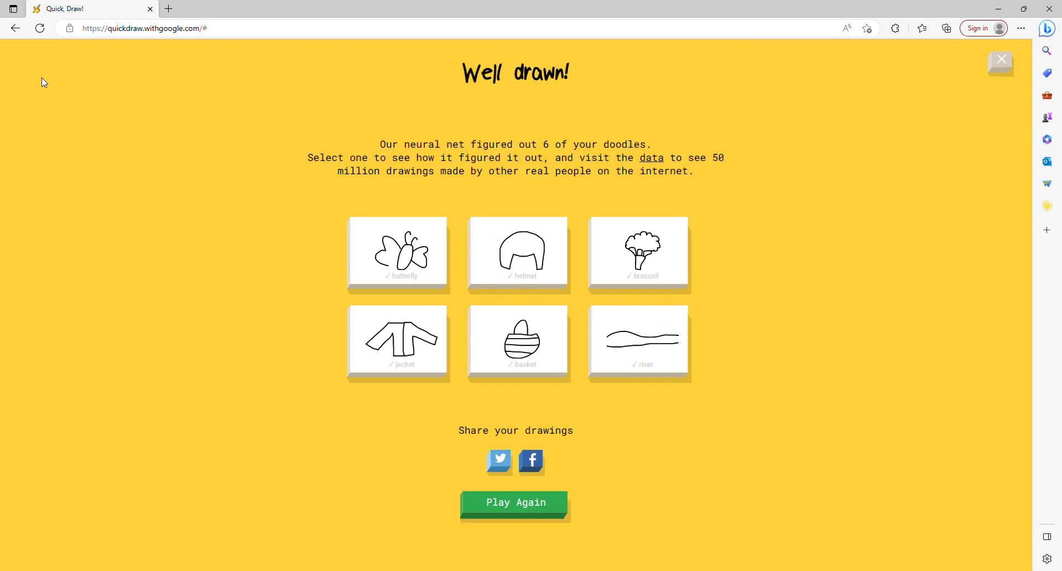
left_click(514, 502)
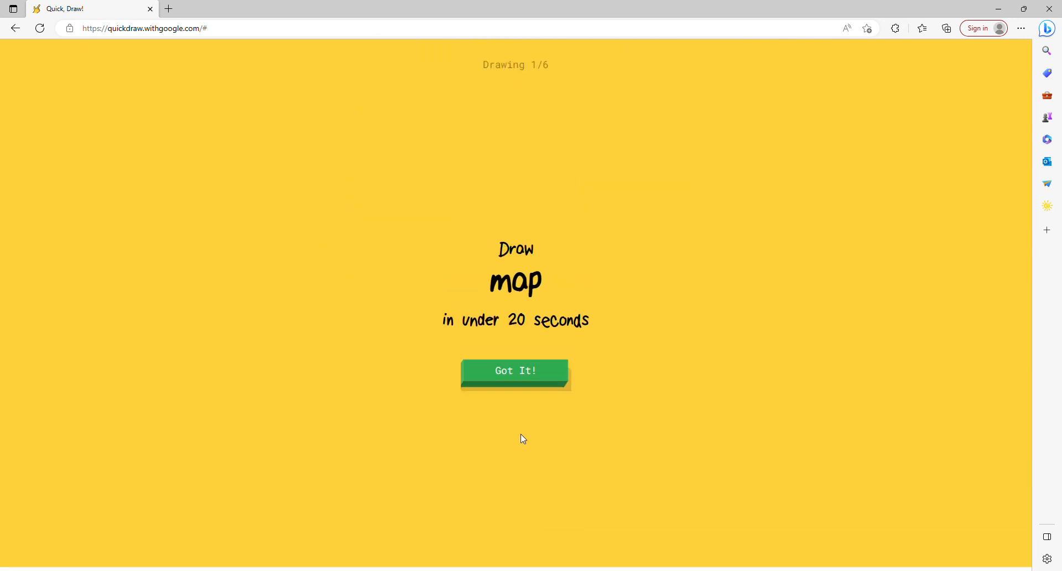
left_click(514, 371)
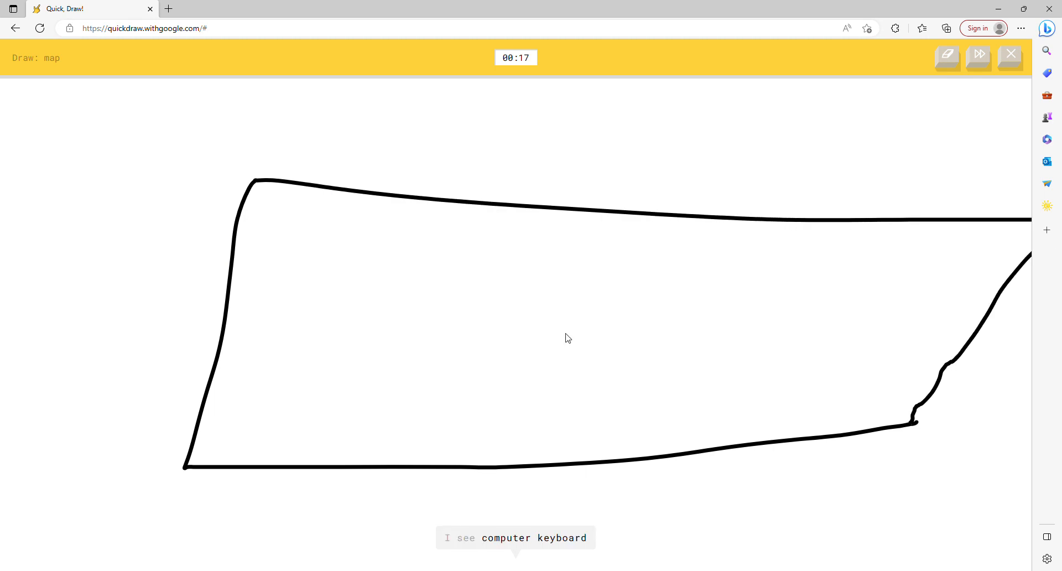
Step: Add a small figure, side lines and long wavy strokes to the map
left_click_drag(450, 315, 488, 375)
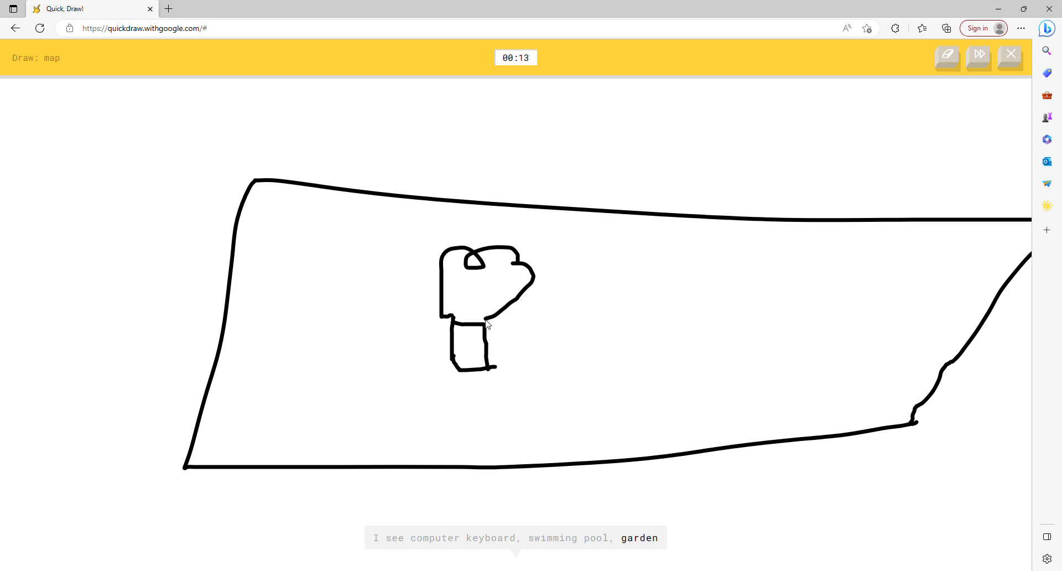
left_click_drag(507, 360, 599, 360)
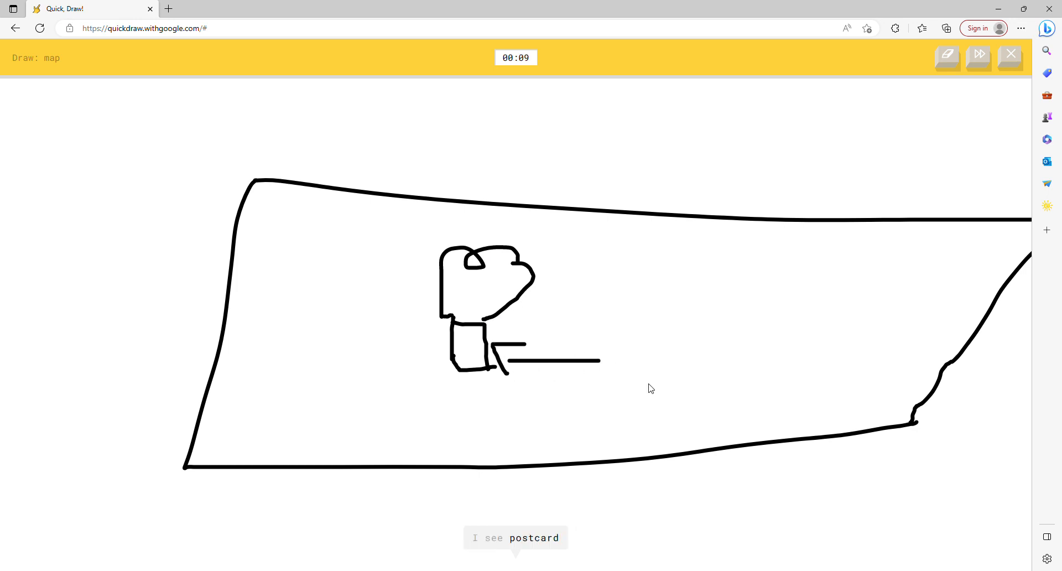
mouse_move(682, 401)
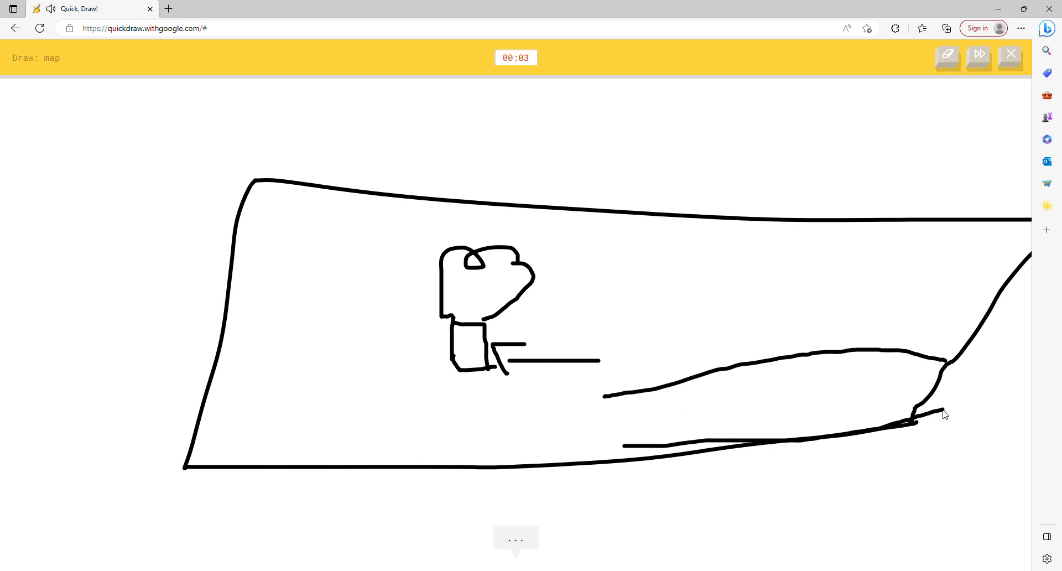
left_click_drag(230, 306, 362, 406)
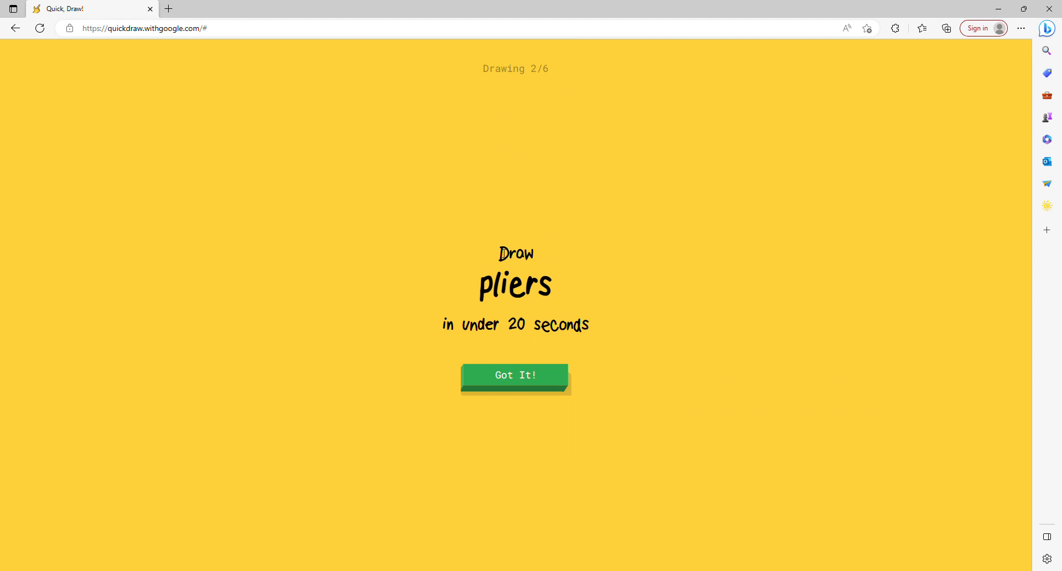
mouse_move(648, 292)
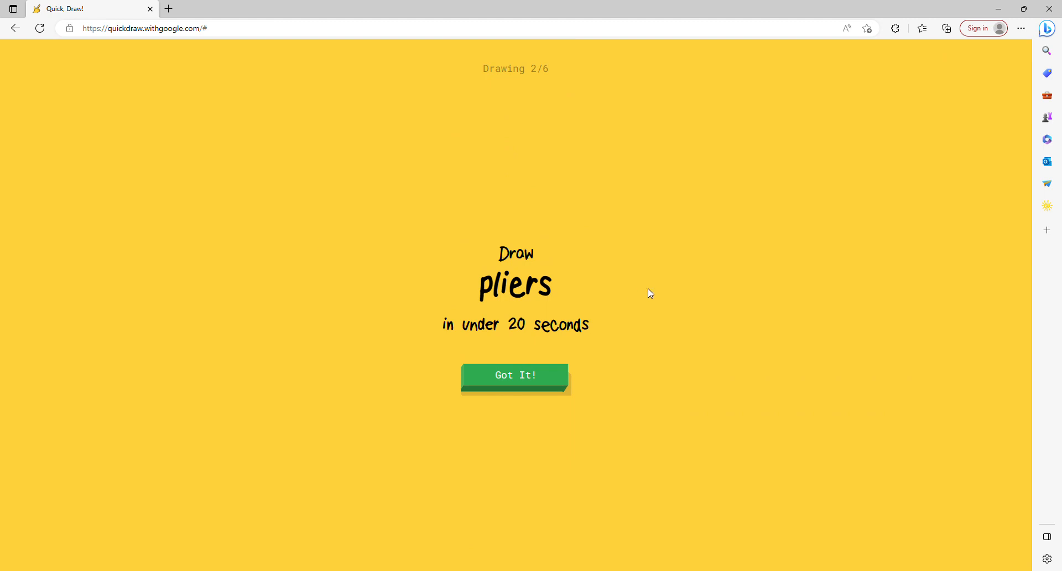
mouse_move(649, 281)
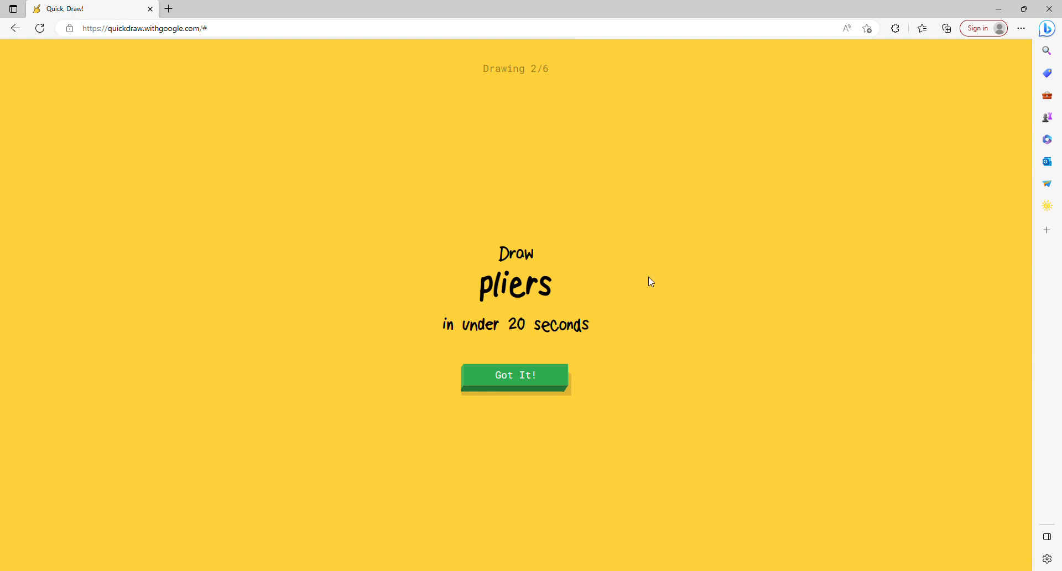
mouse_move(635, 278)
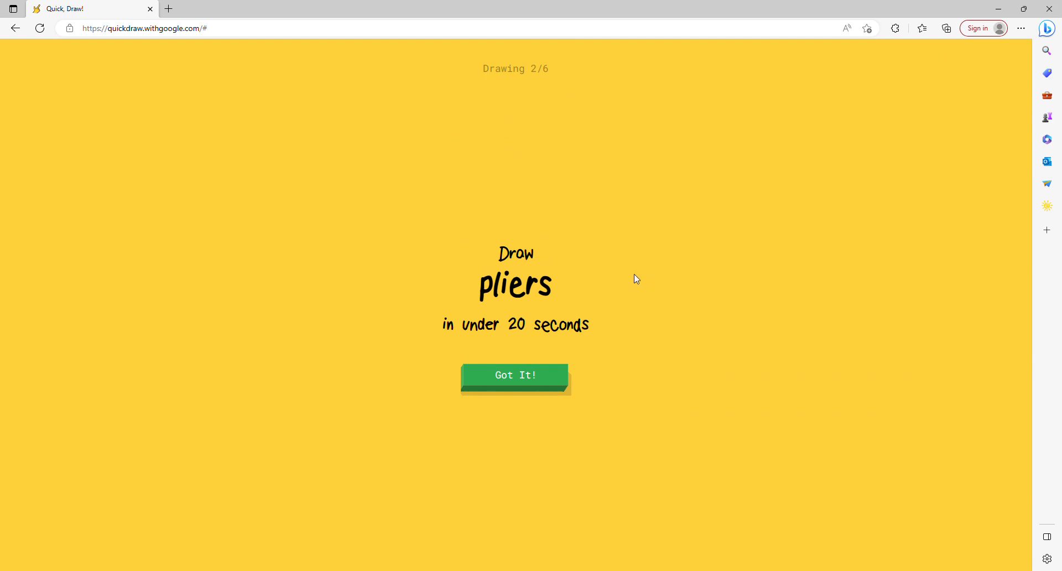
mouse_move(308, 232)
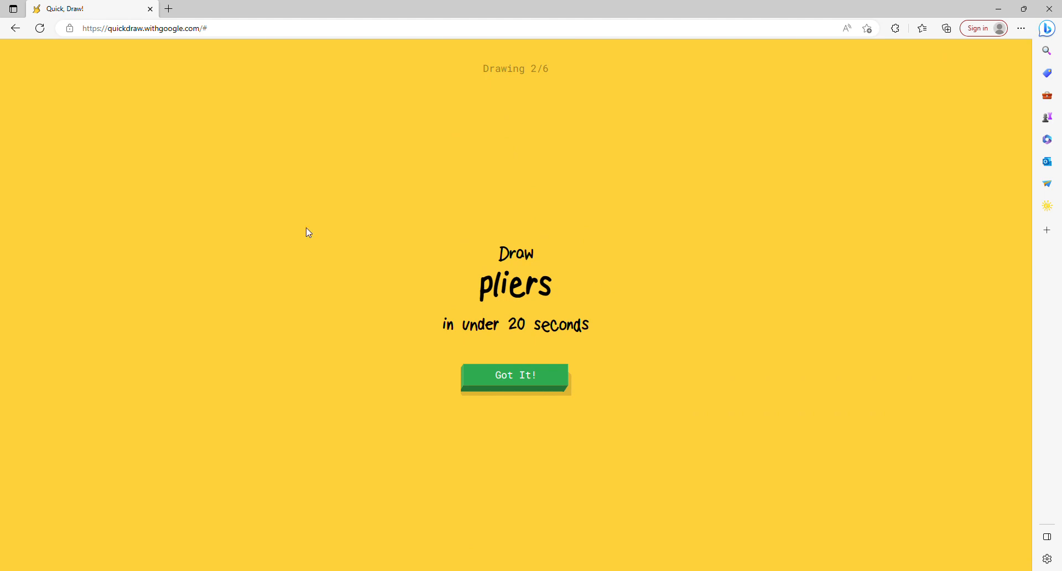
mouse_move(515, 420)
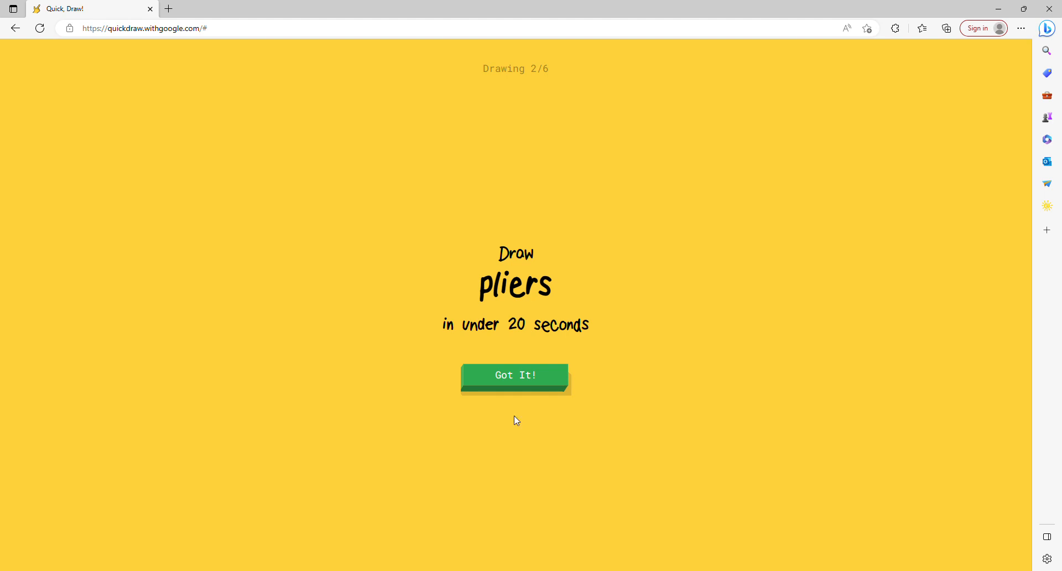
Step: Dismiss the pliers prompt to get an empty canvas with the timer running
left_click(515, 375)
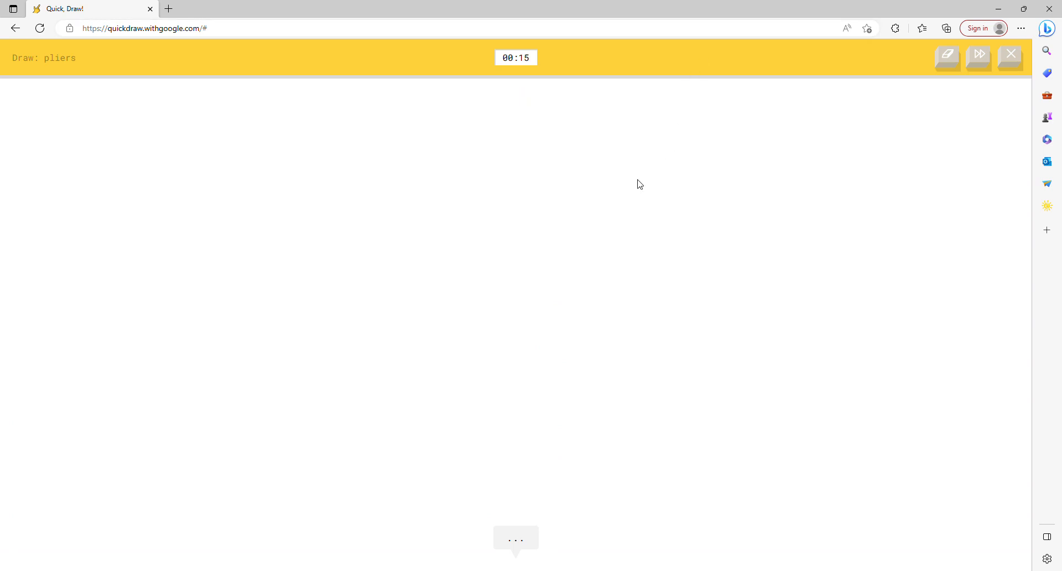
mouse_move(461, 190)
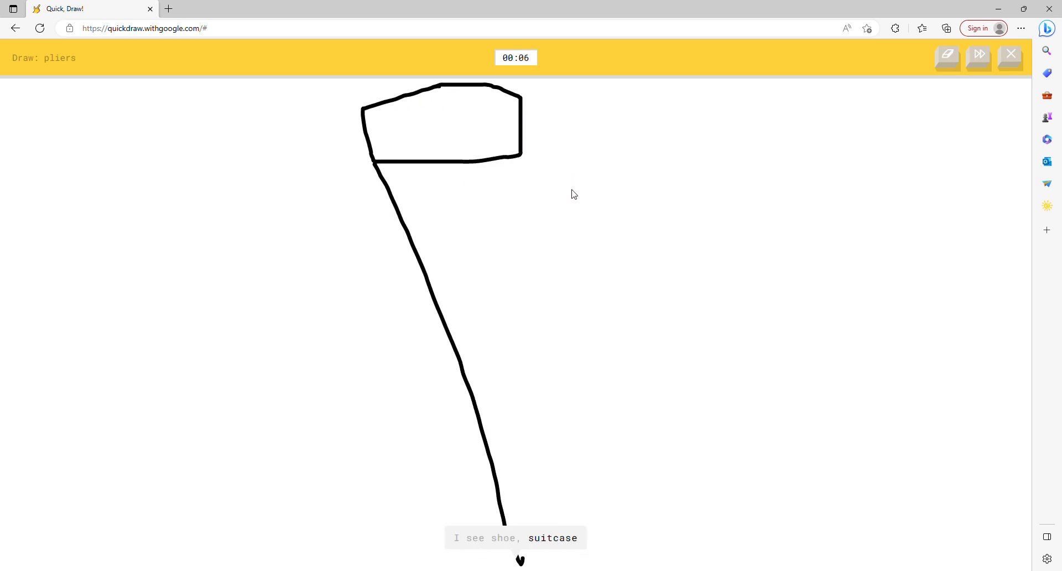
Step: Sketch the pliers' long handle and jagged jaw strokes until time runs out
left_click_drag(520, 154, 731, 565)
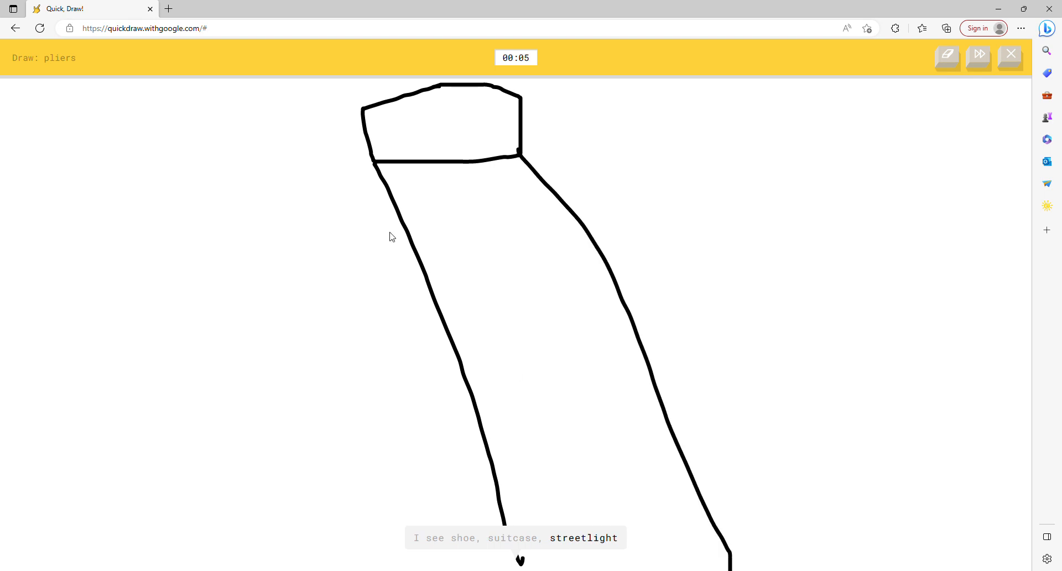
left_click_drag(418, 238, 560, 183)
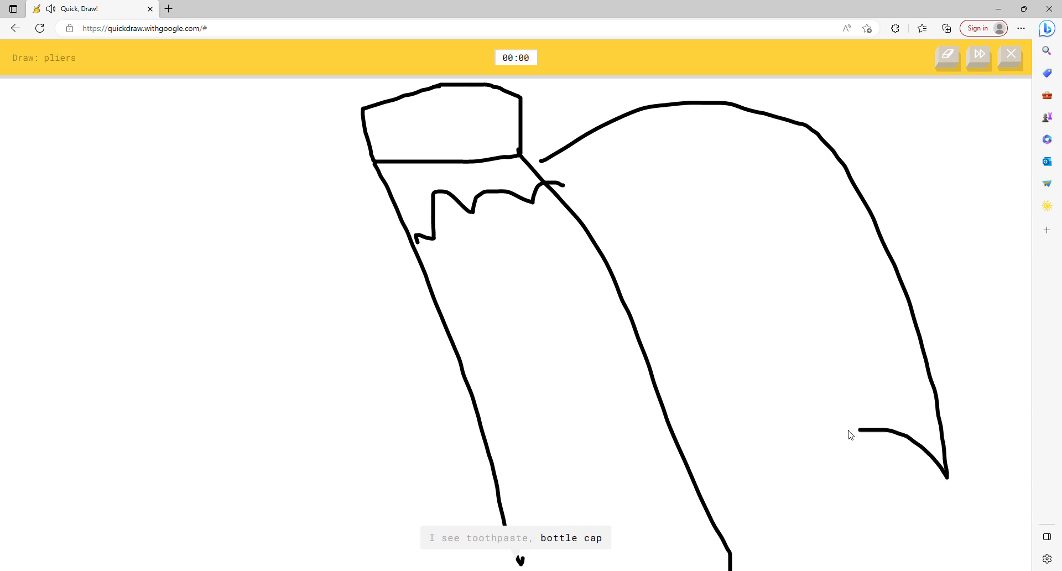
left_click(977, 57)
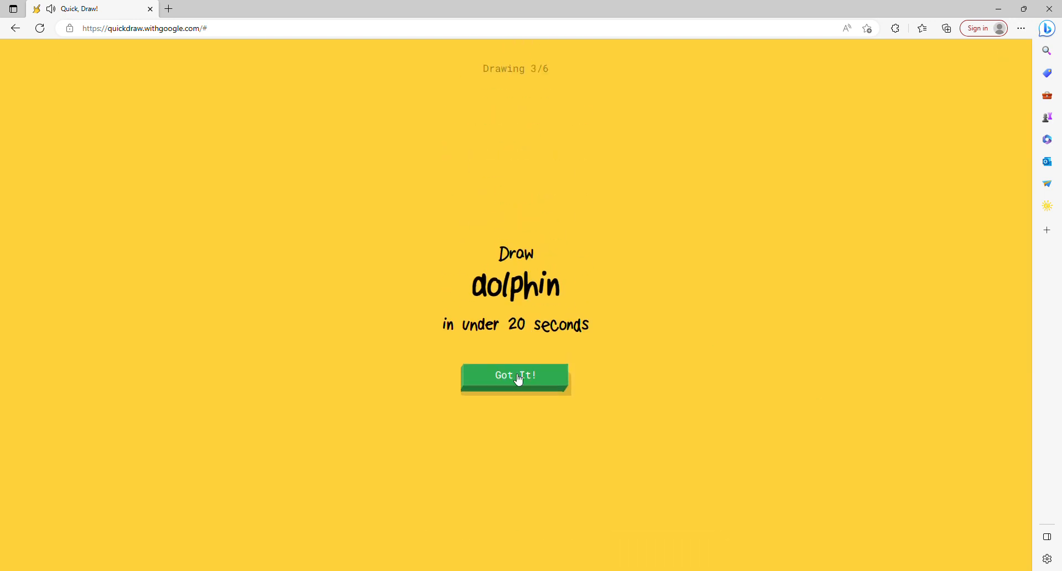
mouse_move(485, 205)
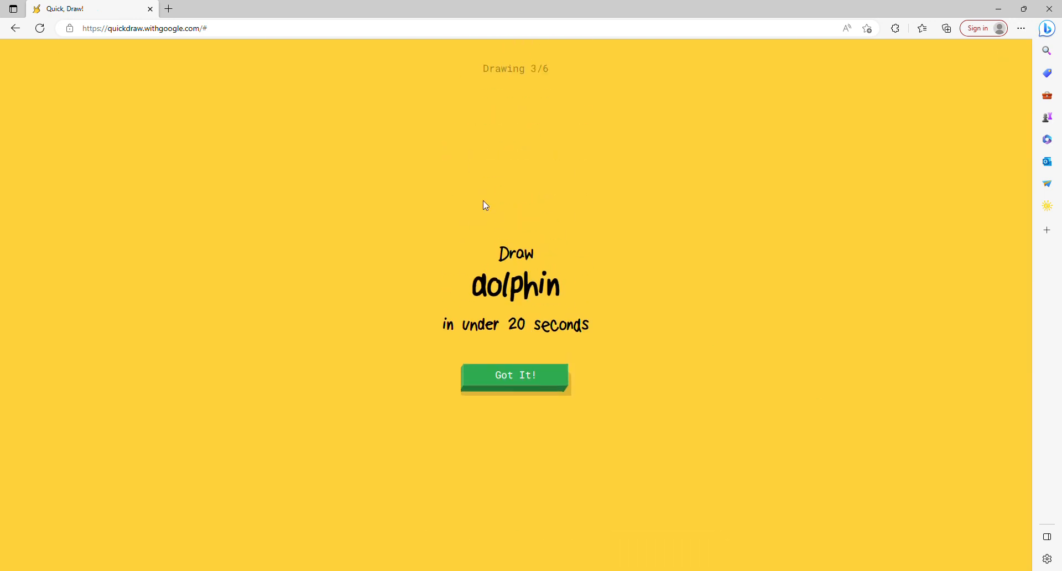
Step: Accept the dolphin prompt and draw its back, eye, belly, fin and tail
left_click(515, 375)
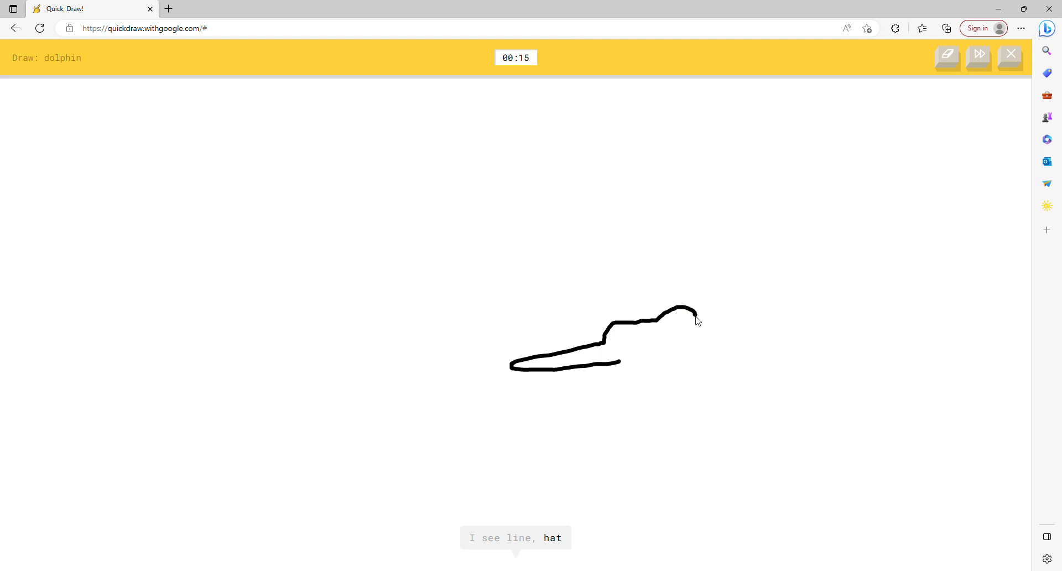
left_click_drag(693, 318, 777, 346)
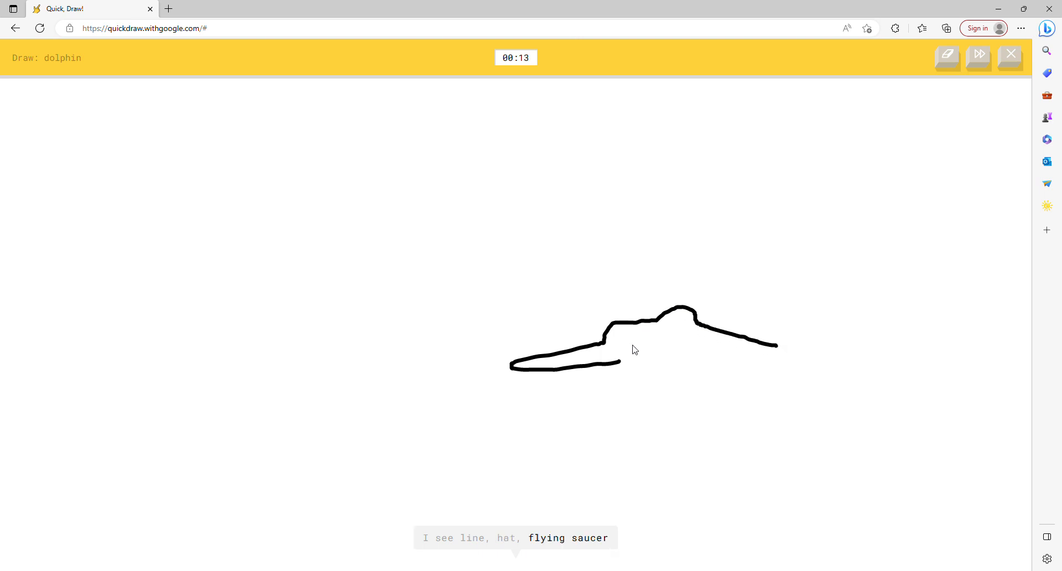
left_click_drag(619, 345, 646, 342)
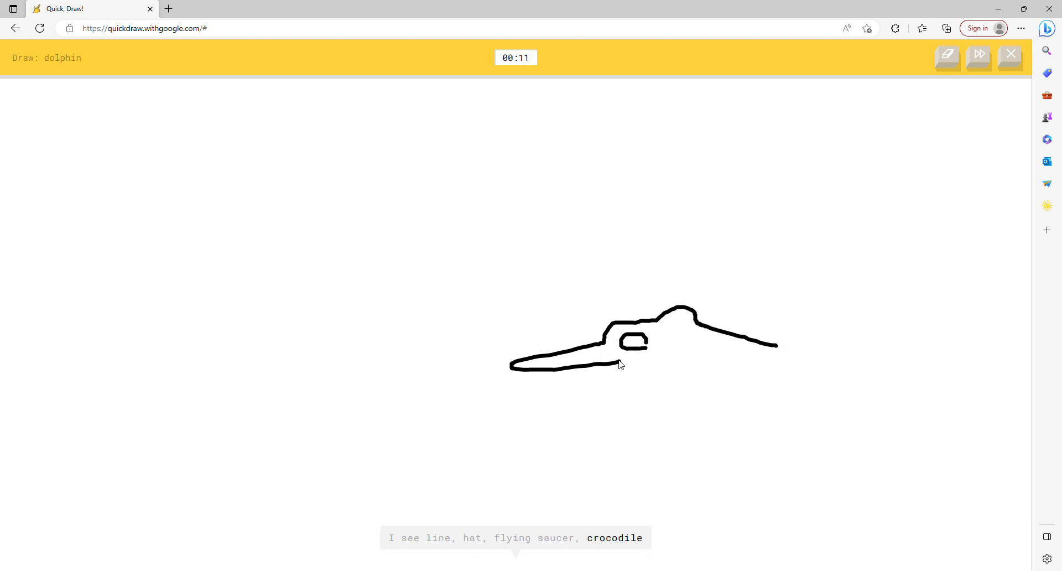
left_click_drag(618, 362, 889, 369)
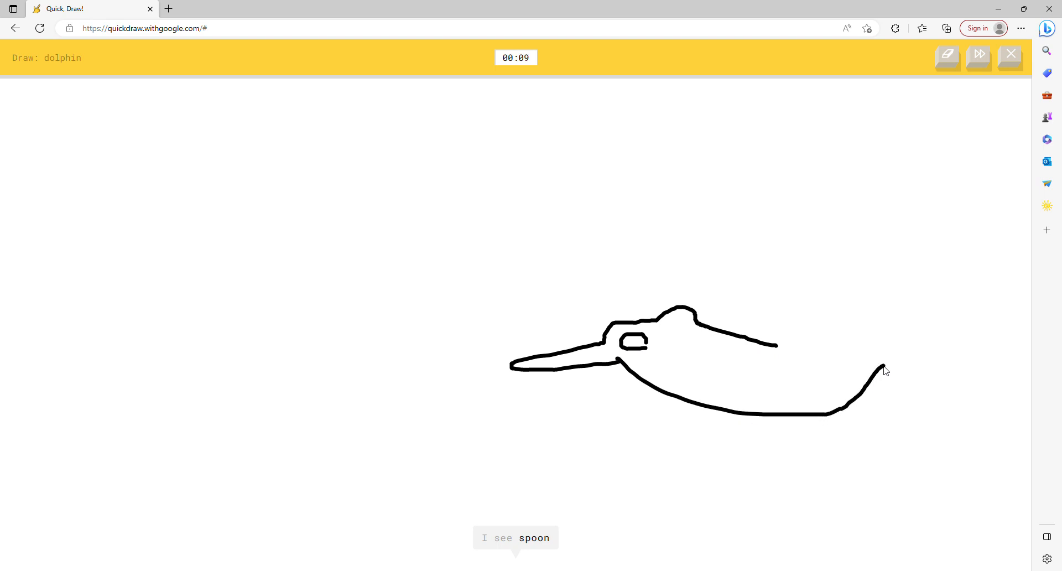
left_click_drag(887, 371, 937, 349)
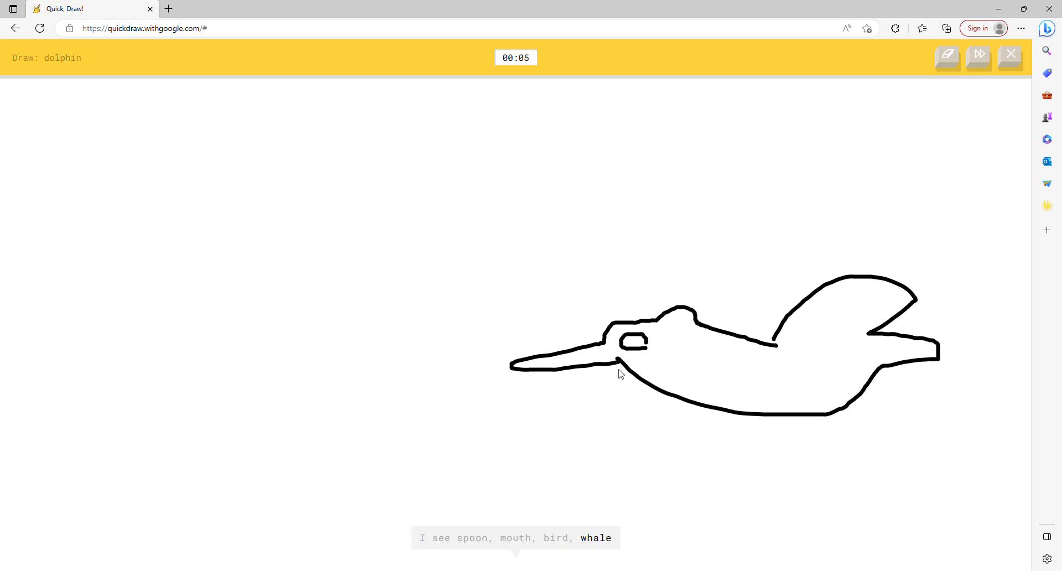
left_click_drag(623, 374, 576, 400)
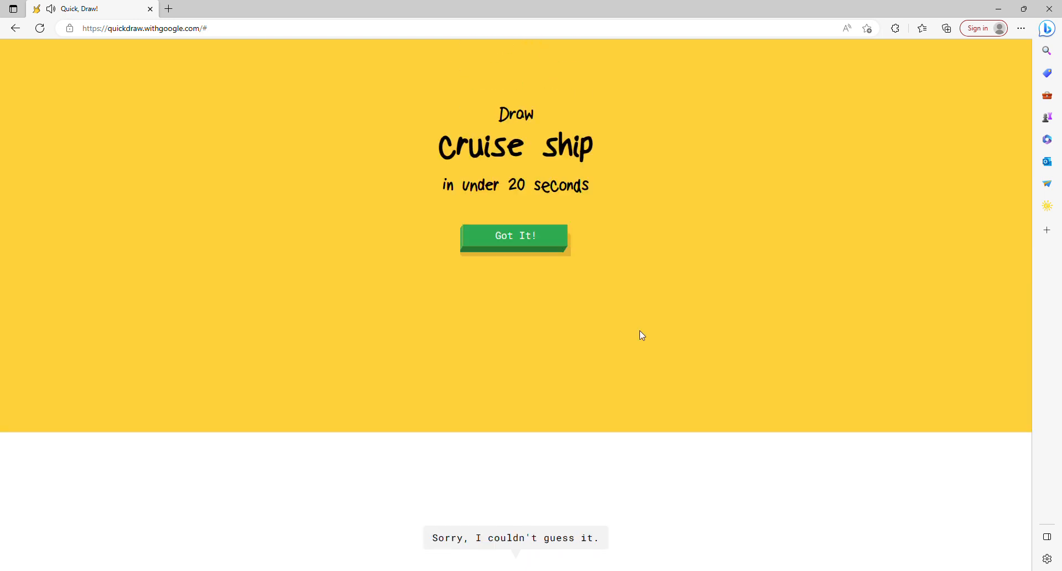
Step: Dismiss the cruise ship prompt card to begin that drawing round
left_click(515, 236)
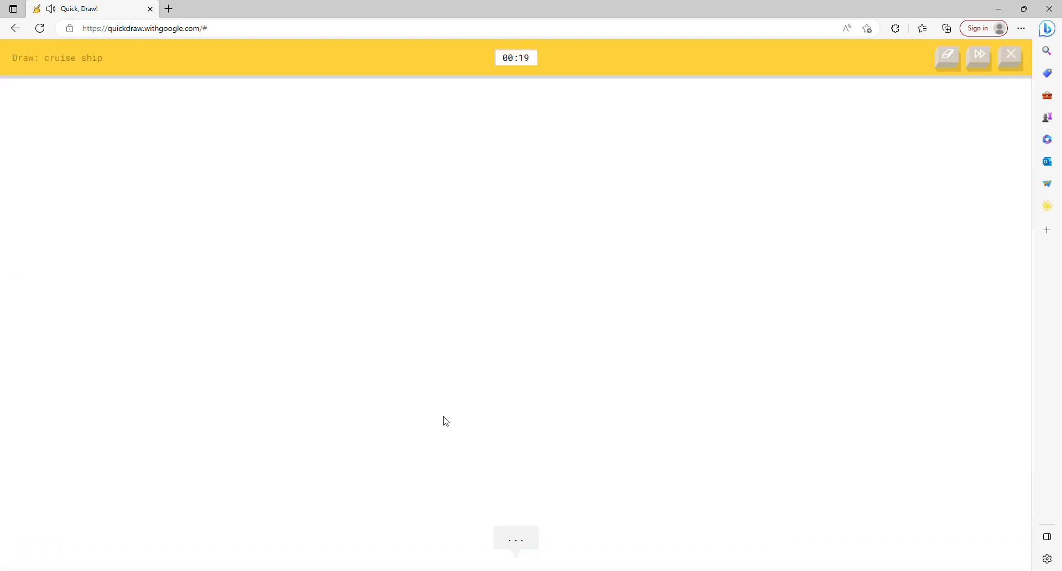
mouse_move(339, 140)
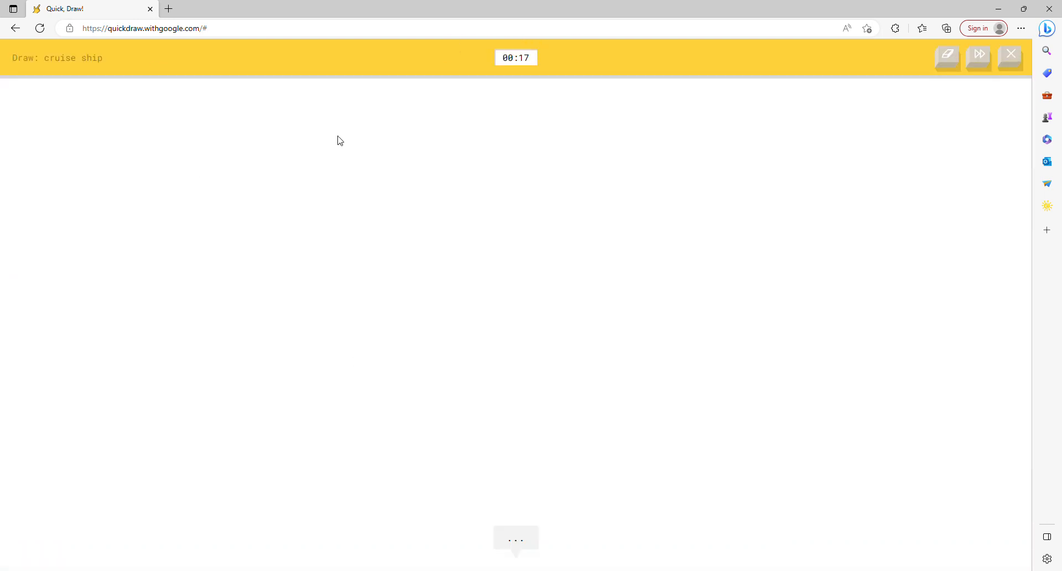
mouse_move(121, 110)
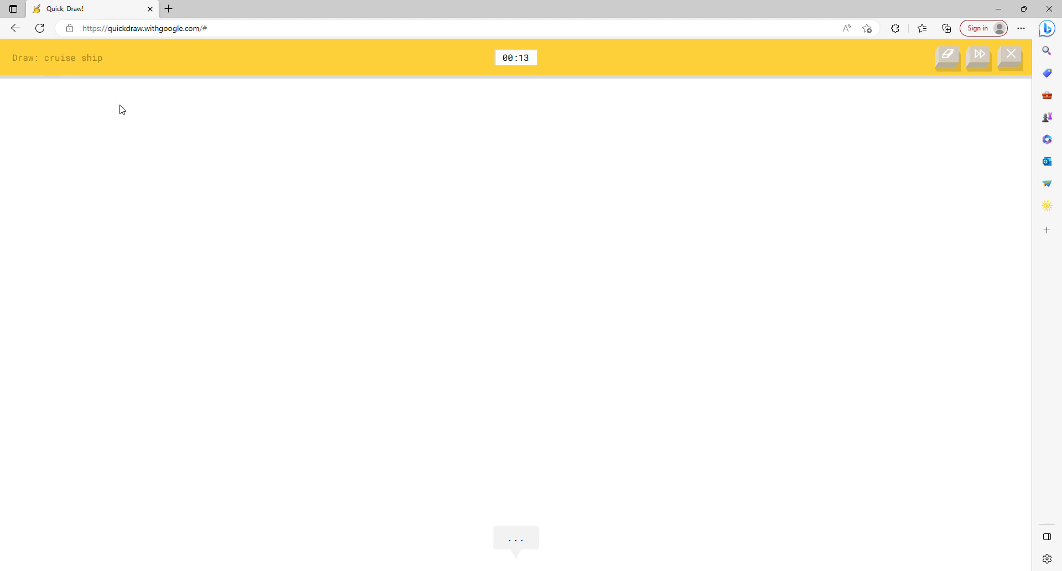
mouse_move(525, 244)
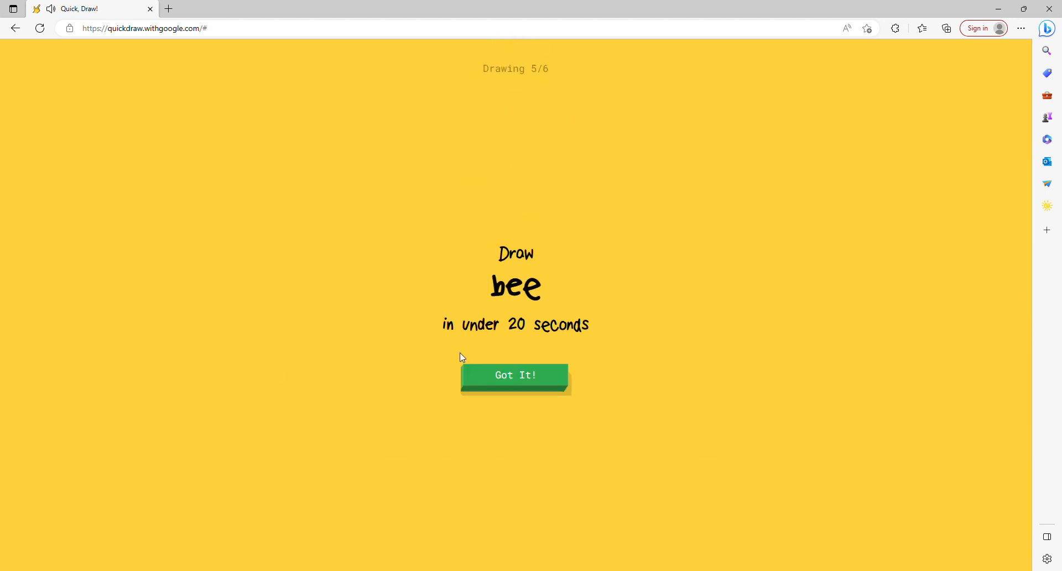
Step: Draw a bee with two thick body stripes and a wing on top
left_click(514, 375)
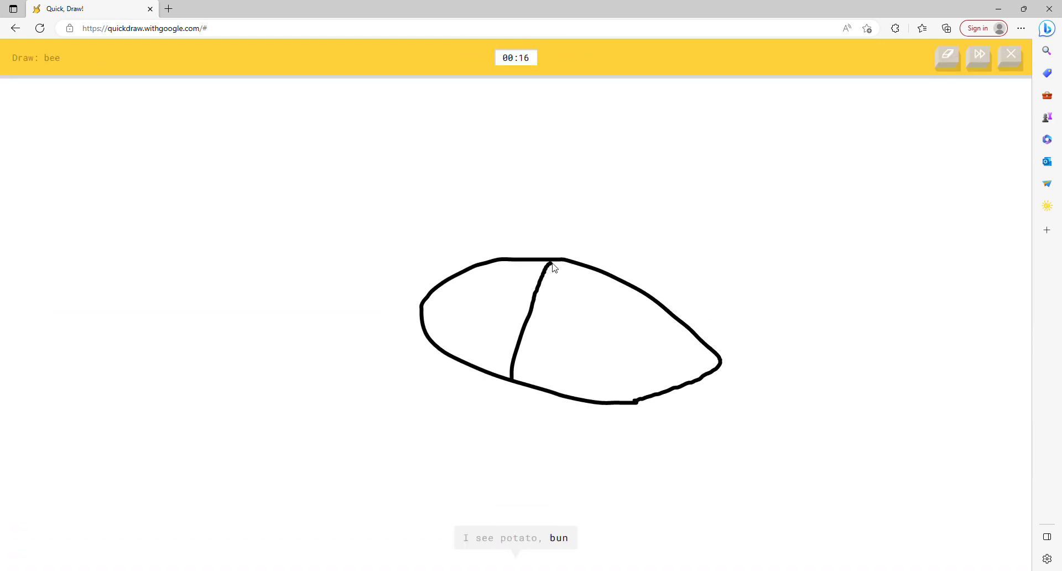
left_click_drag(548, 264, 515, 375)
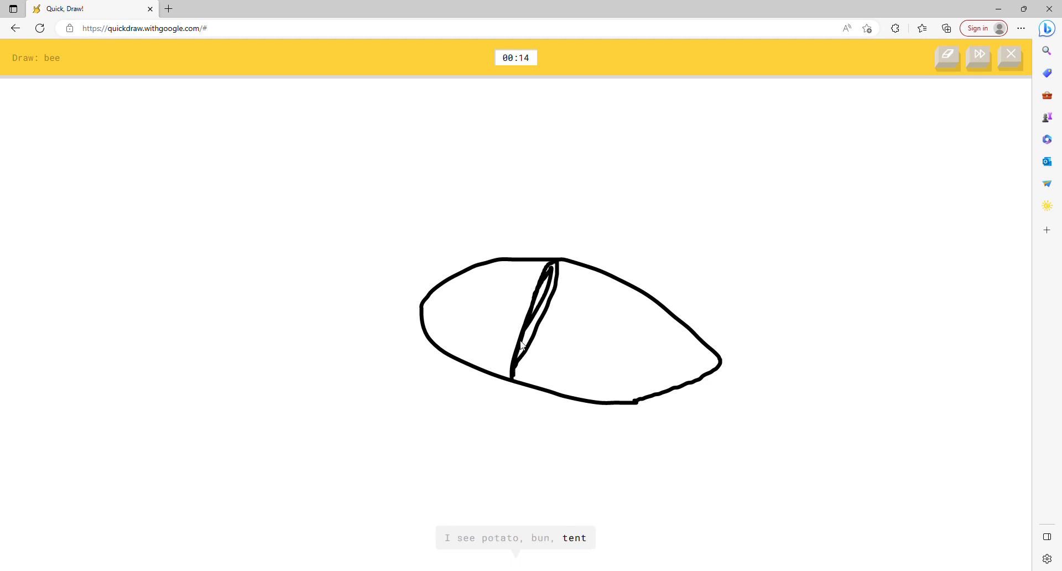
left_click_drag(555, 267, 511, 383)
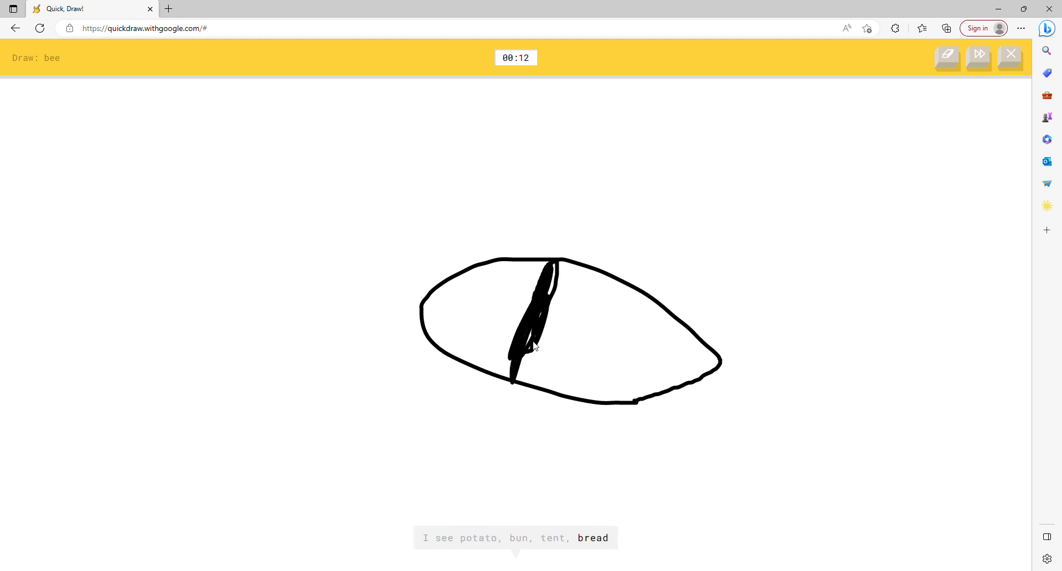
left_click_drag(619, 305, 606, 420)
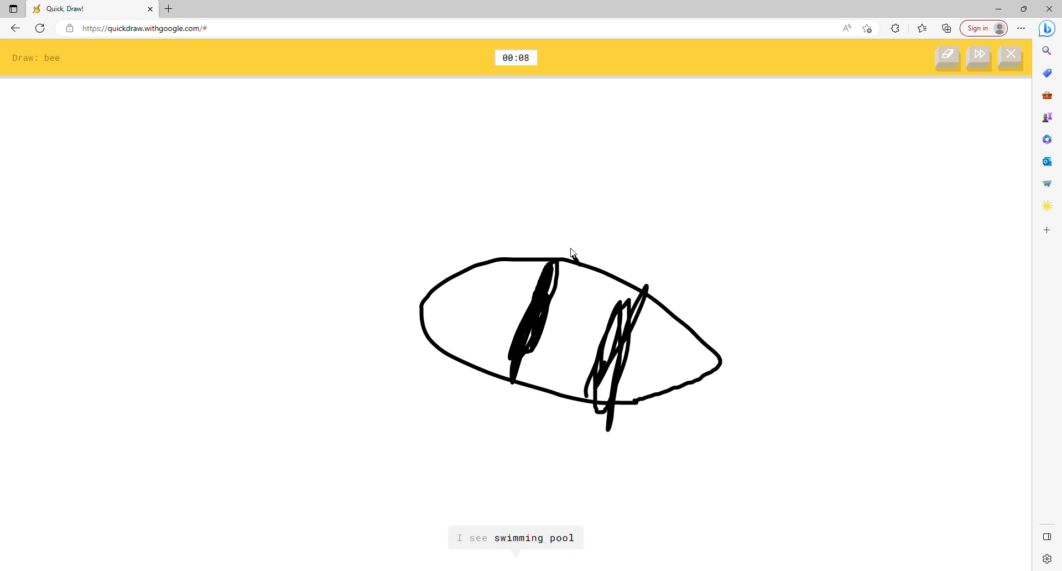
left_click_drag(572, 254, 626, 291)
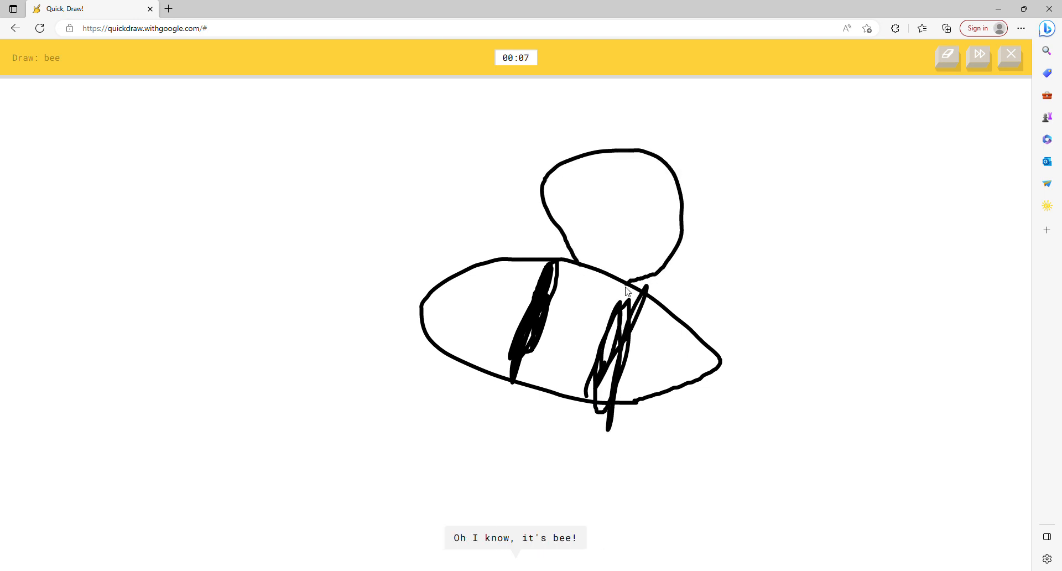
left_click(977, 57)
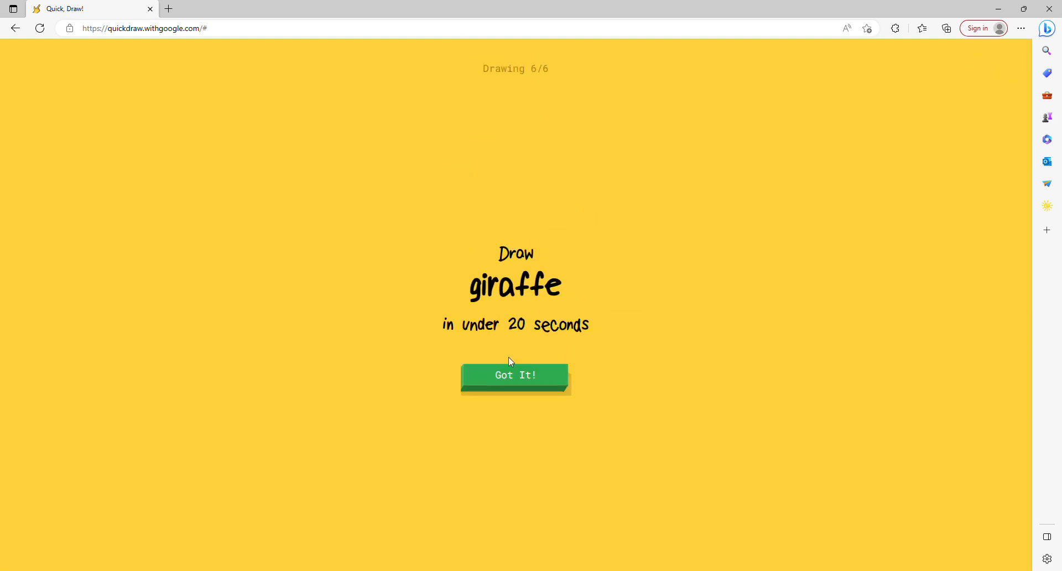
Step: Draw a giraffe as two tall neck lines topped with a head
left_click(515, 374)
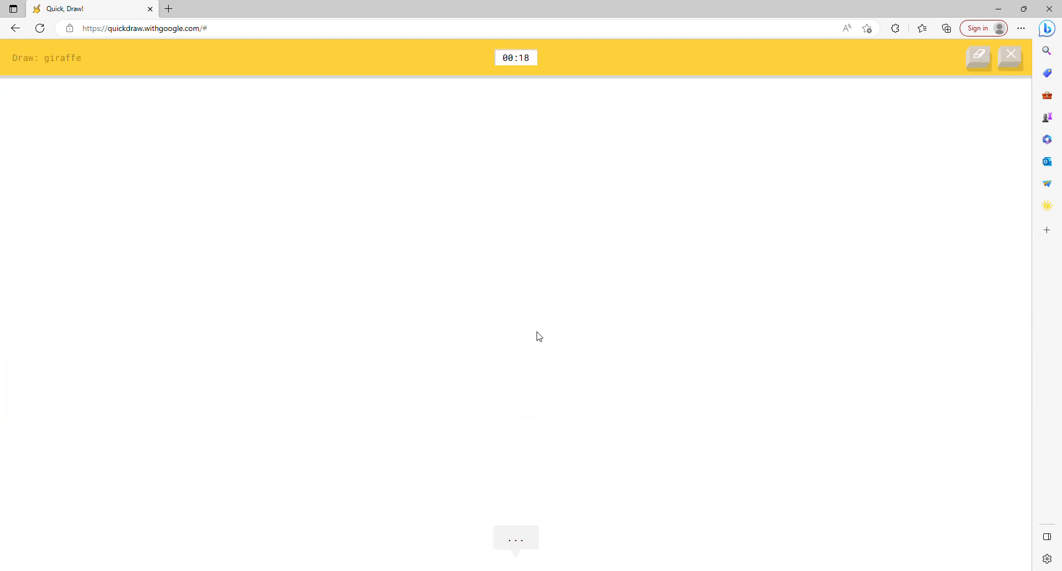
left_click_drag(521, 203, 531, 372)
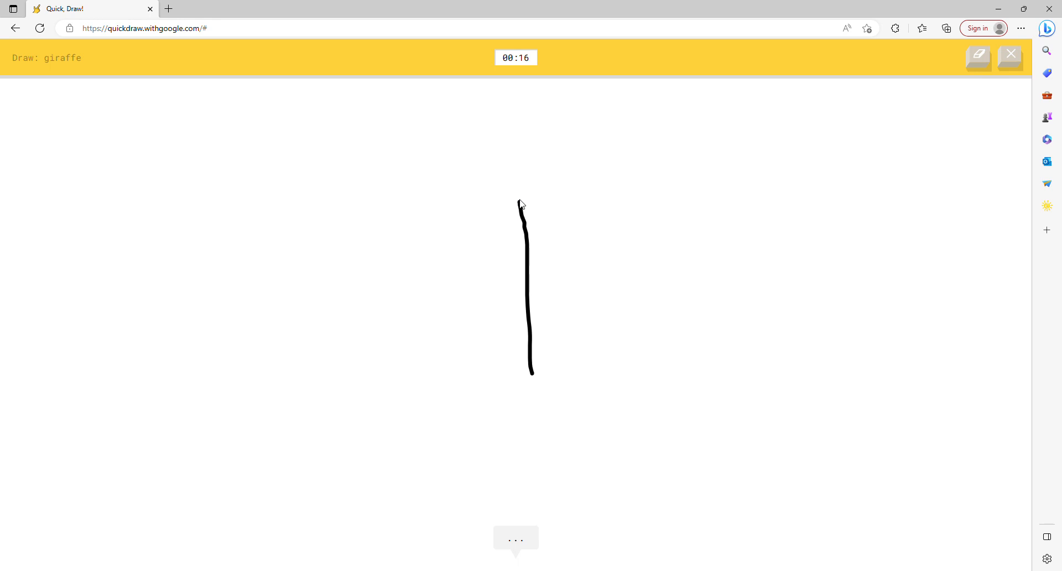
left_click_drag(563, 170, 579, 362)
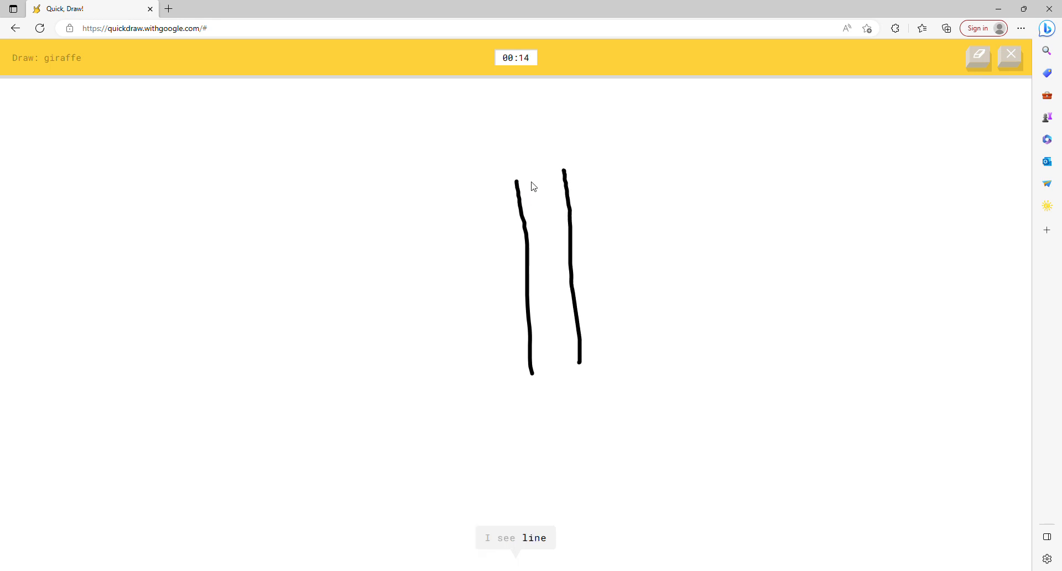
left_click_drag(518, 183, 538, 93)
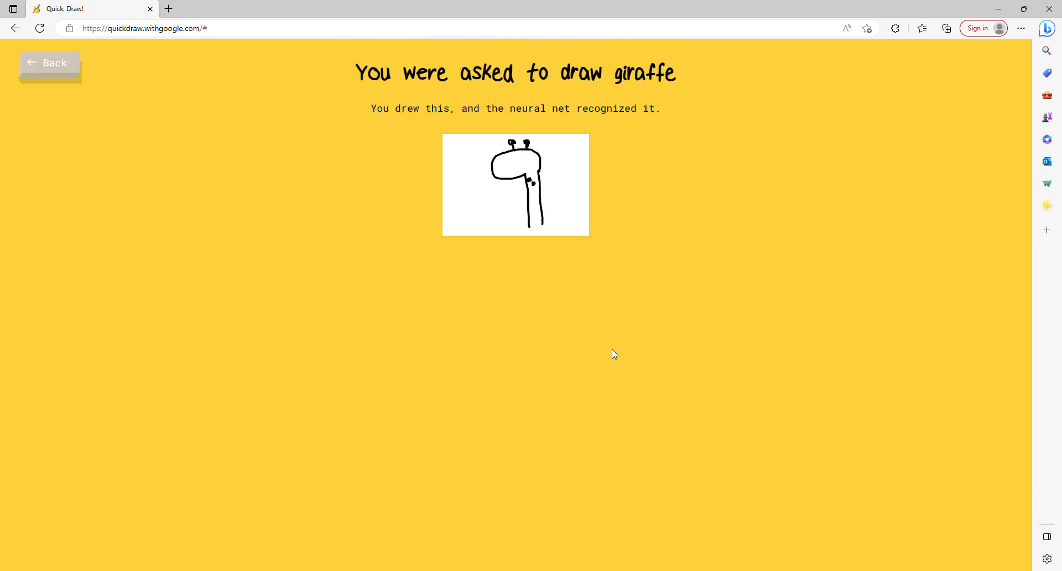
Step: Open the dolphin doodle's details, scroll the example drawings, and return to the summary
left_click(515, 184)
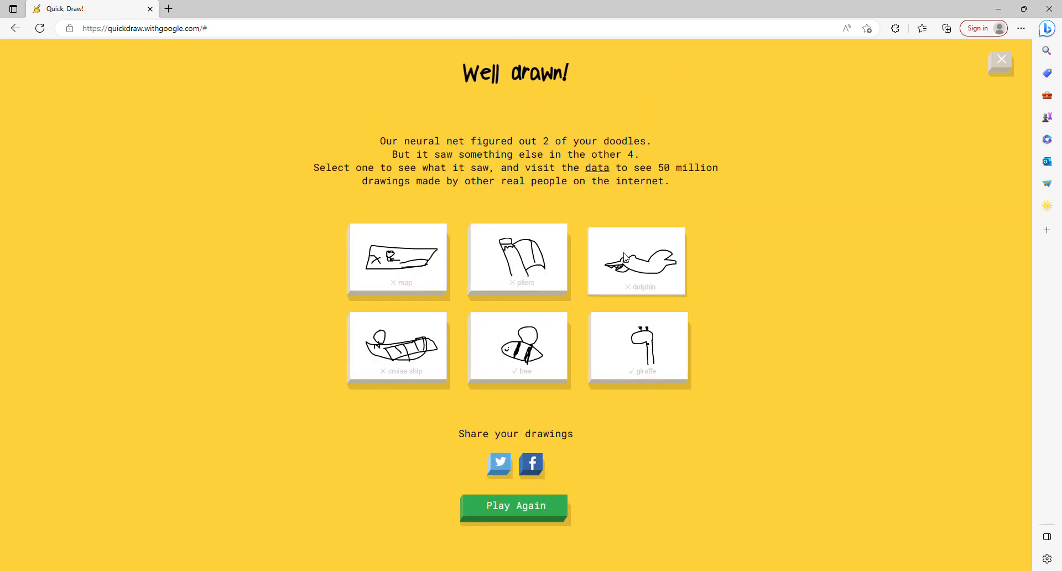
left_click(635, 261)
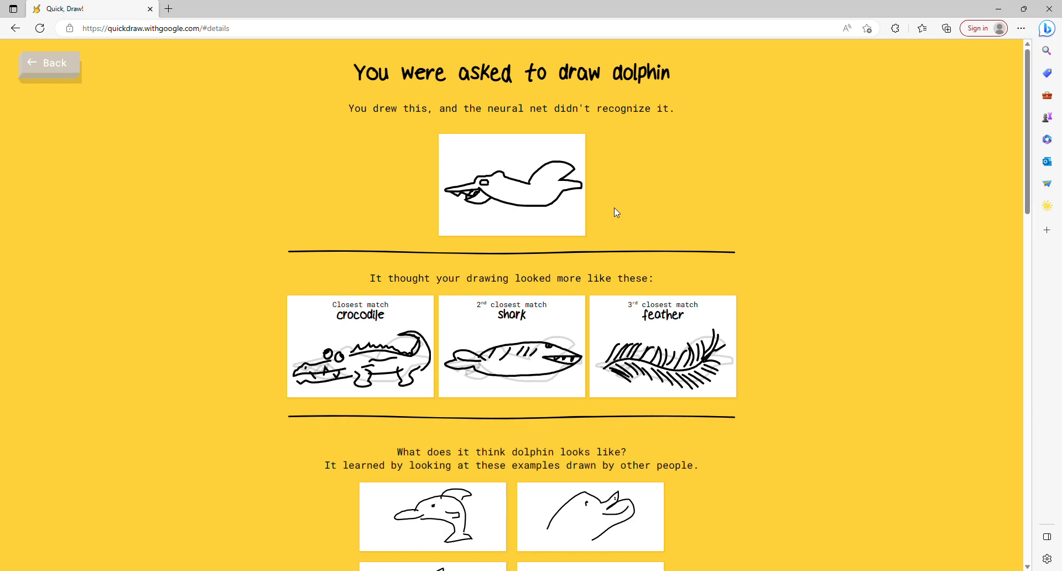
scroll("down", 3)
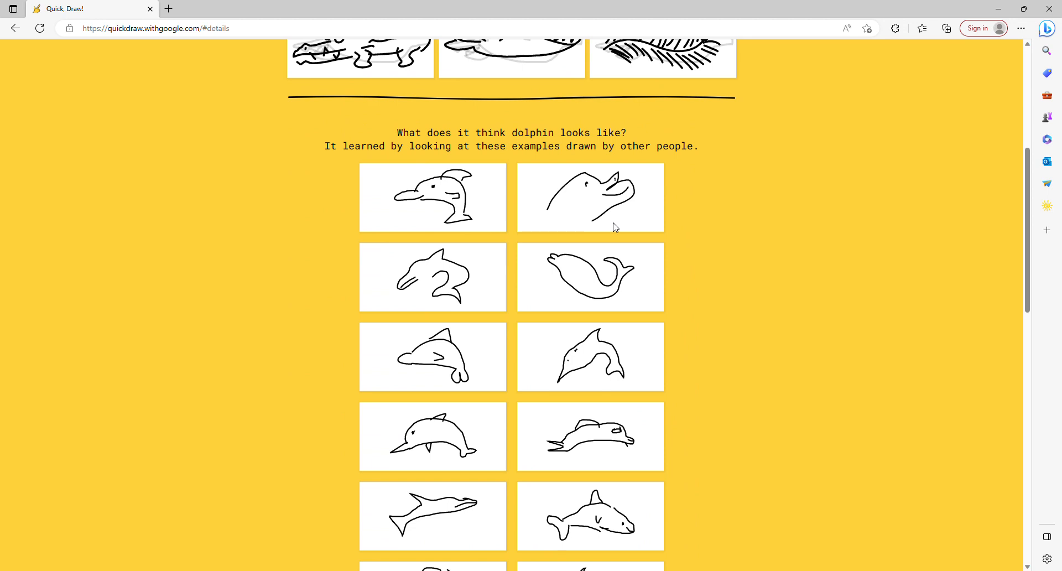
mouse_move(618, 205)
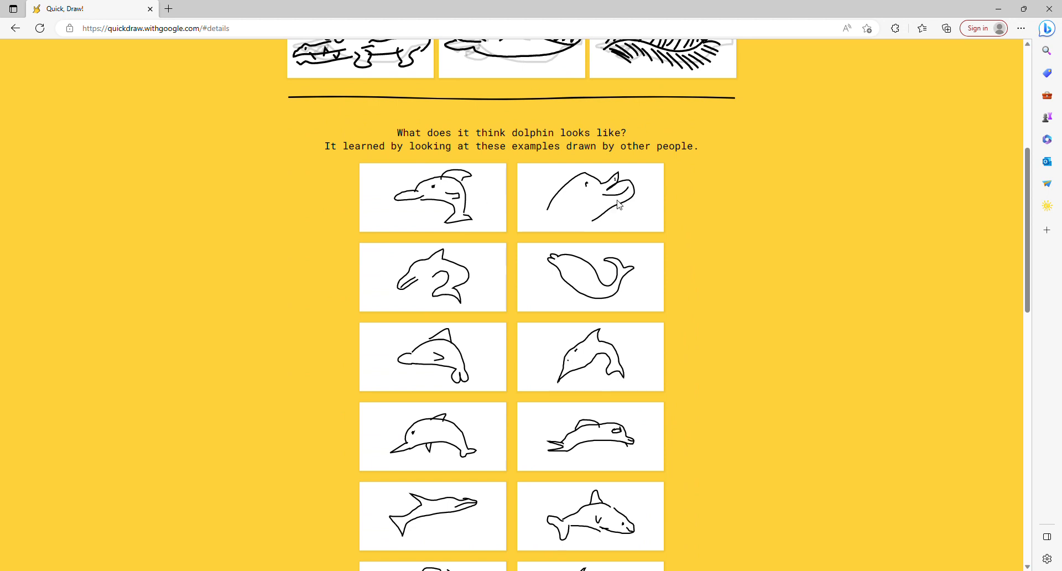
mouse_move(615, 217)
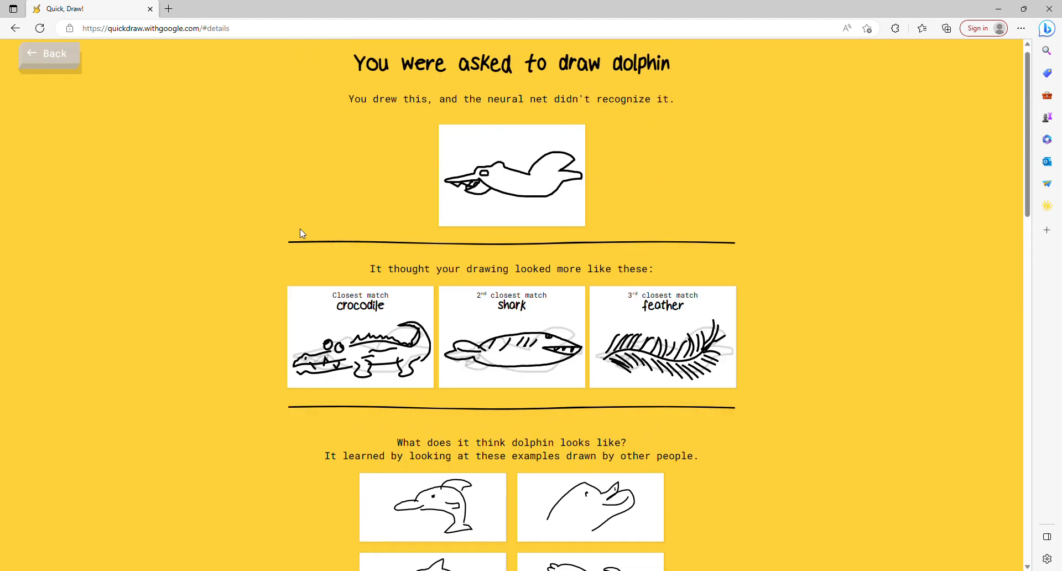
left_click(49, 53)
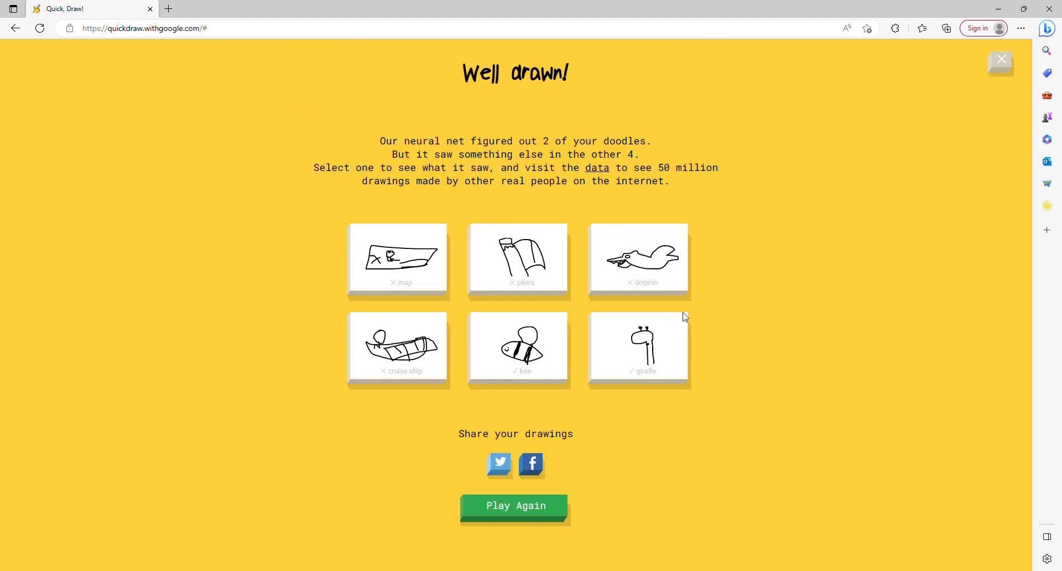
Step: Start a new game and draw a coffee cup with handle and coffee surface
left_click(513, 505)
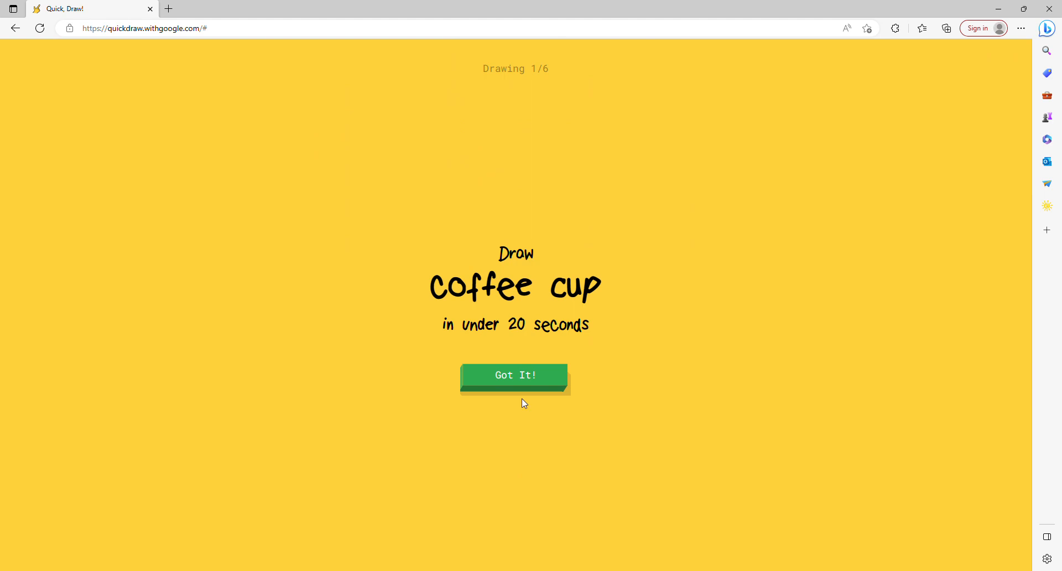
left_click(514, 374)
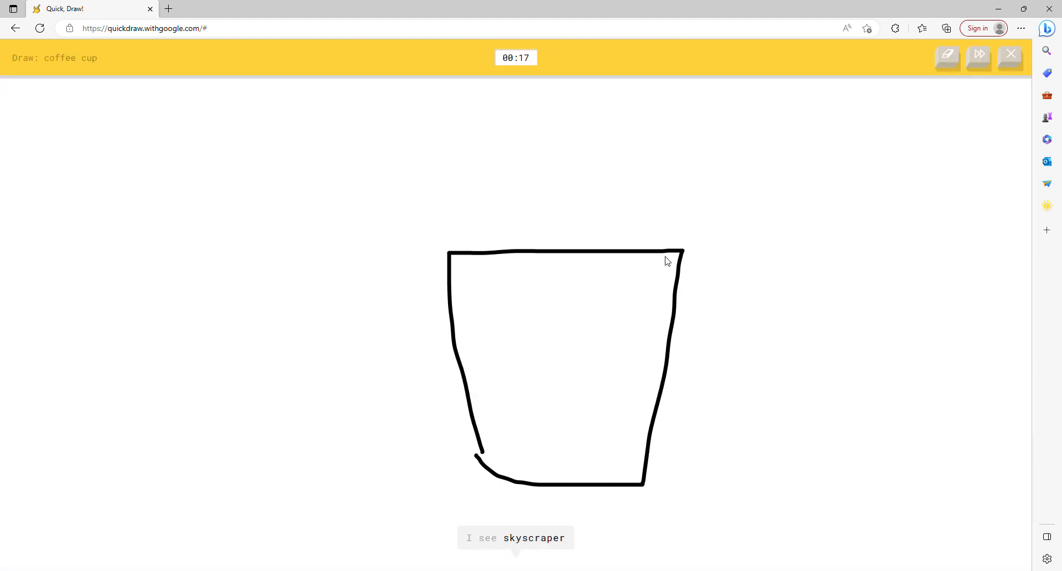
left_click_drag(670, 260, 657, 460)
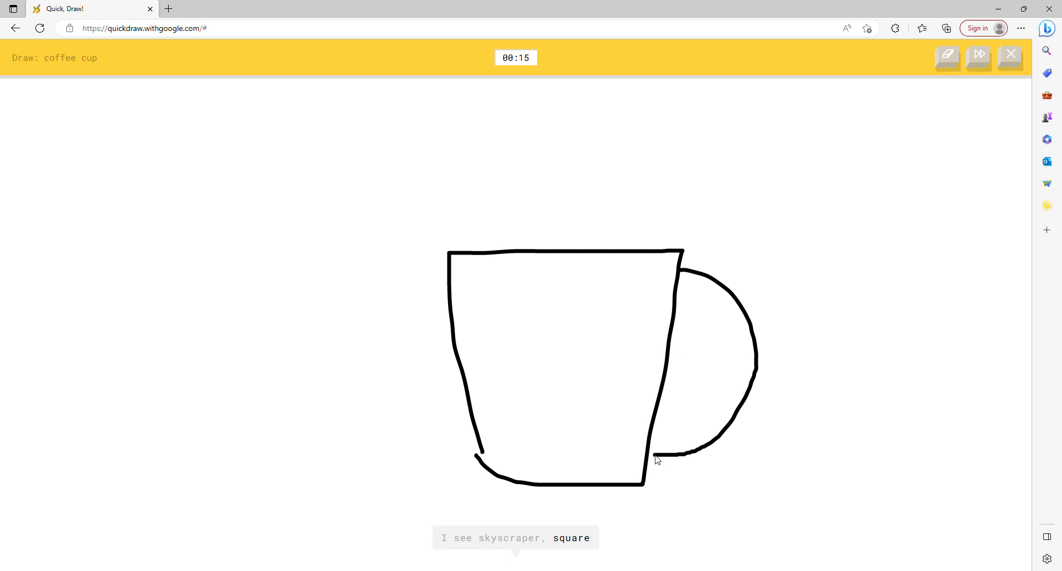
left_click_drag(657, 459, 677, 439)
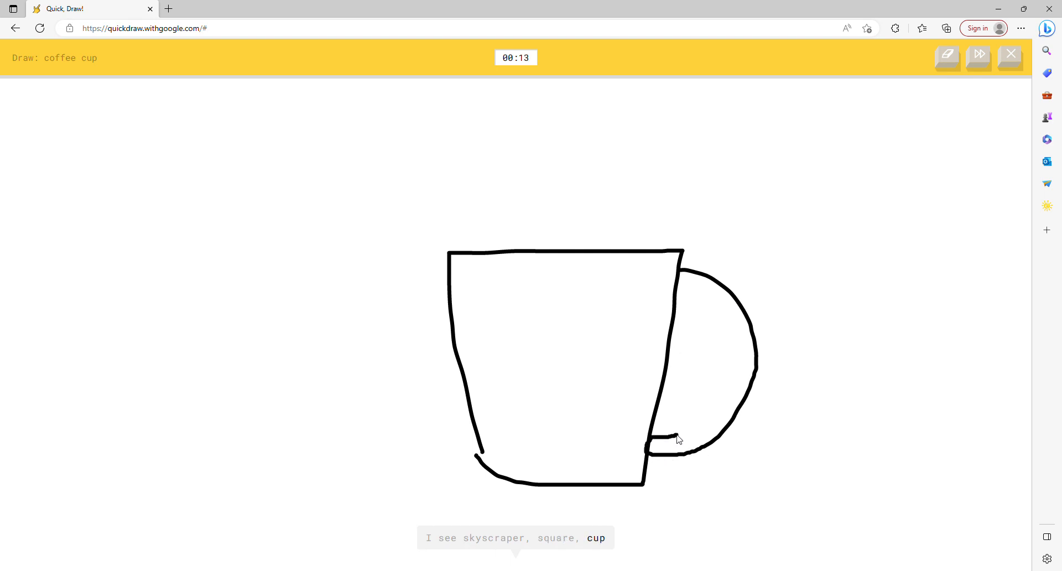
left_click_drag(679, 438, 690, 325)
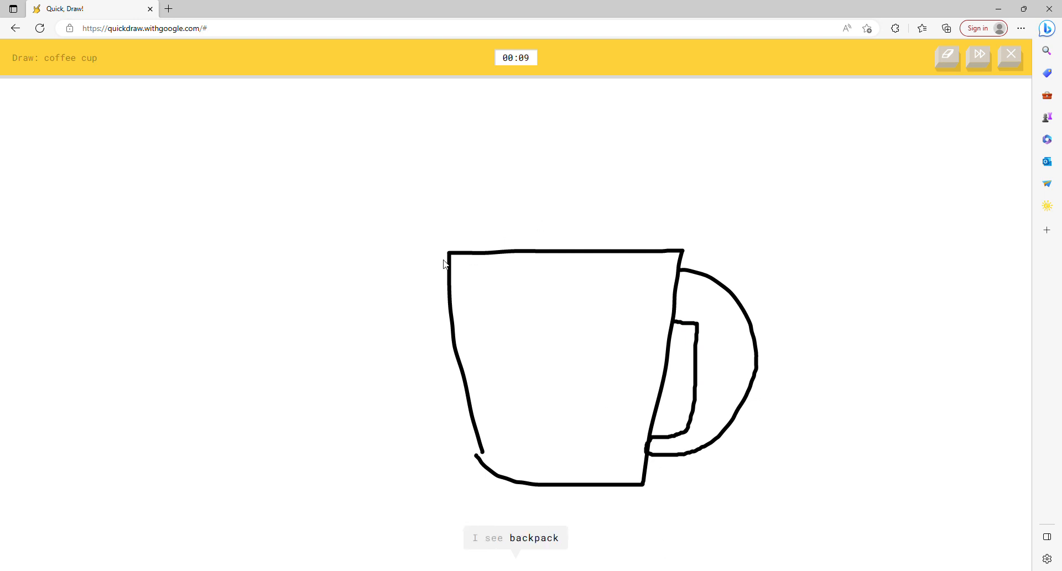
left_click_drag(448, 259, 670, 306)
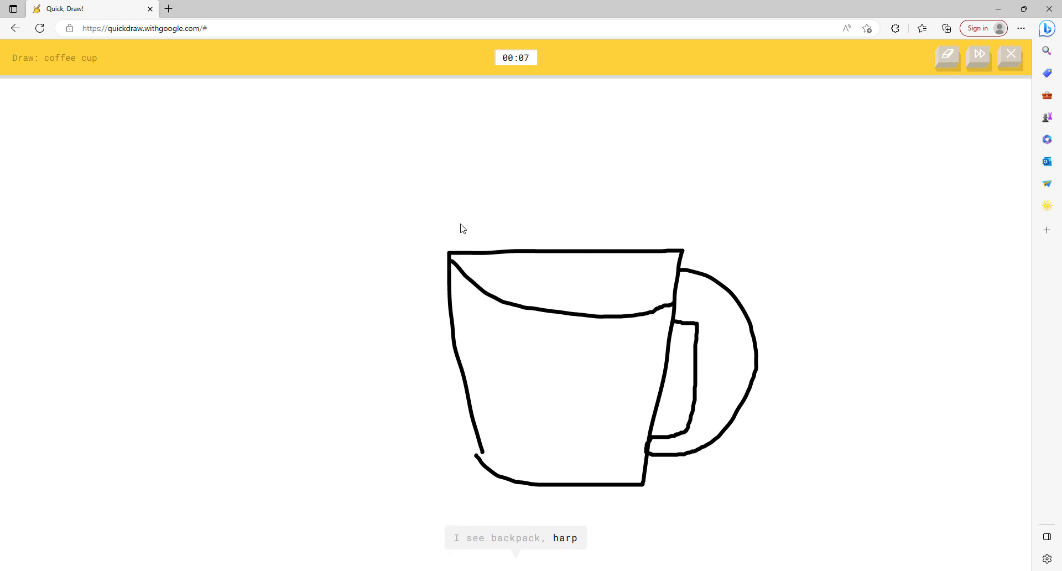
left_click_drag(453, 79, 501, 240)
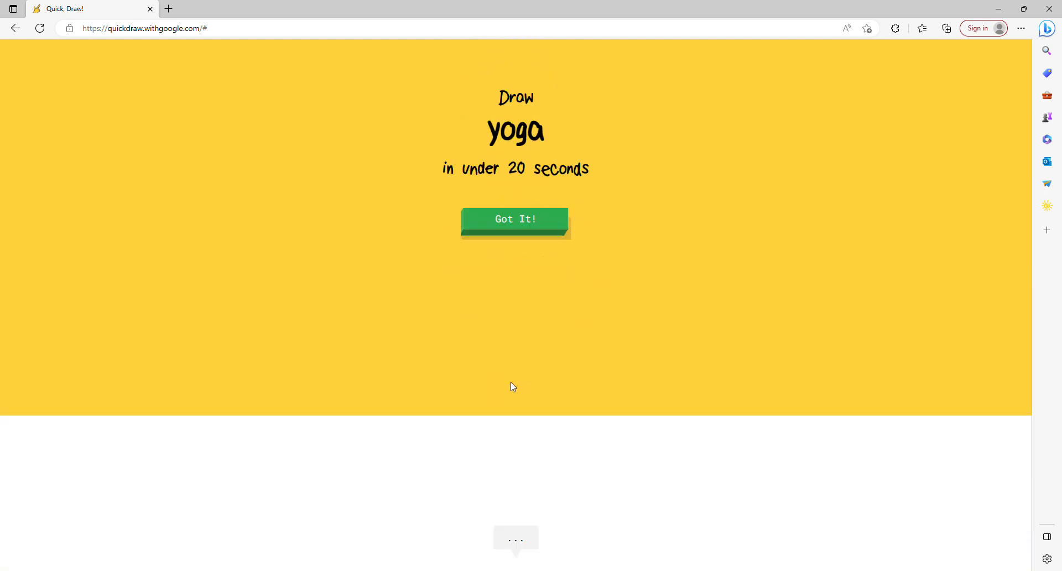
Step: Sketch the yoga figure with two outstretched legs and a body
left_click(515, 219)
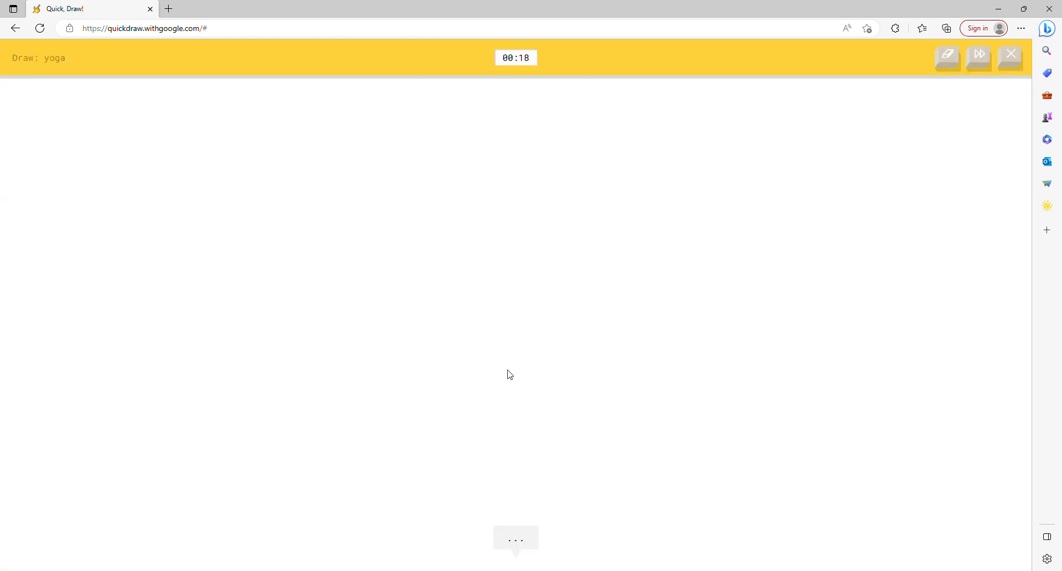
left_click_drag(378, 415, 570, 367)
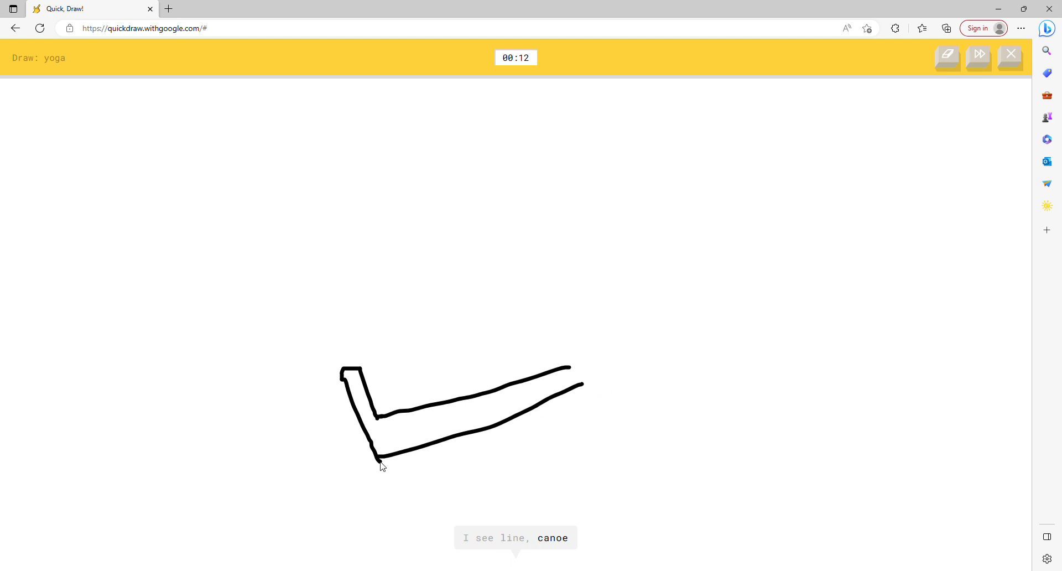
left_click_drag(625, 390, 869, 450)
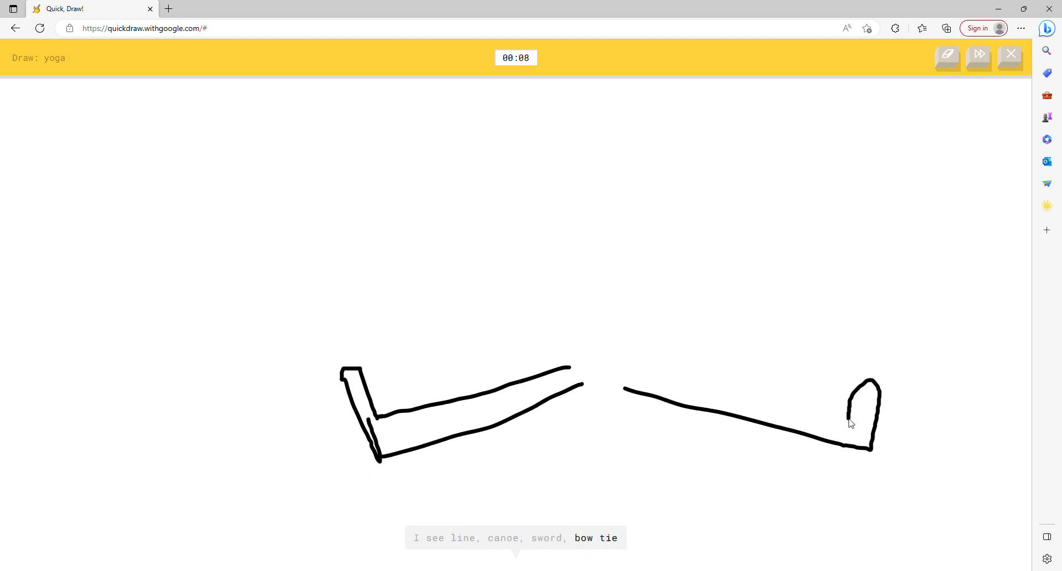
left_click_drag(589, 360, 850, 420)
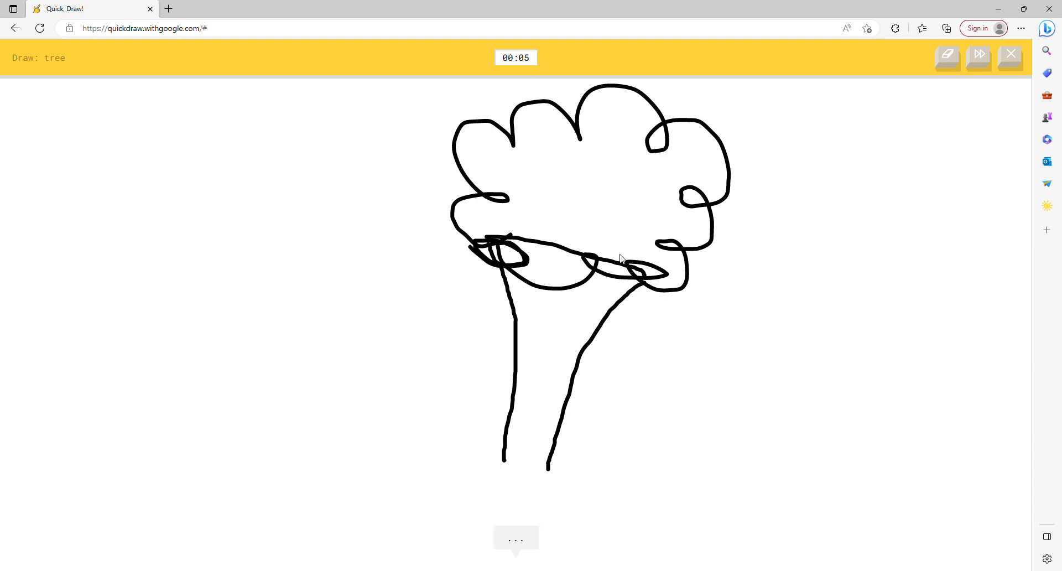
mouse_move(511, 468)
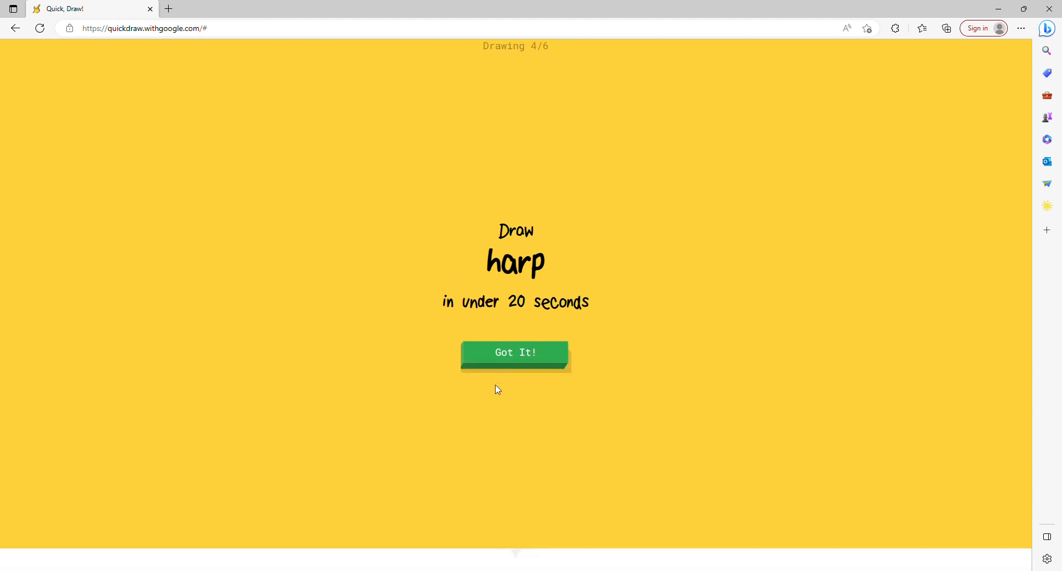
Step: Begin the harp round with two slanted strings across the oval
left_click(514, 352)
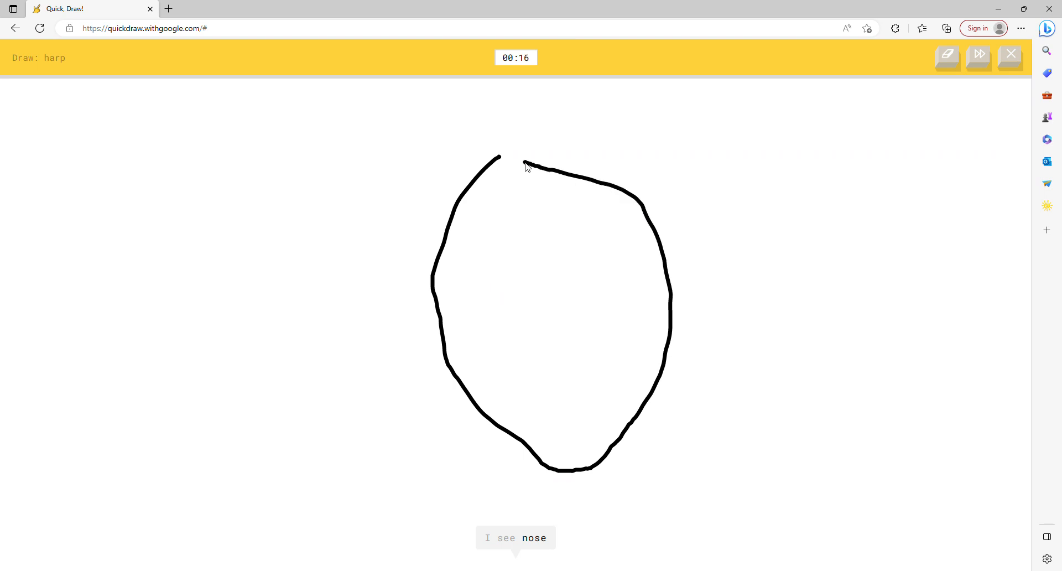
left_click_drag(450, 226, 653, 186)
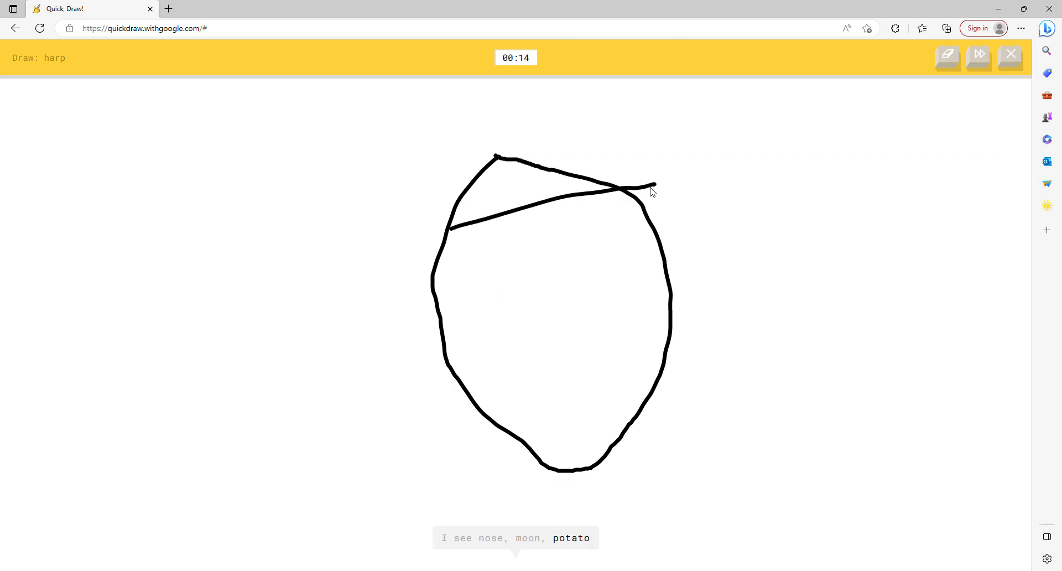
left_click_drag(440, 365, 646, 351)
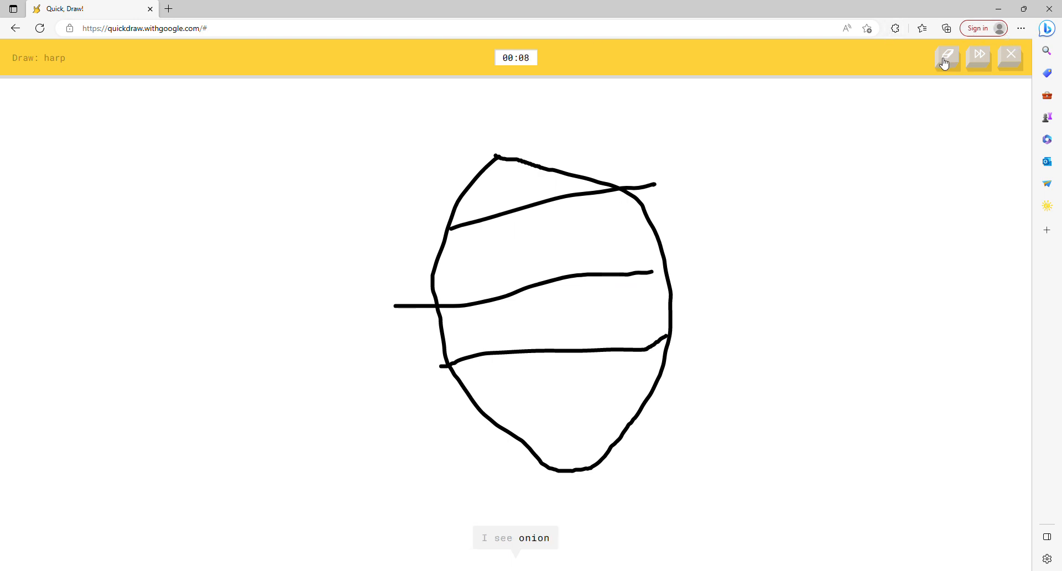
Step: Clear the canvas and redraw a new curved harp outline
left_click(946, 58)
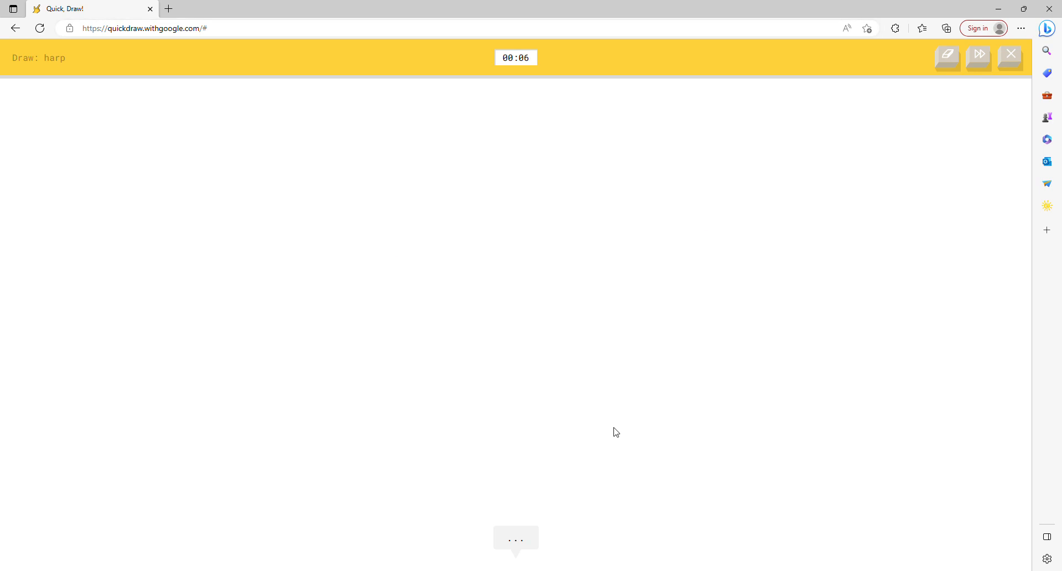
left_click_drag(602, 437, 572, 200)
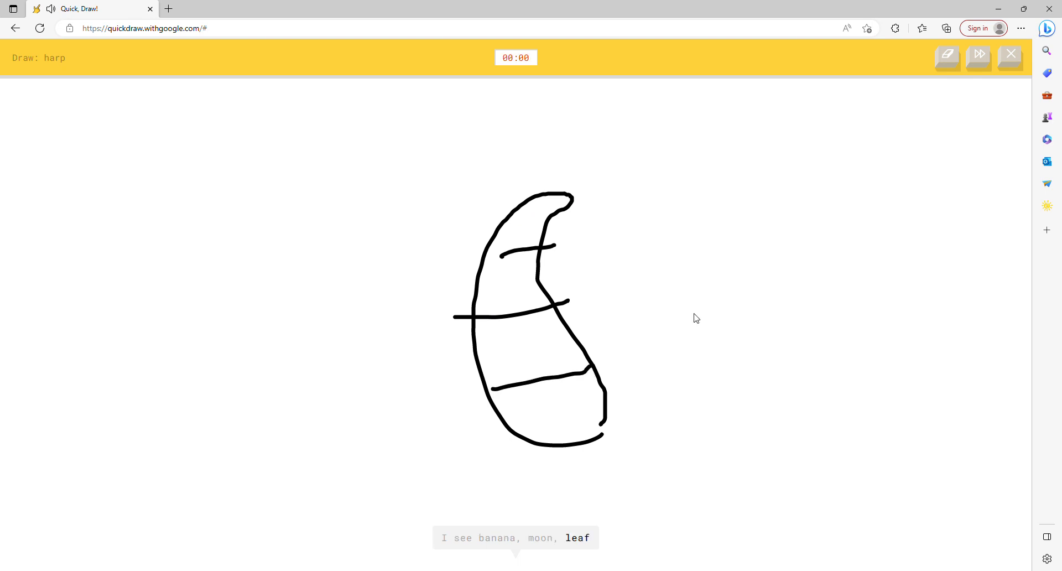
left_click(1010, 57)
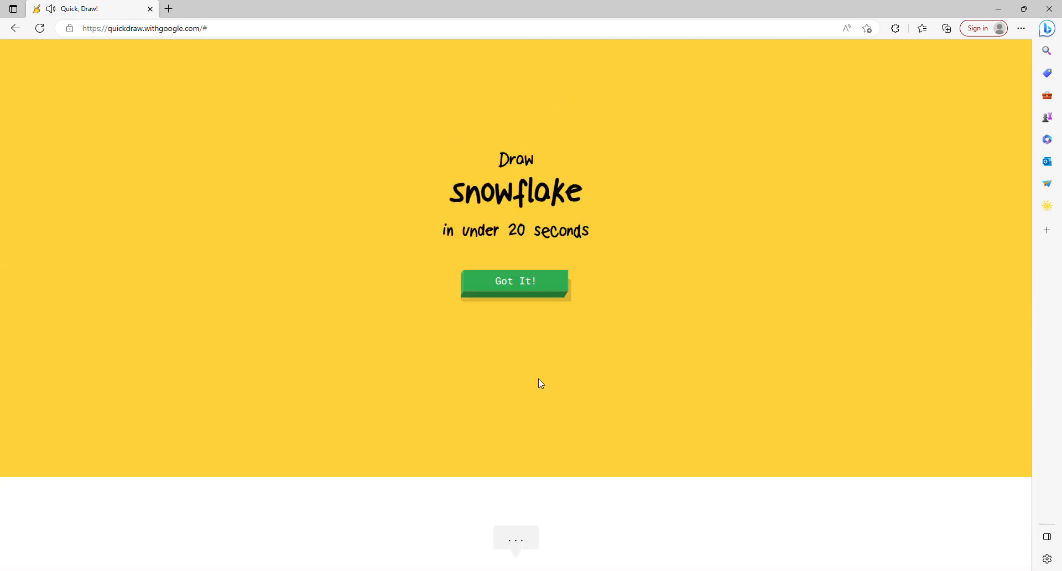
Step: Draw a snowflake stroke, then sketch the hot tub outline with side lines
left_click(514, 281)
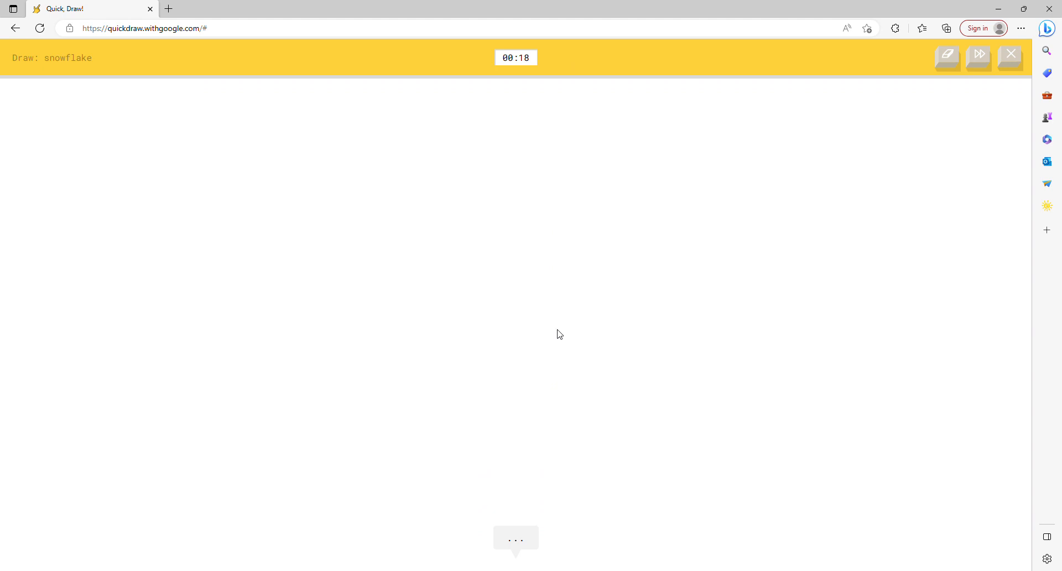
left_click_drag(521, 278, 609, 396)
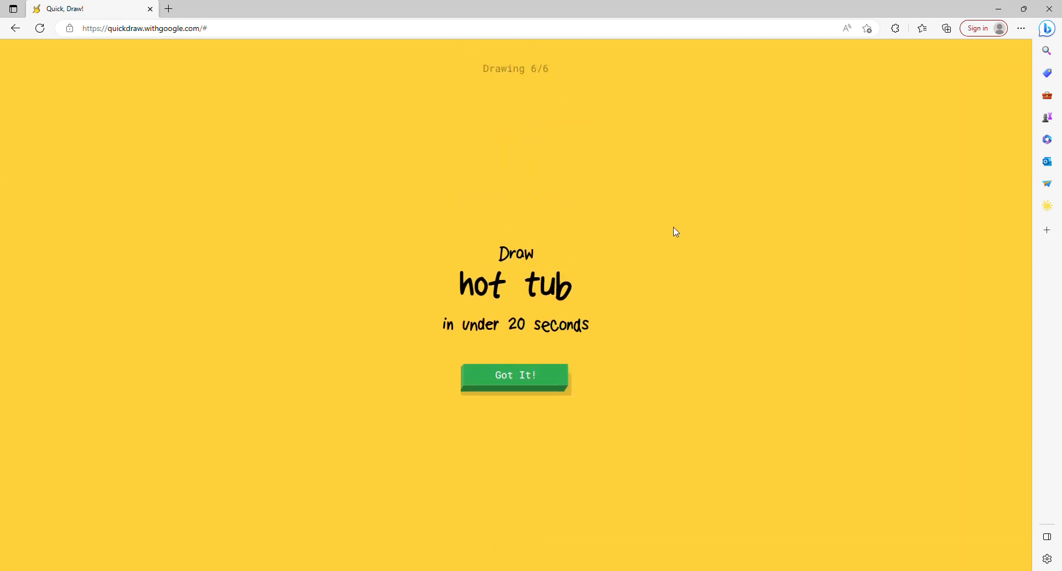
mouse_move(483, 528)
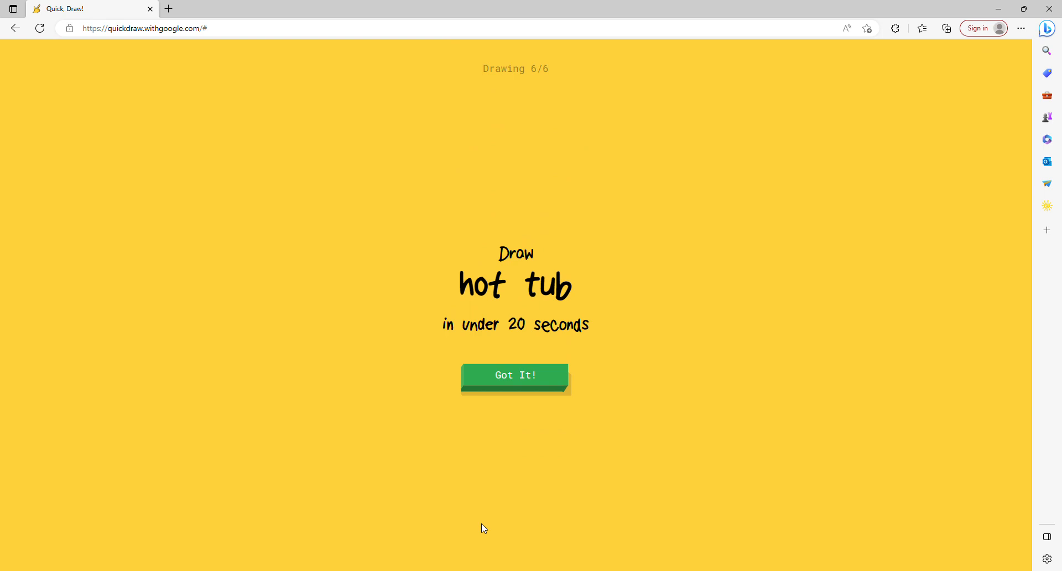
left_click(515, 375)
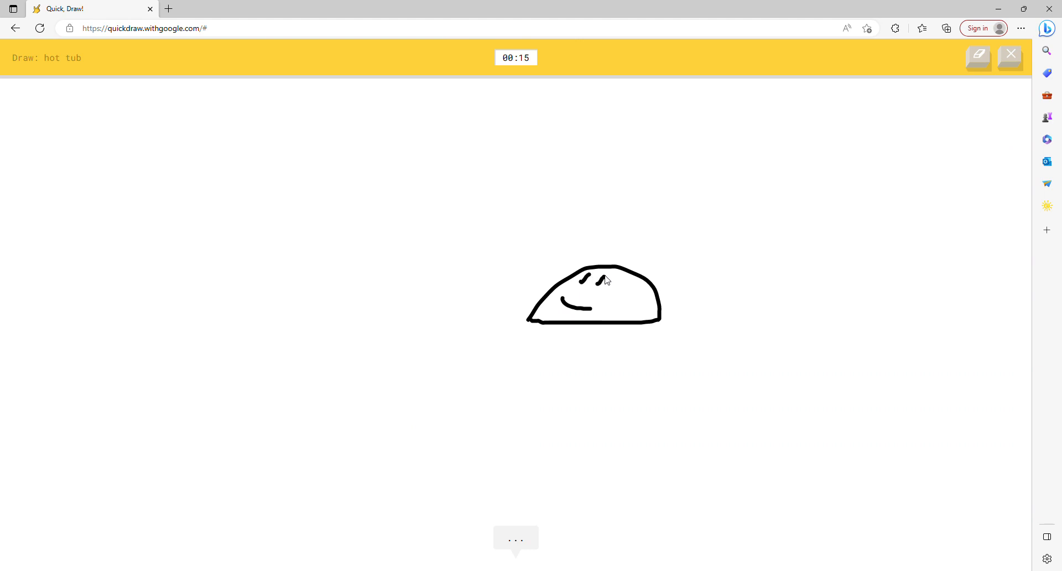
left_click_drag(370, 311, 427, 311)
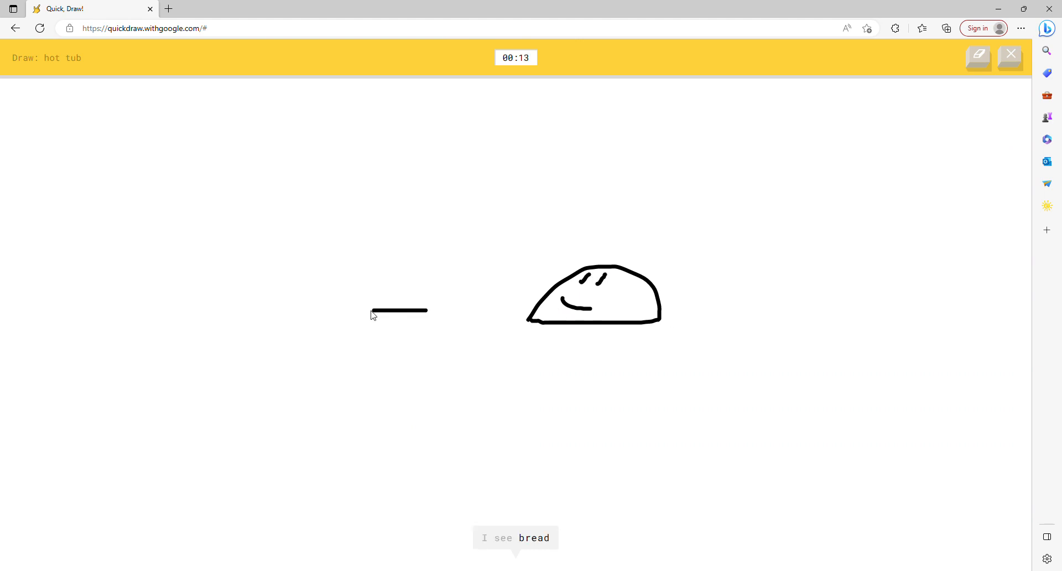
left_click_drag(667, 318, 731, 335)
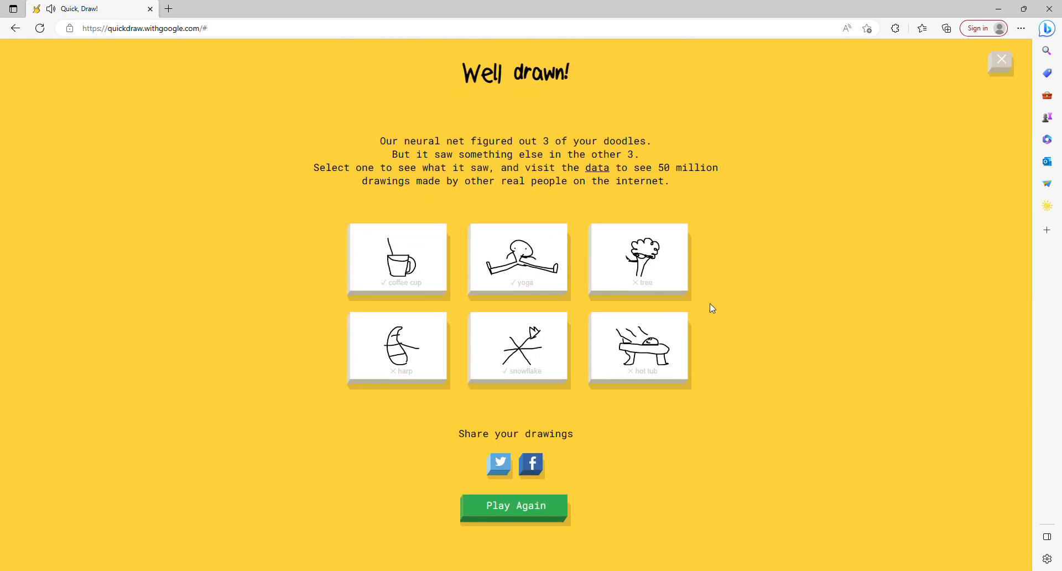
Step: Scroll through the yoga doodle's match details, then start a fresh game
left_click(518, 257)
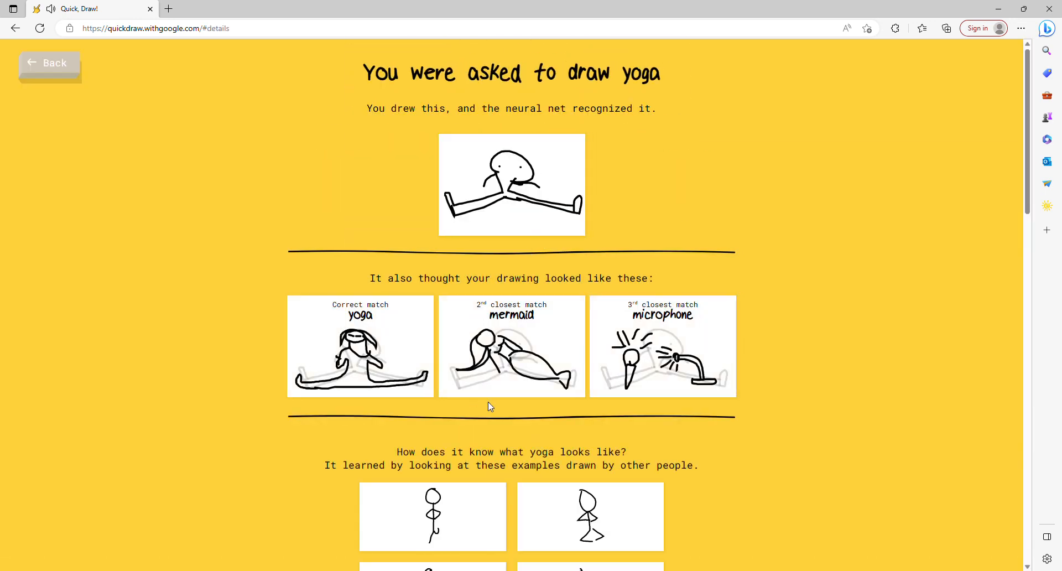
scroll("down", 3)
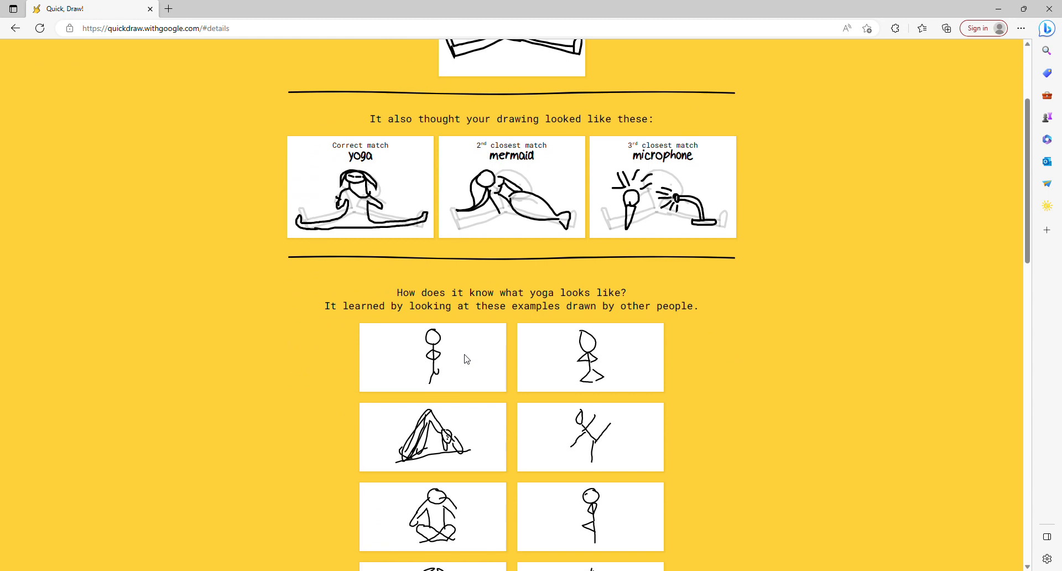
mouse_move(455, 358)
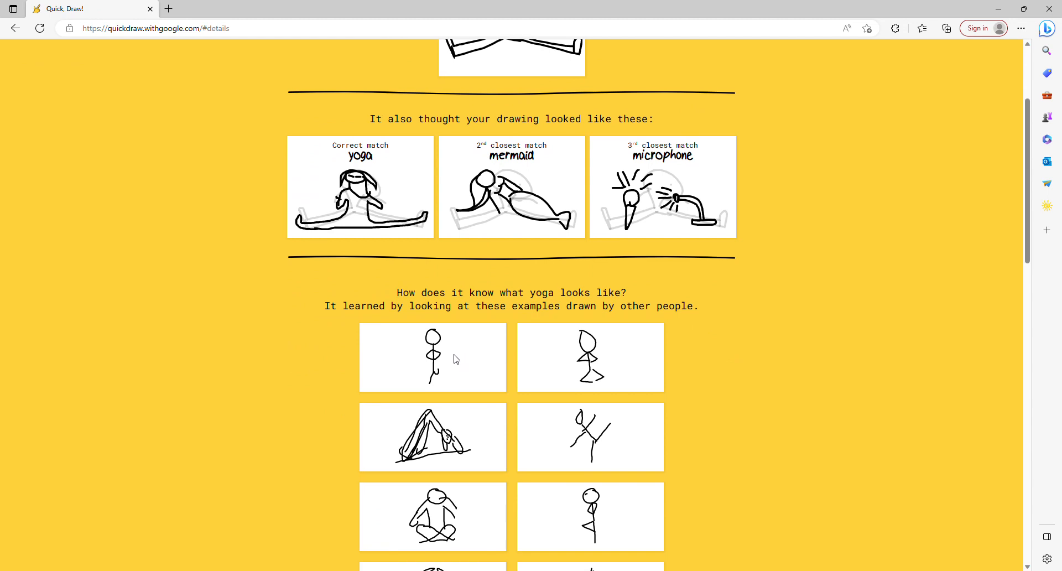
scroll("up", 3)
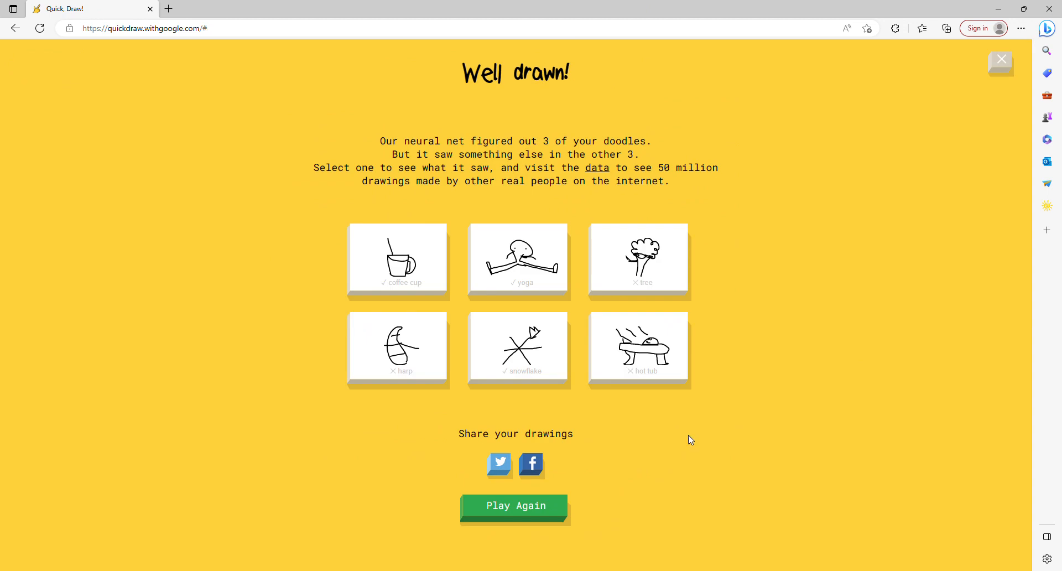
left_click(514, 505)
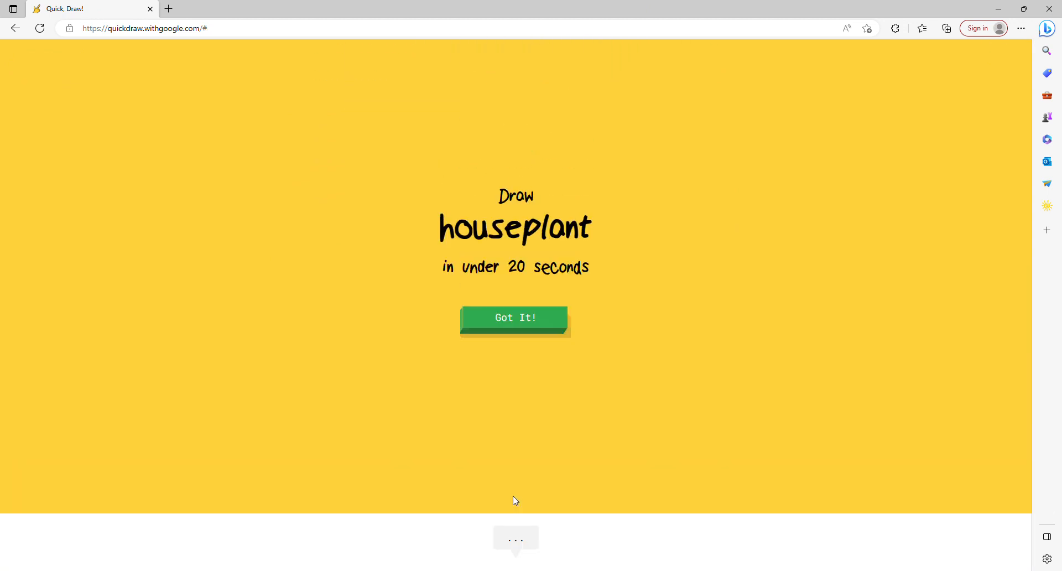
Step: Draw a potted houseplant with leaves until it is recognized
left_click(514, 317)
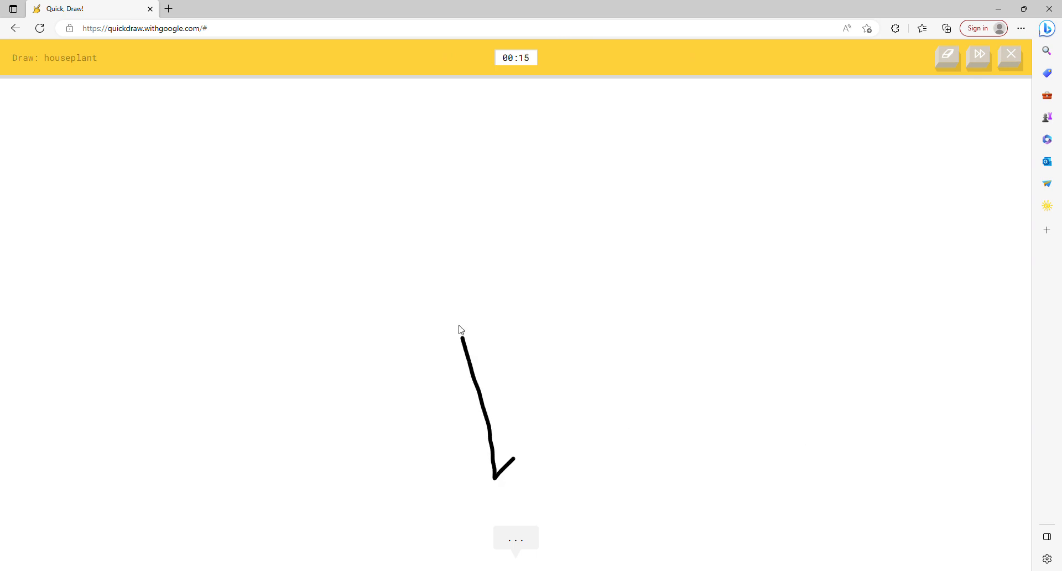
left_click_drag(494, 481, 525, 287)
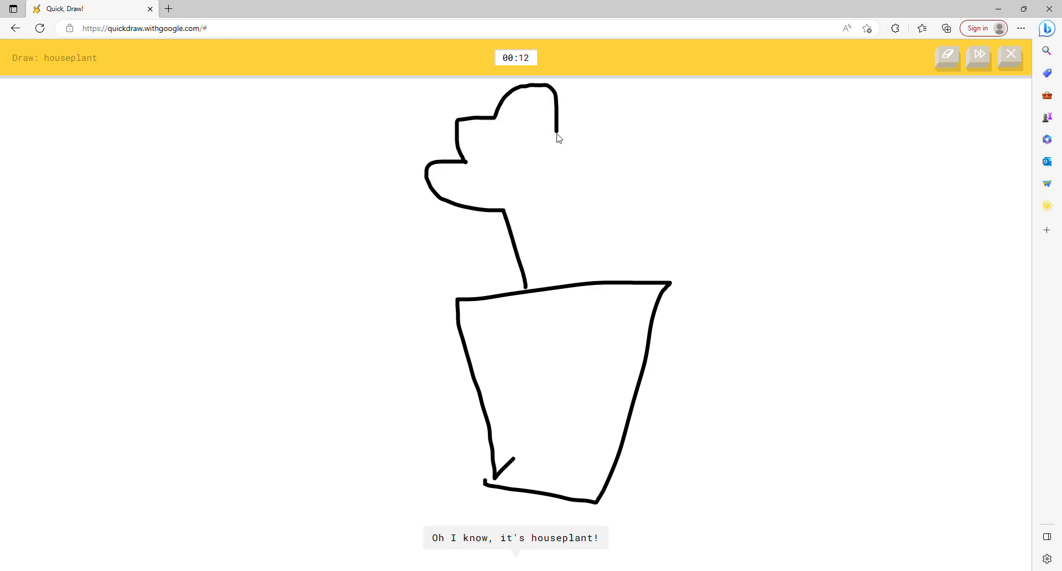
left_click(977, 57)
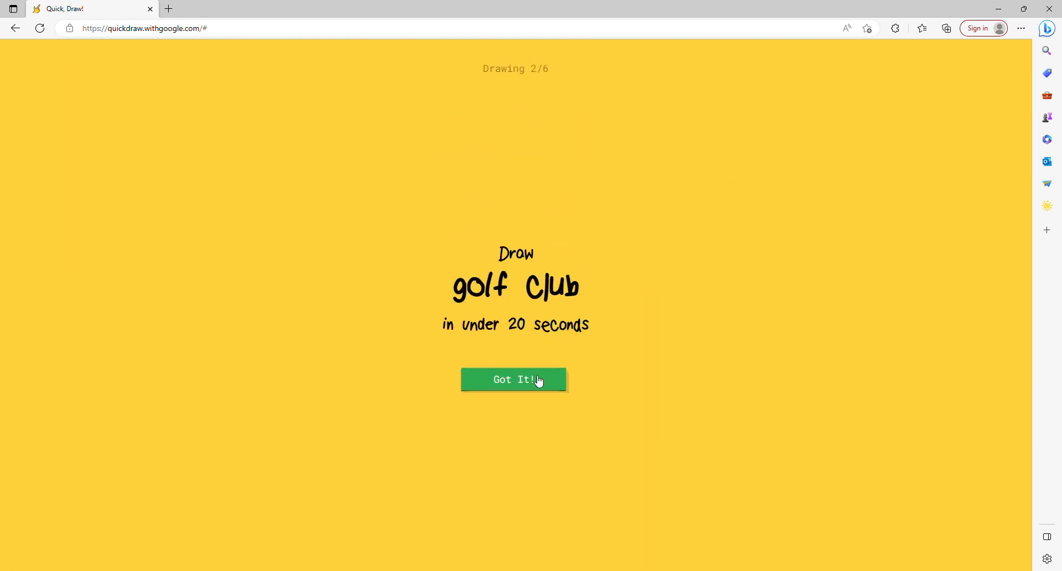
Step: Attempt the golf club with a short head stroke and long shaft line
left_click(513, 379)
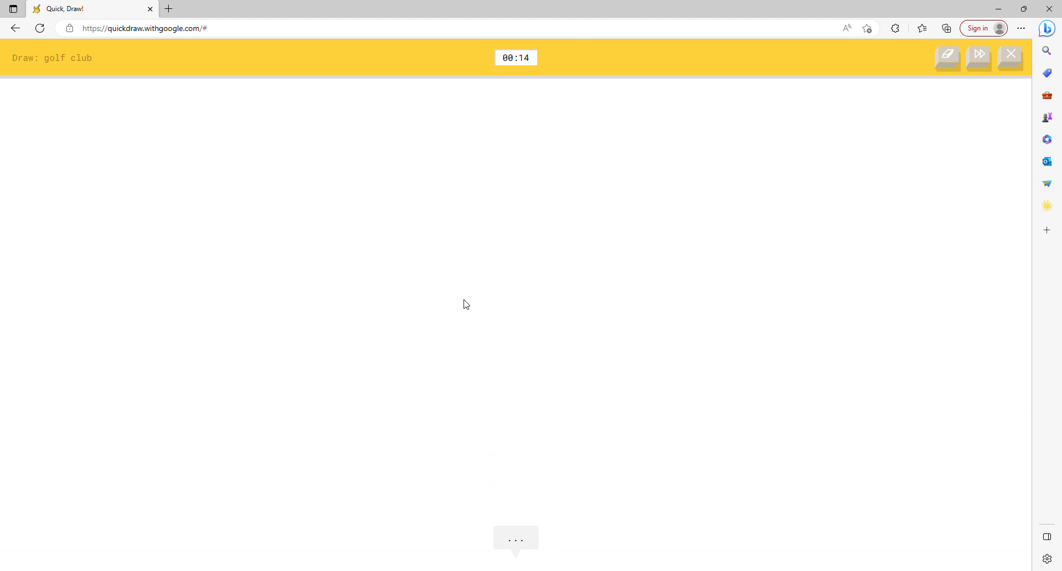
mouse_move(609, 225)
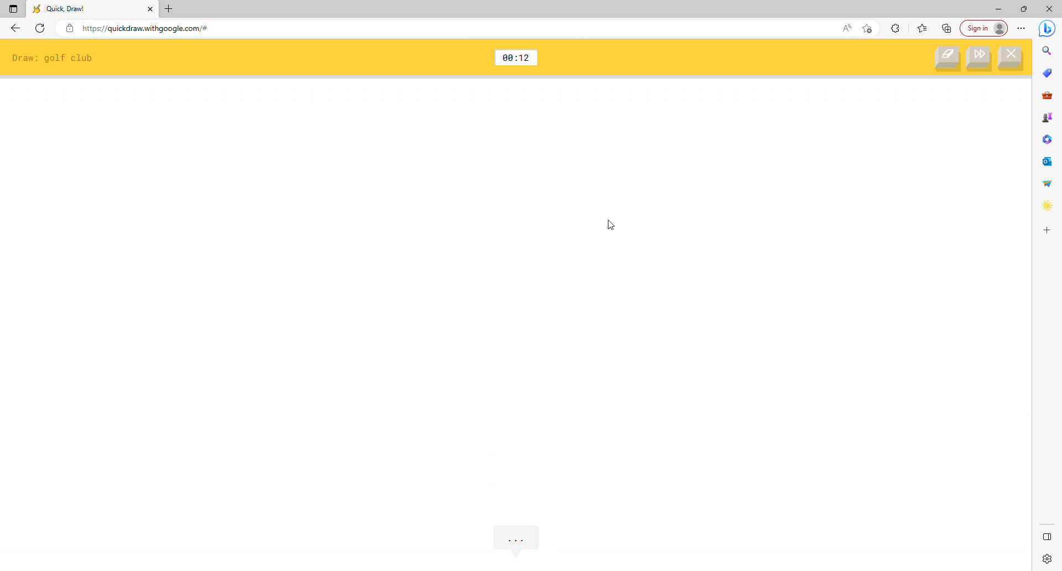
left_click_drag(579, 121, 615, 119)
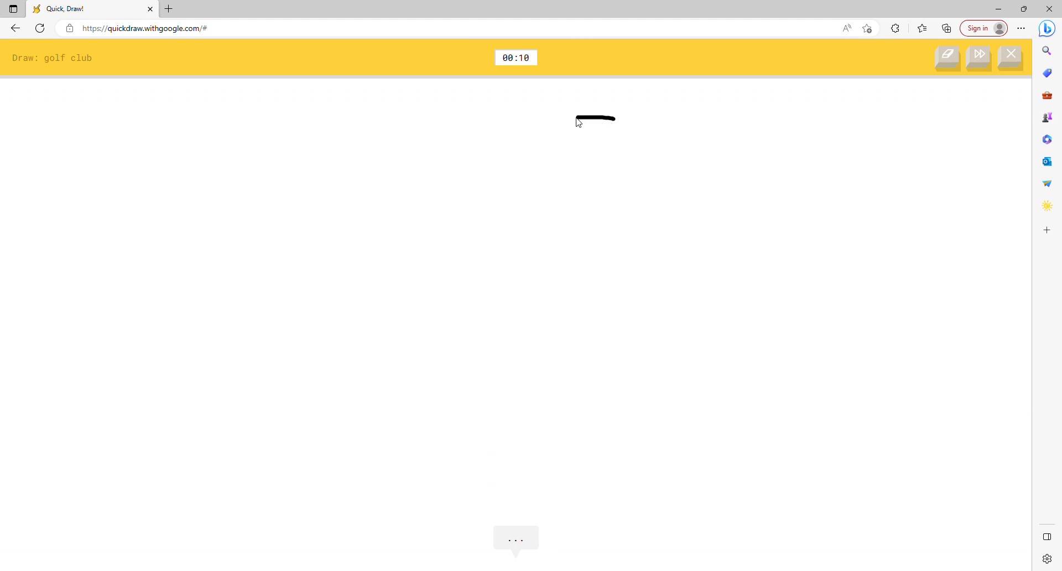
left_click_drag(575, 121, 434, 453)
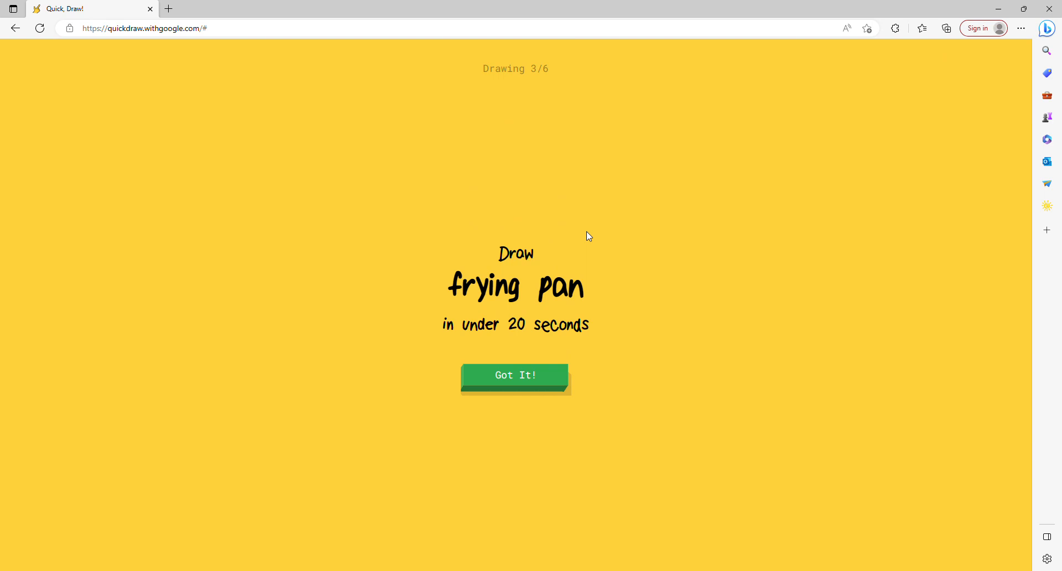
Step: Draw a round frying pan with a handle until the nail prompt appears
left_click(514, 375)
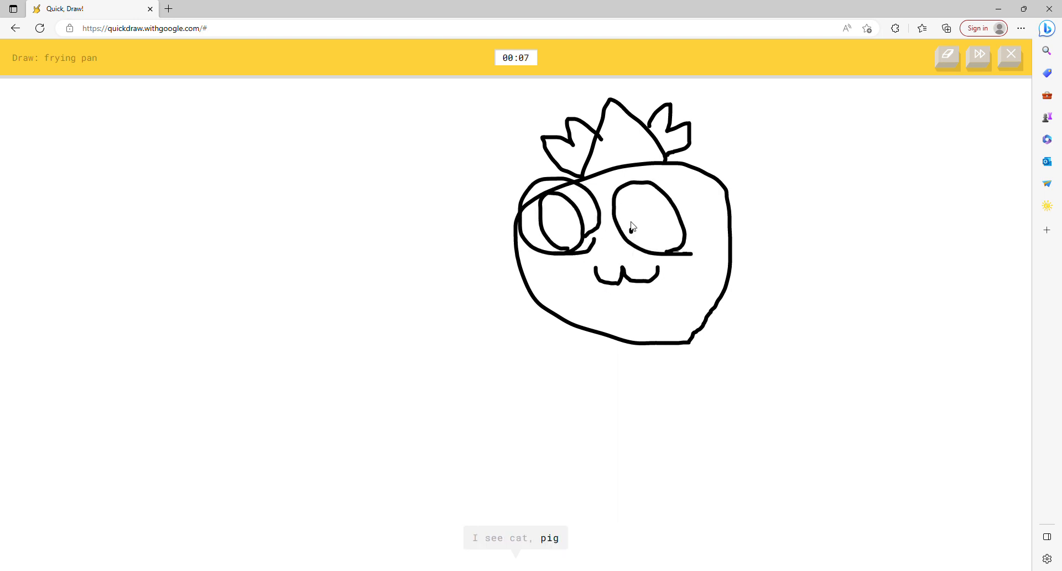
left_click(978, 57)
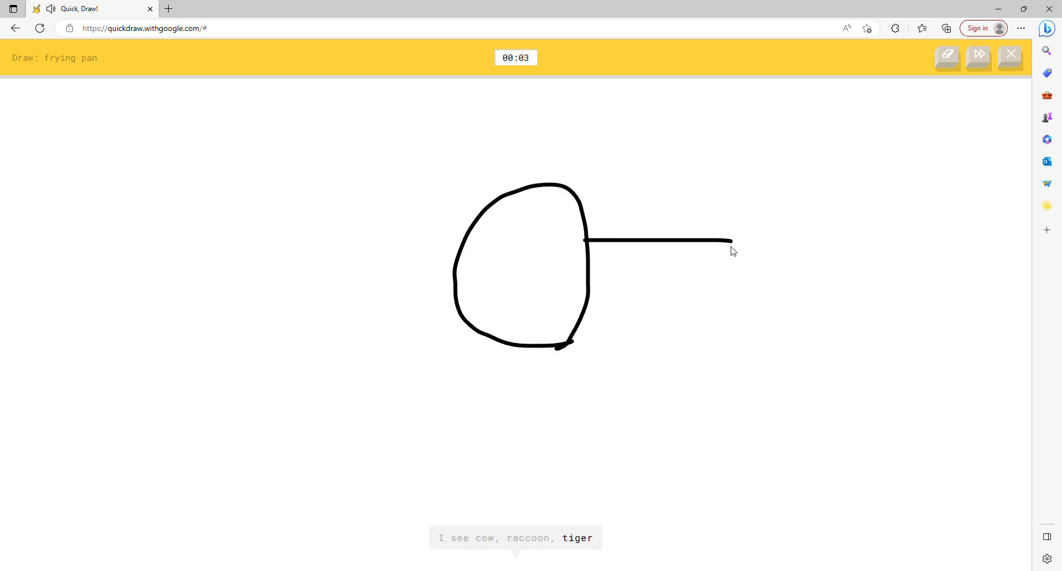
left_click_drag(727, 240, 582, 292)
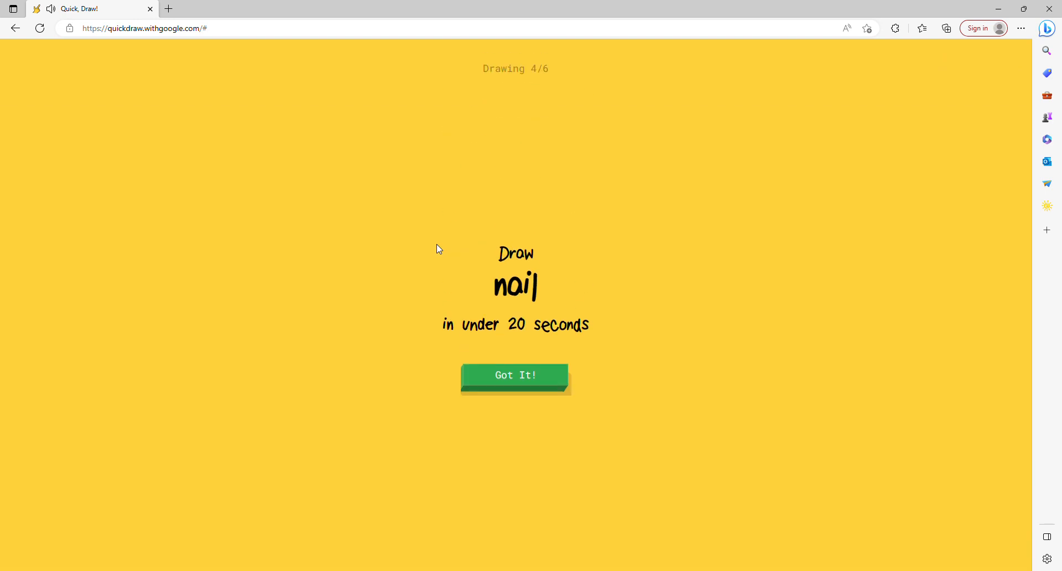
mouse_move(572, 283)
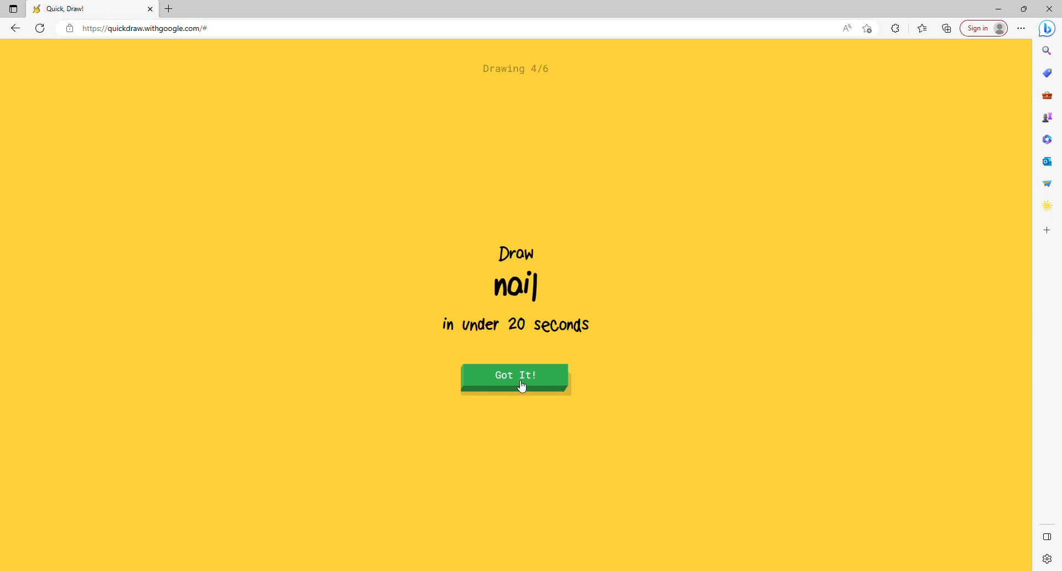
Step: Play the nail round, then sketch a popsicle until chandelier, drawing 6 of 6, appears
left_click(515, 375)
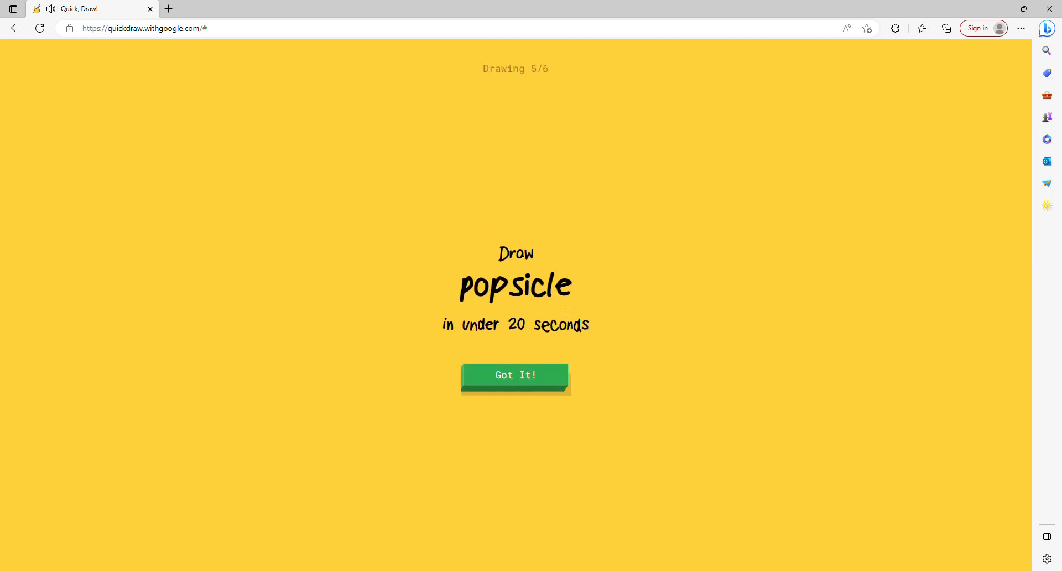
left_click(514, 374)
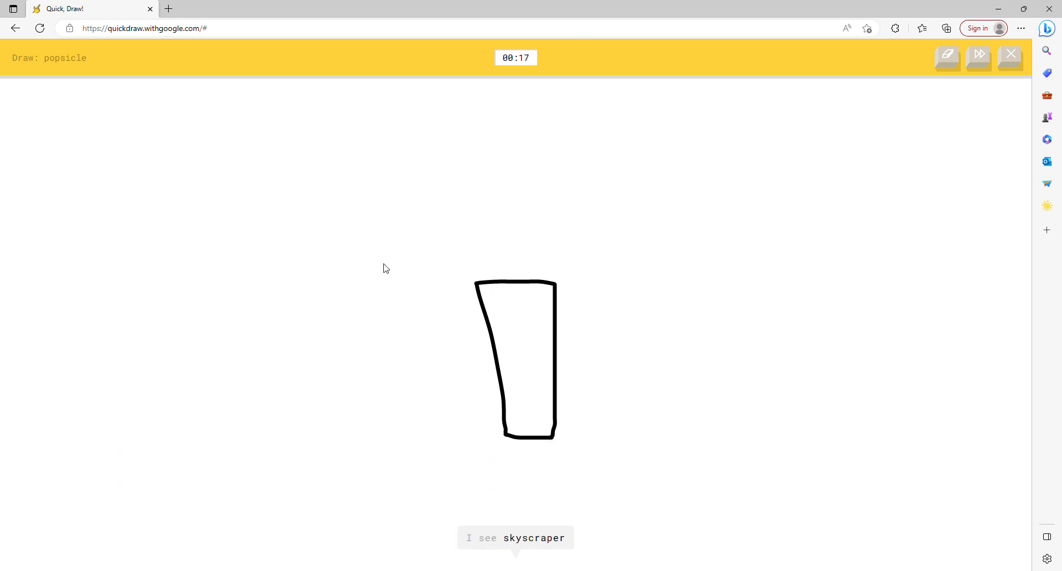
left_click_drag(379, 261, 561, 284)
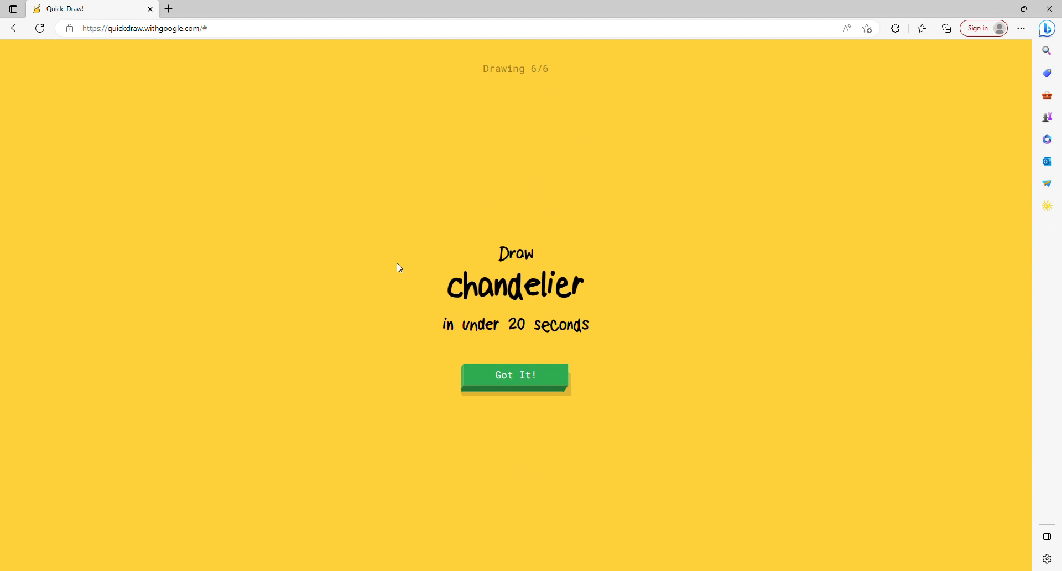
mouse_move(390, 233)
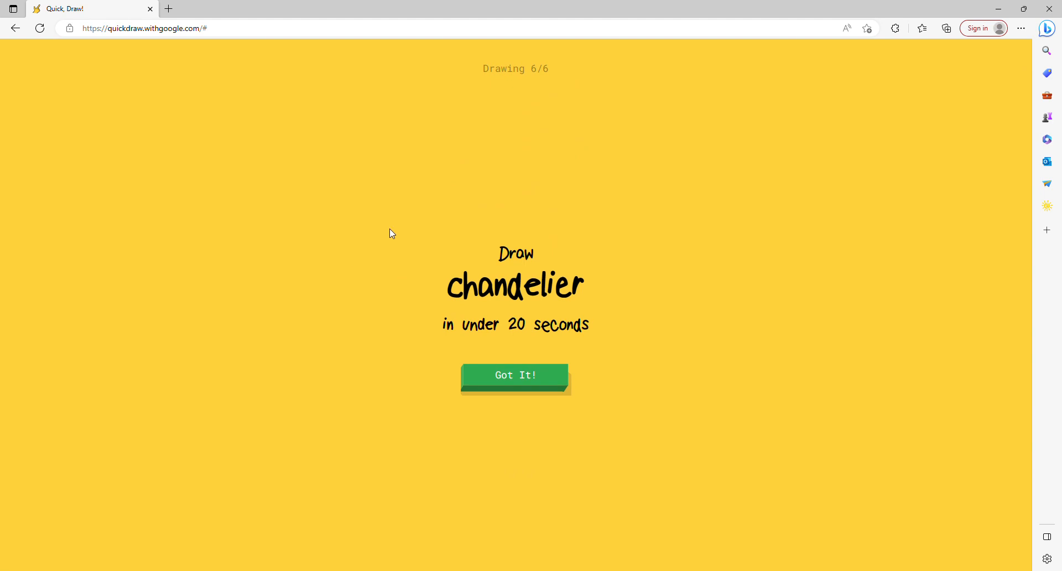
mouse_move(381, 228)
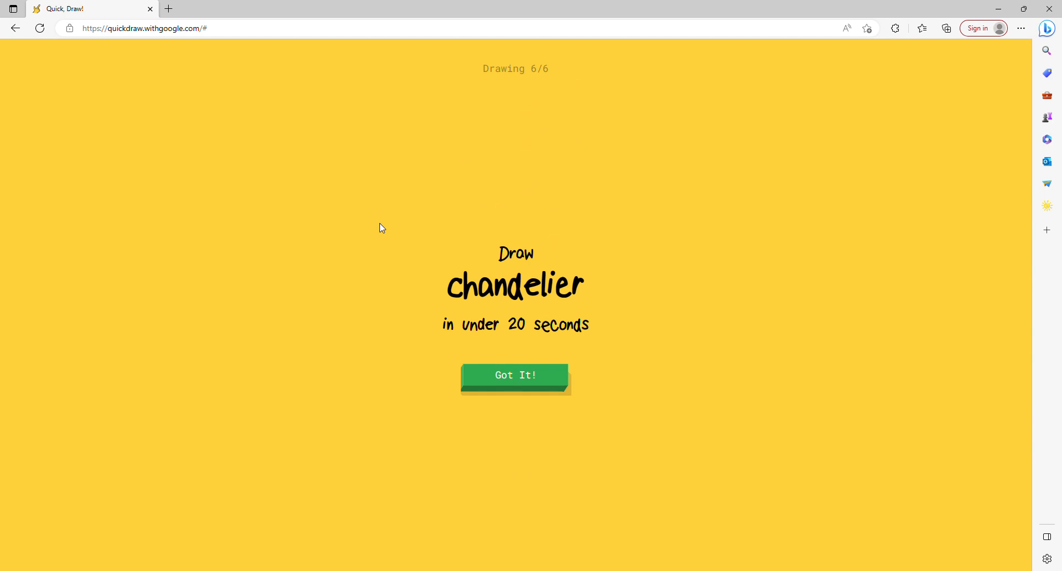
mouse_move(374, 385)
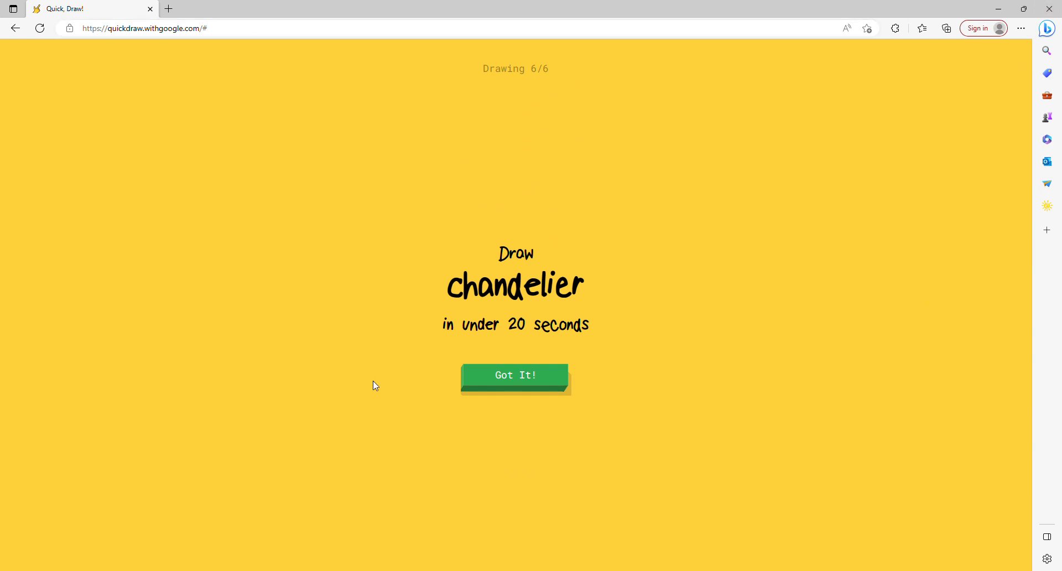
Step: Sketch a chandelier's hanging curve, then Play Again from the 5-of-6 results page
left_click(515, 375)
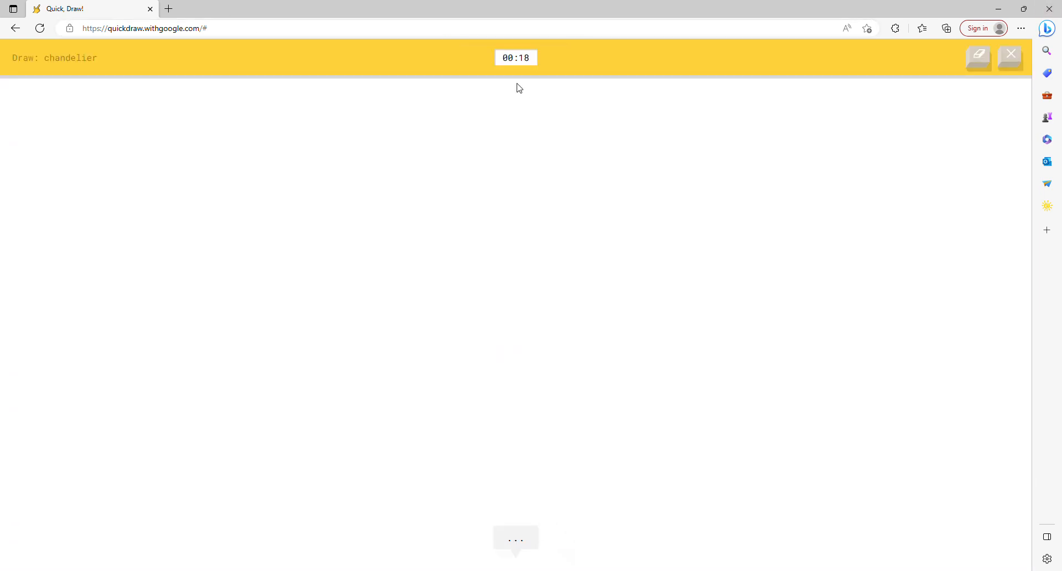
left_click_drag(516, 84, 491, 216)
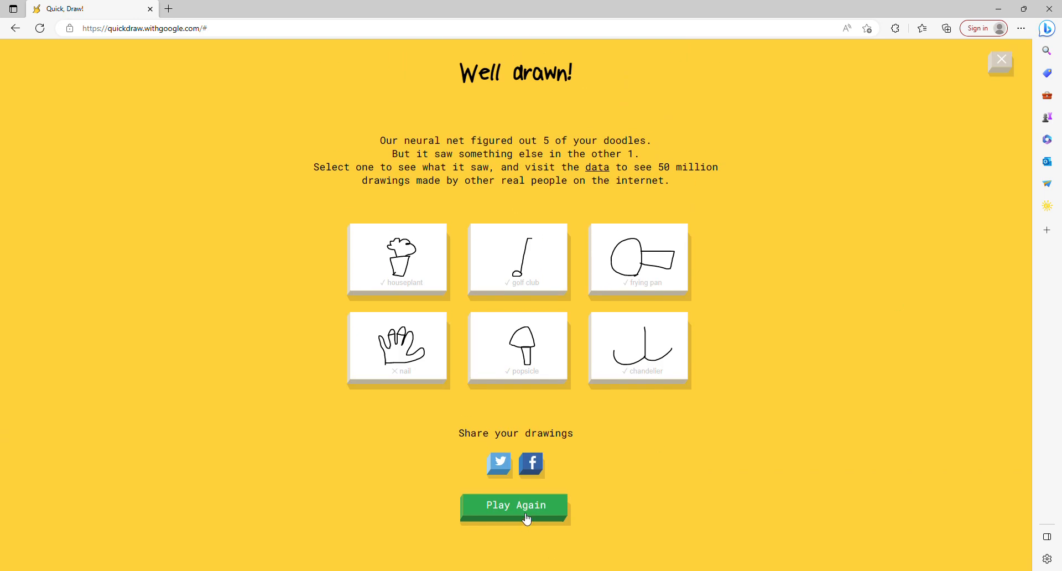
left_click(515, 505)
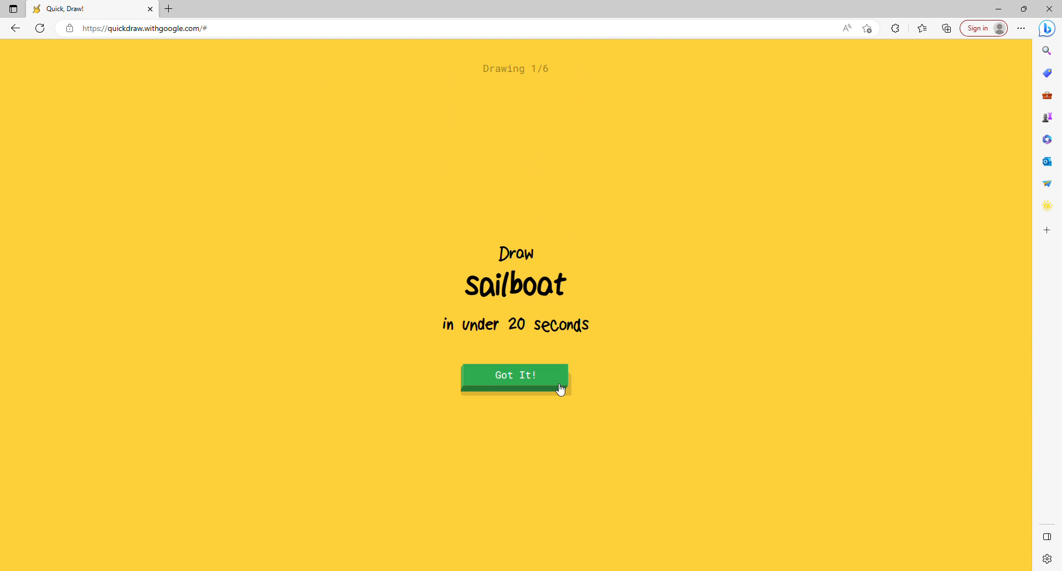
Step: Draw a sailboat hull with mast and sail until it's recognised
left_click(515, 375)
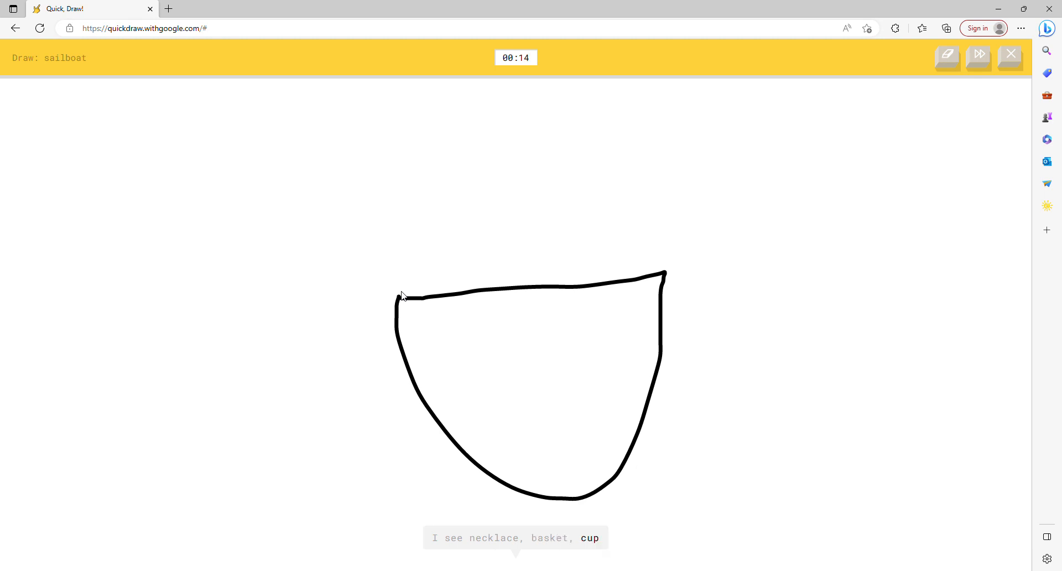
mouse_move(717, 177)
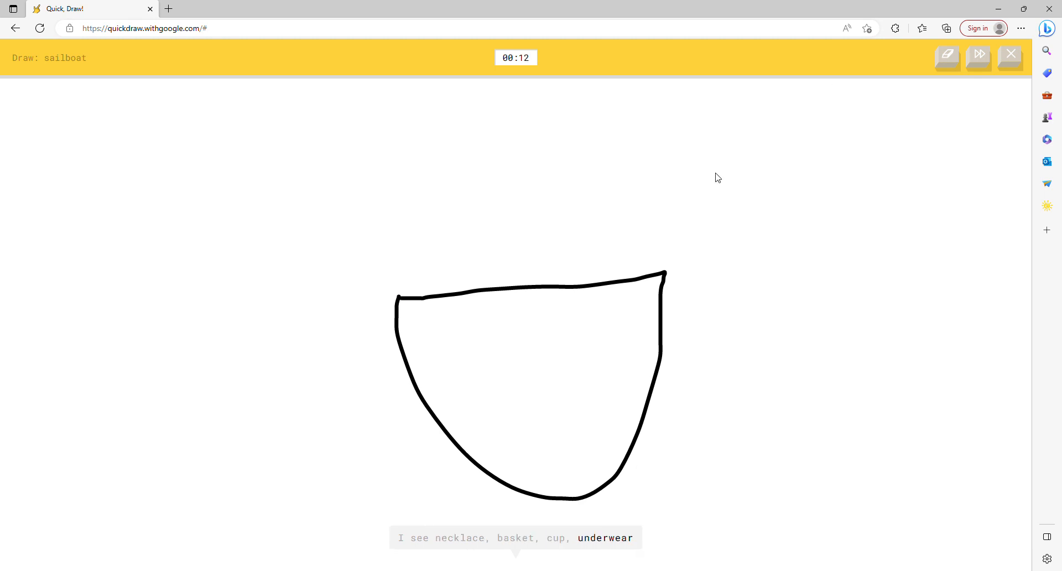
left_click_drag(561, 202, 545, 283)
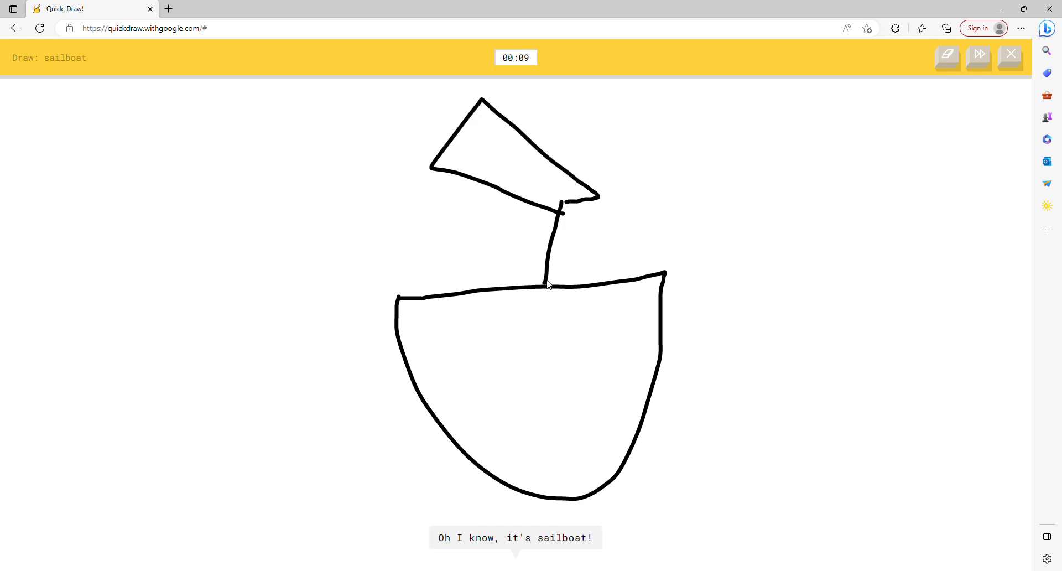
left_click(1009, 58)
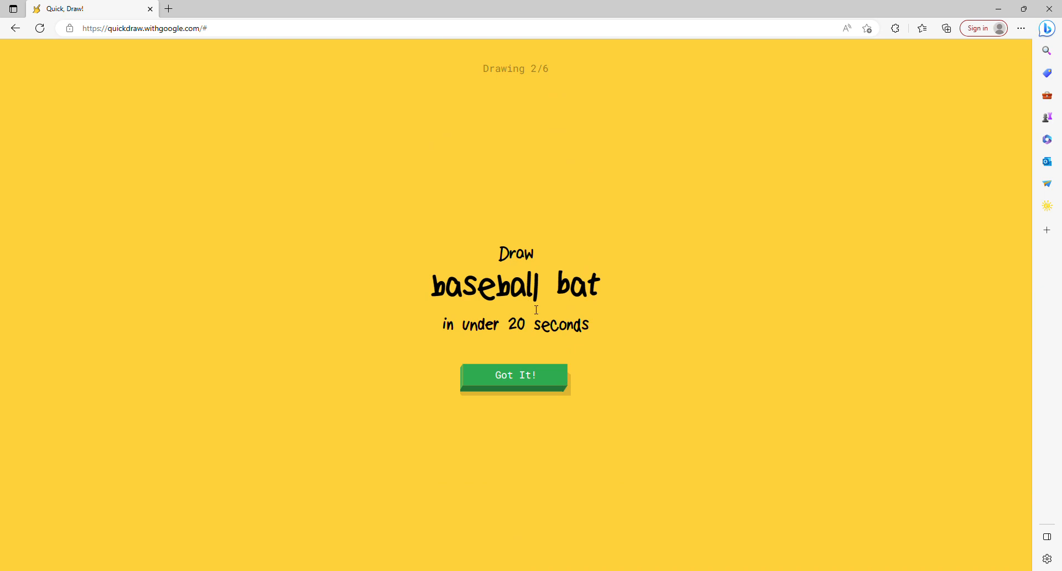
Step: Sketch a baseball bat, then a boxy pillow with top, right side and a cross
left_click(515, 375)
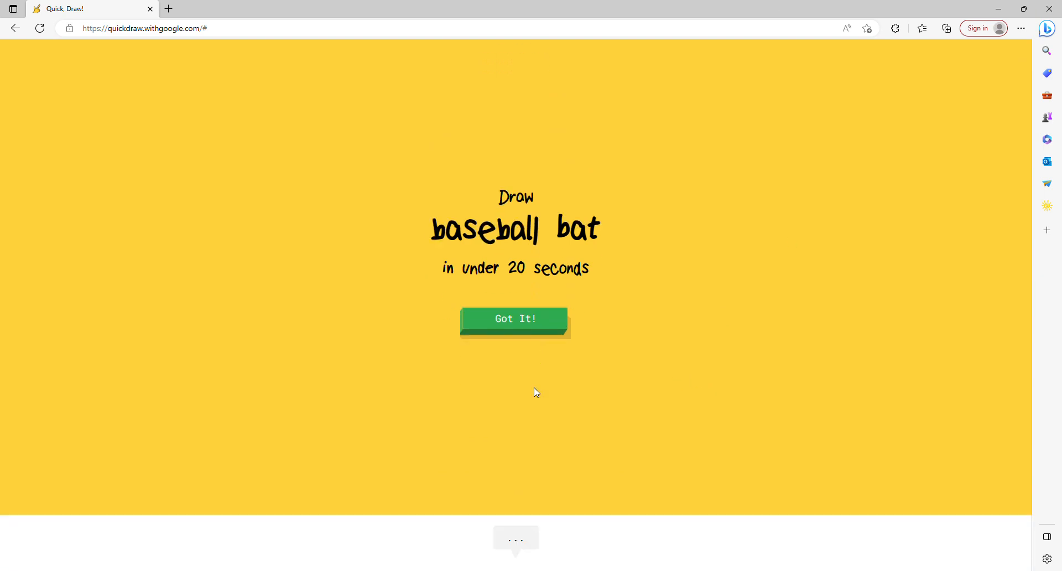
left_click(515, 317)
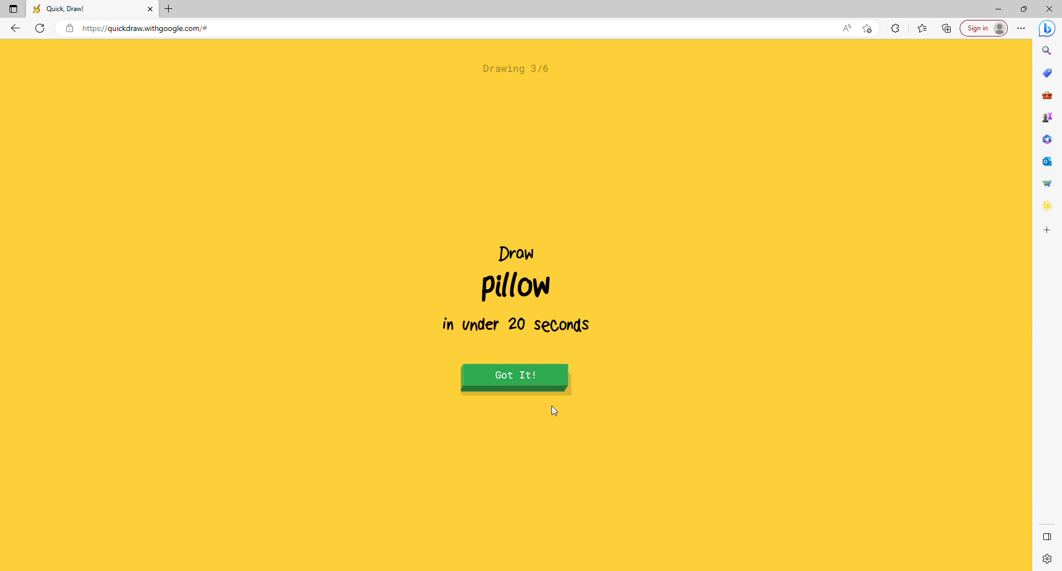
left_click(515, 375)
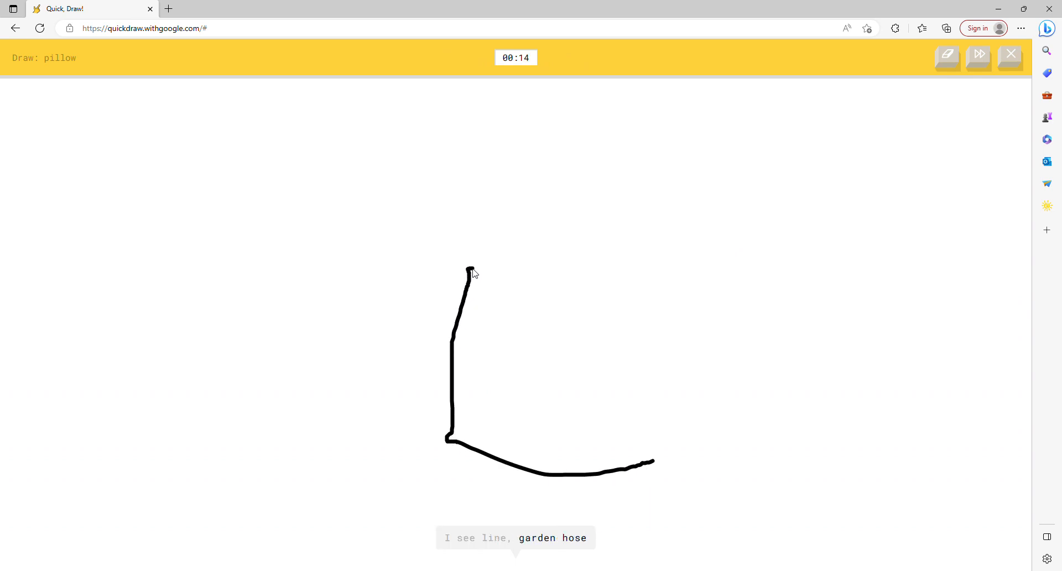
left_click_drag(469, 270, 676, 281)
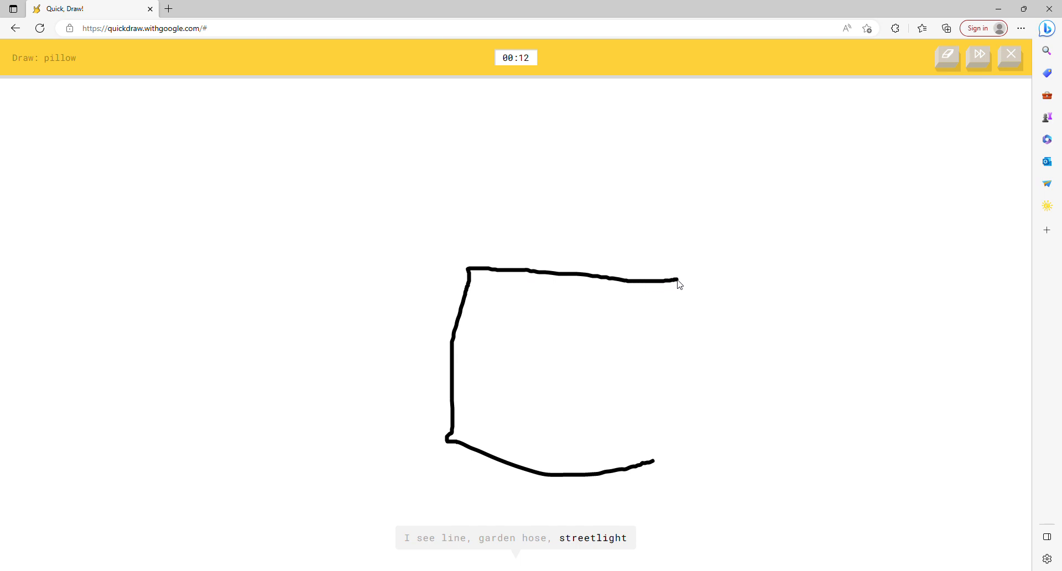
left_click_drag(676, 281, 656, 457)
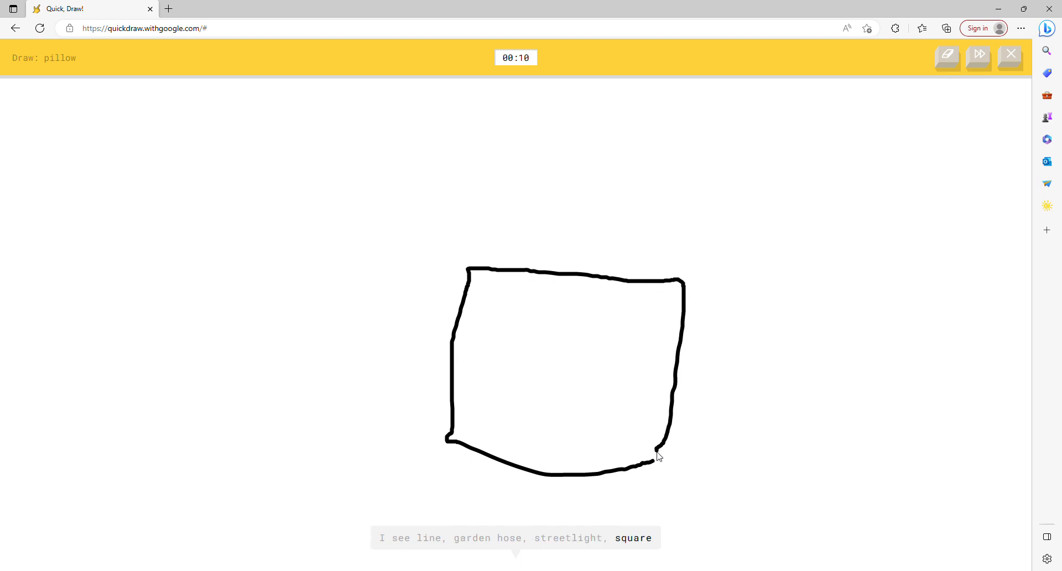
left_click_drag(505, 303, 639, 429)
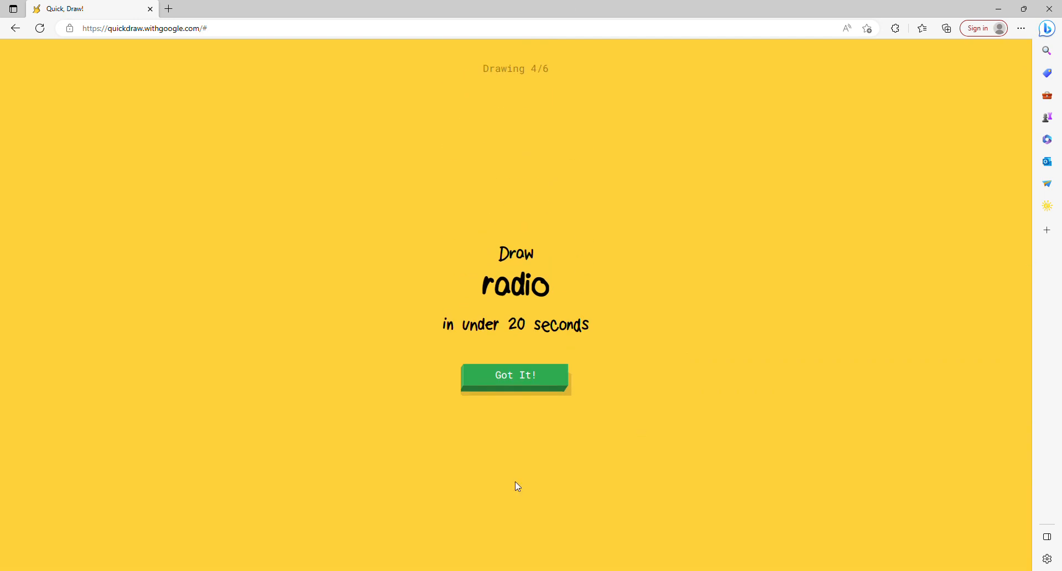
Step: Play the radio round, then draw a shovel ending with its blade
left_click(514, 375)
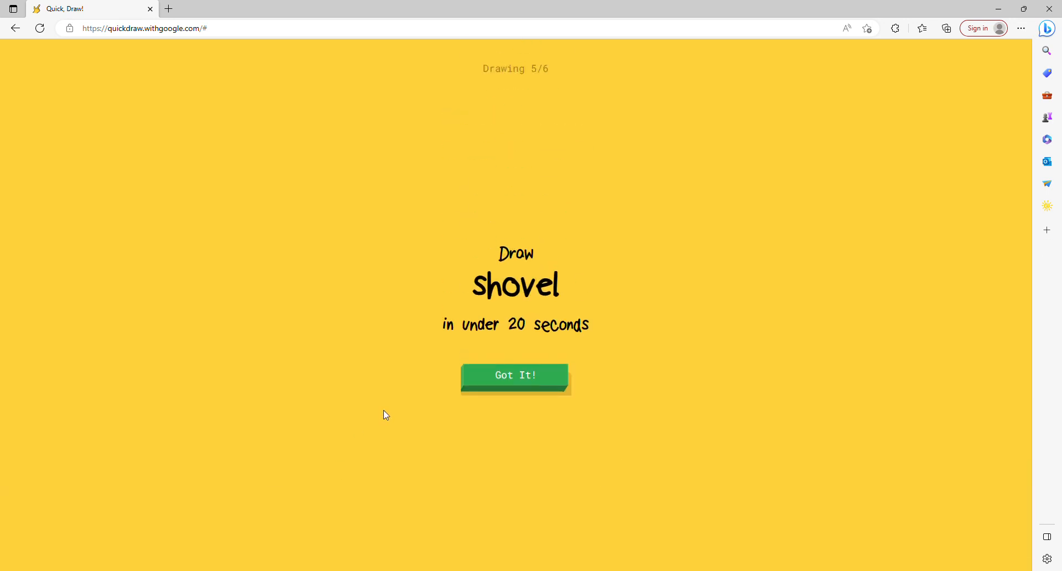
left_click(515, 375)
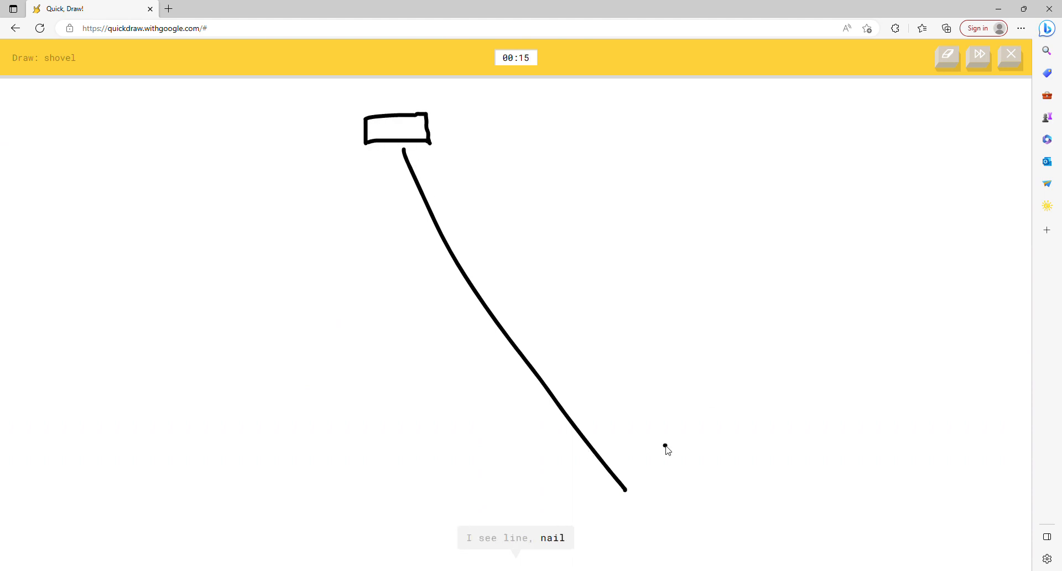
left_click_drag(623, 489, 670, 447)
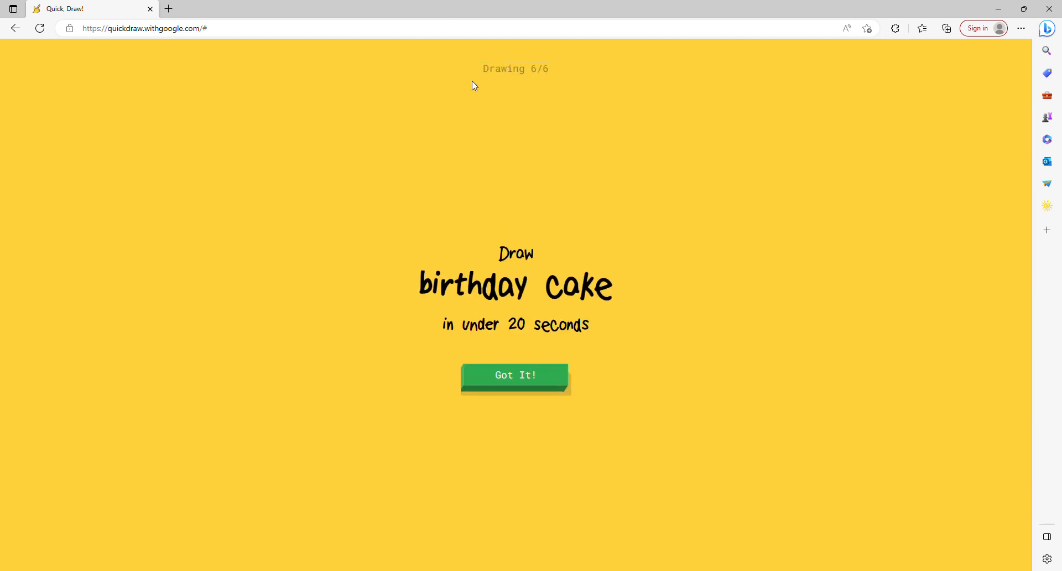
Step: Draw a birthday cake's side, base line and upper tier to finish all six doodles
left_click(514, 375)
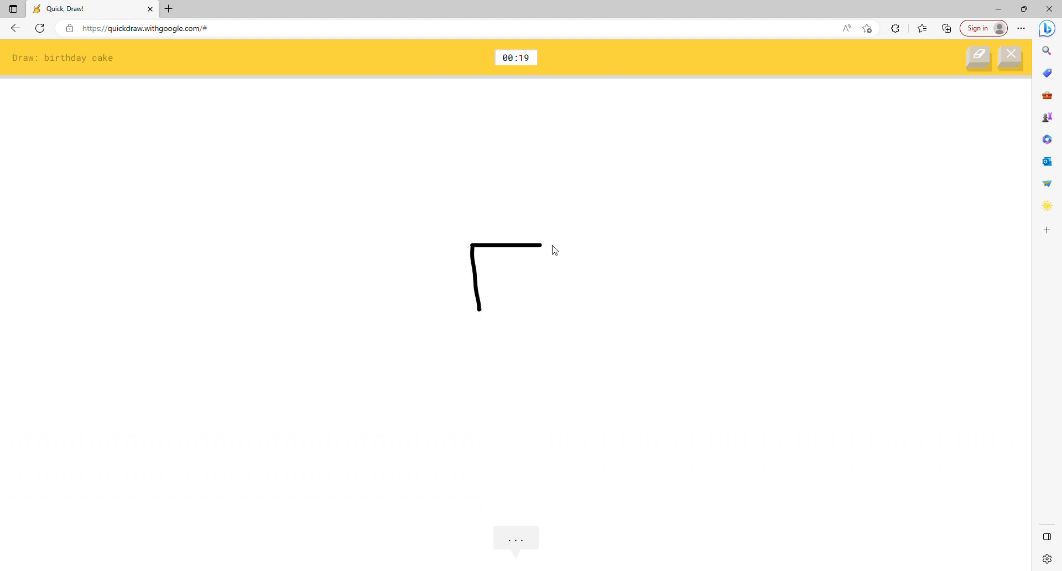
left_click_drag(542, 243, 450, 338)
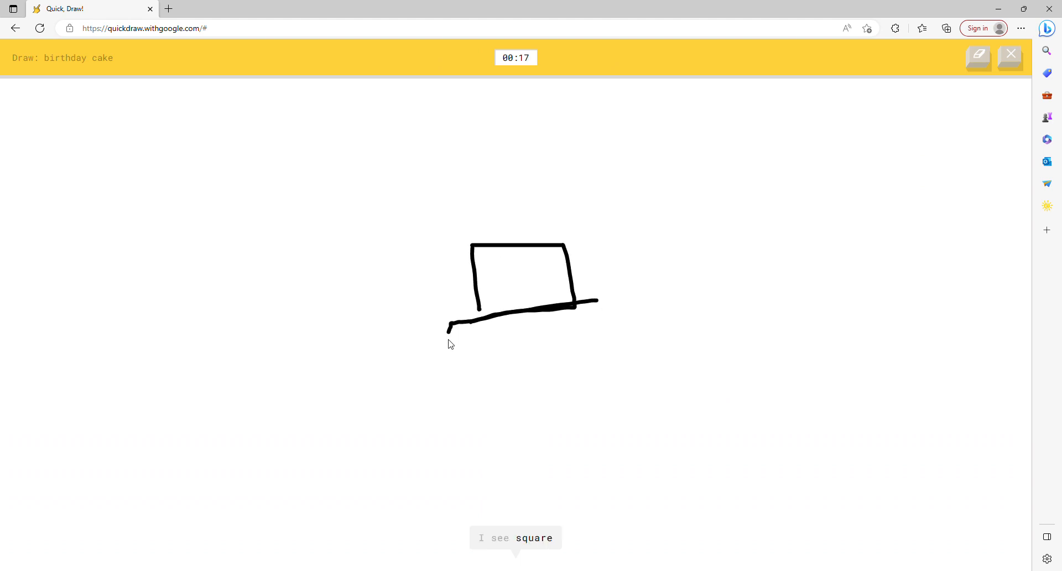
left_click_drag(447, 325, 589, 436)
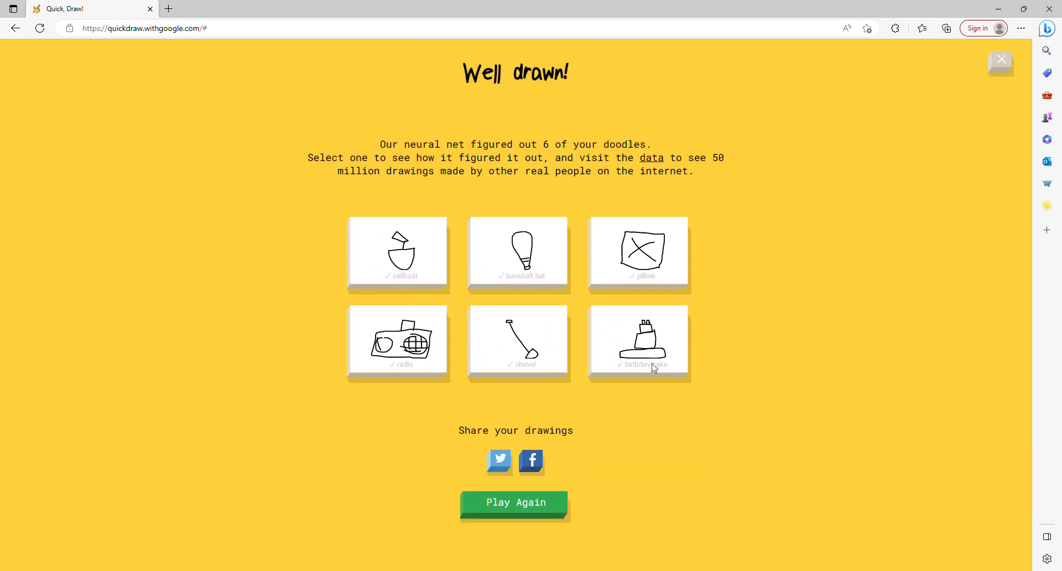
mouse_move(667, 107)
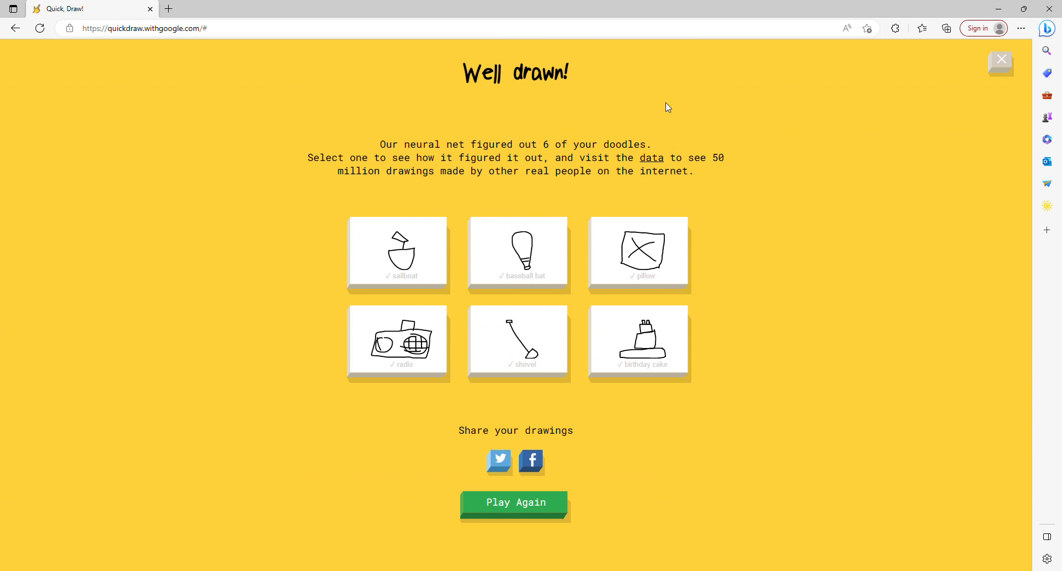